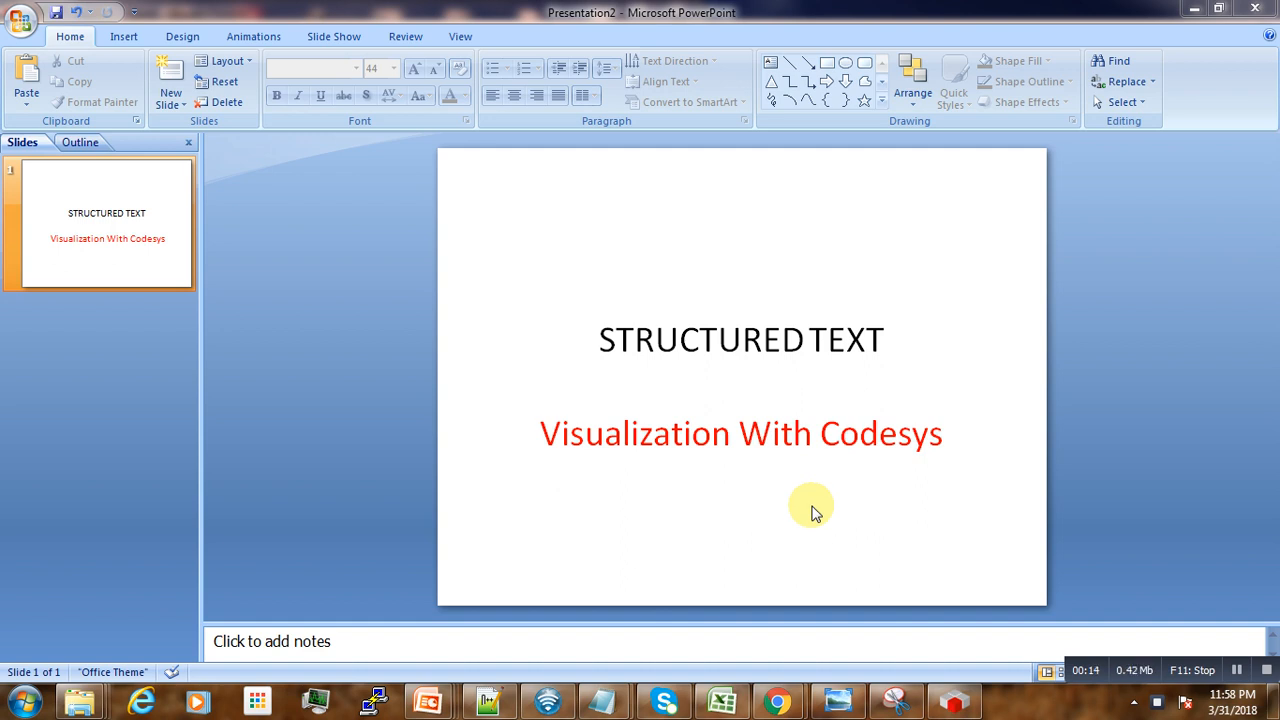
mouse_move(815, 563)
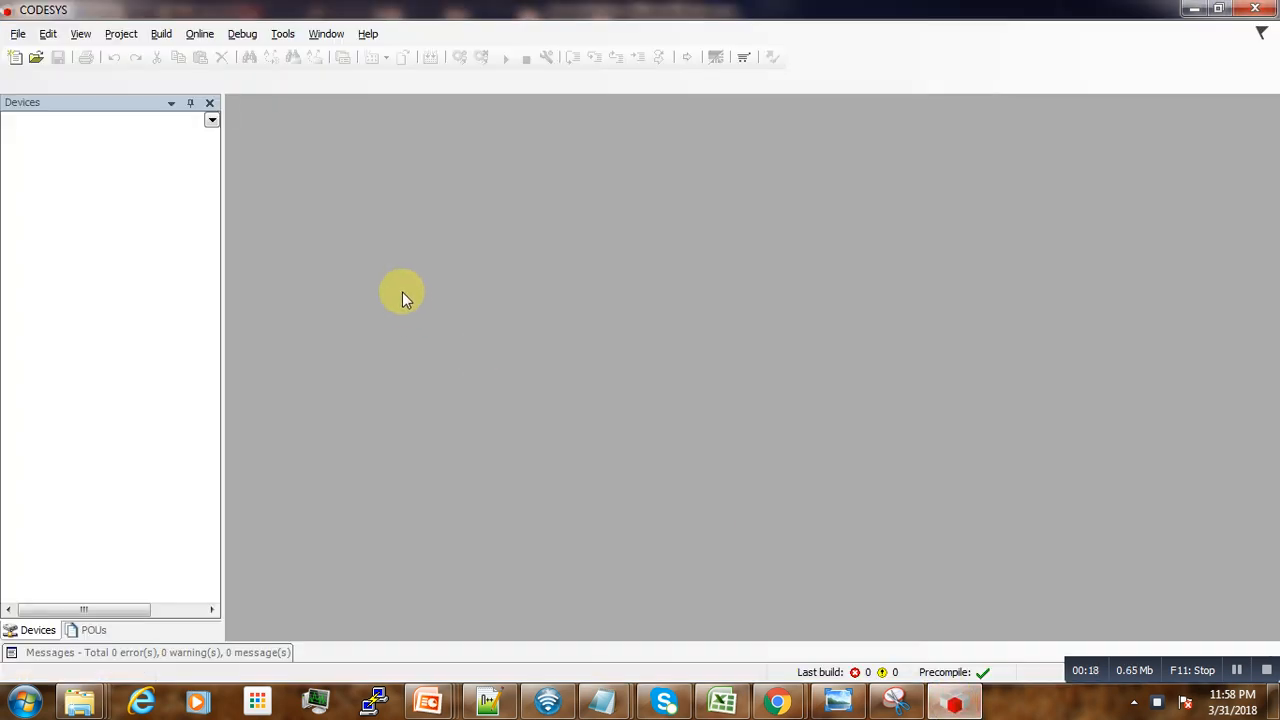
- Create standard project Visualisation1 with a Control Win V3 device and Structured Text PLC_PRG
left_click(16, 33)
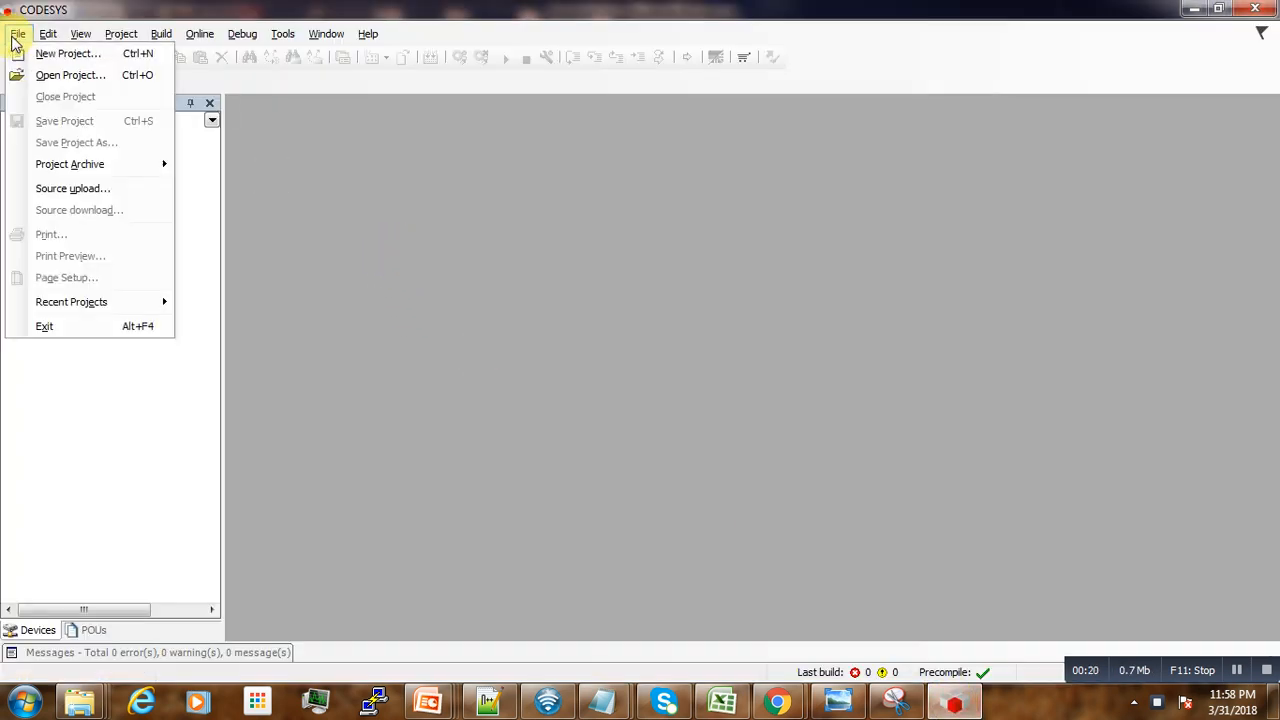
mouse_move(69, 54)
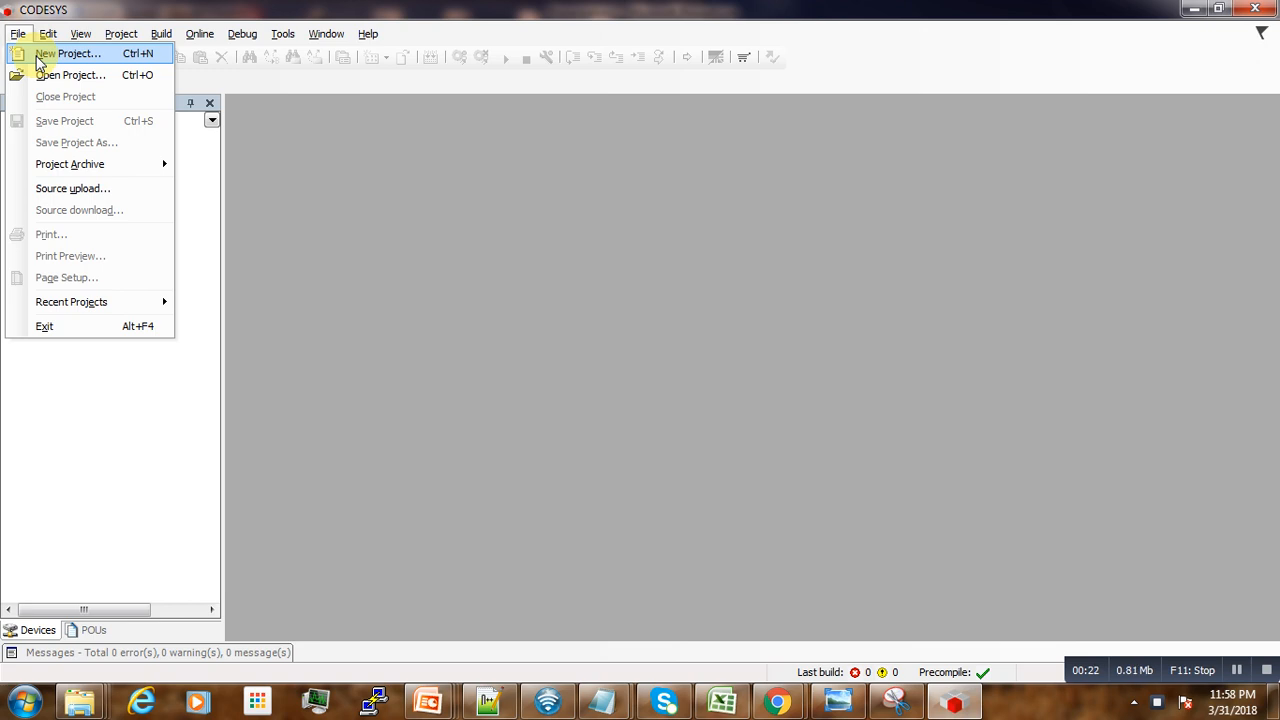
left_click(62, 46)
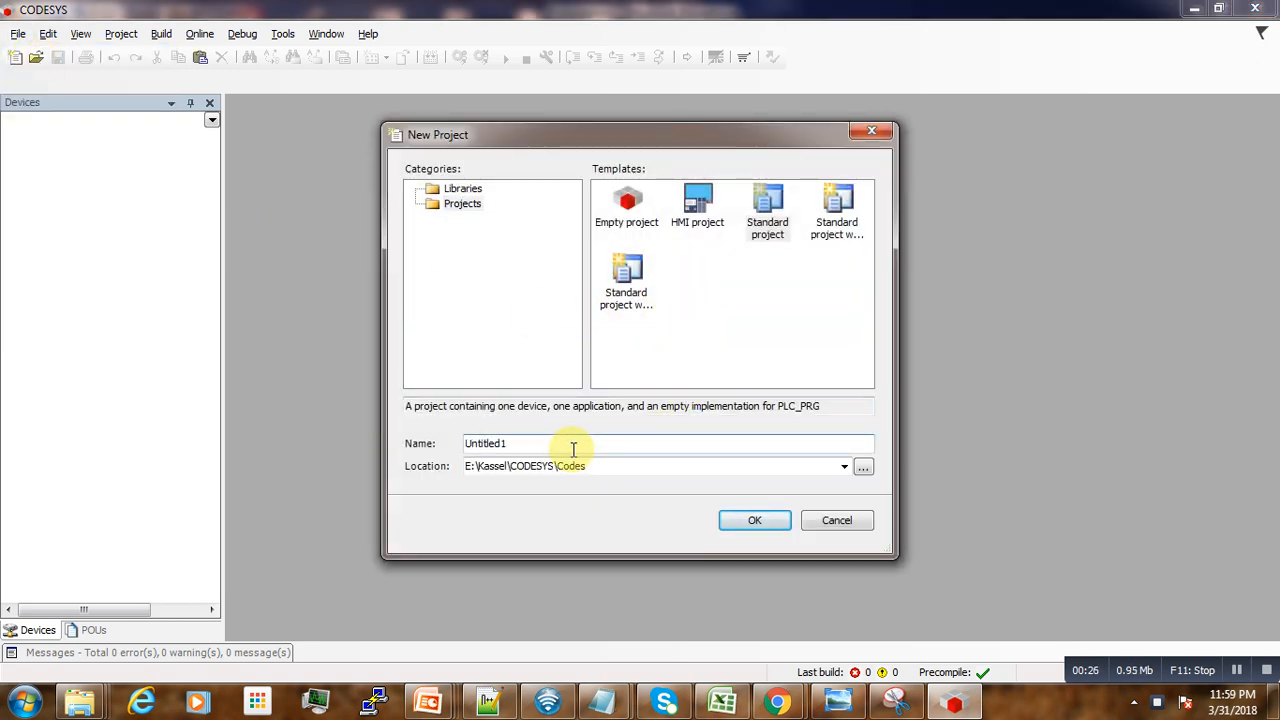
type("V")
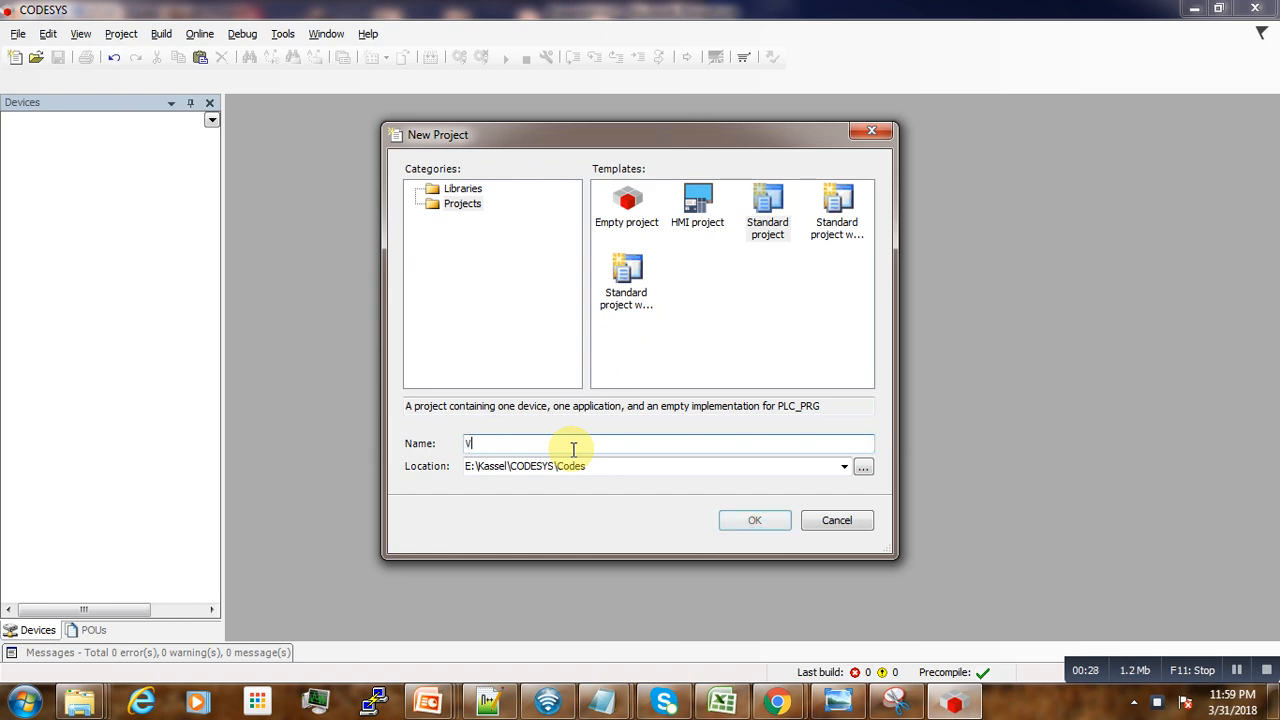
type("isualisation1")
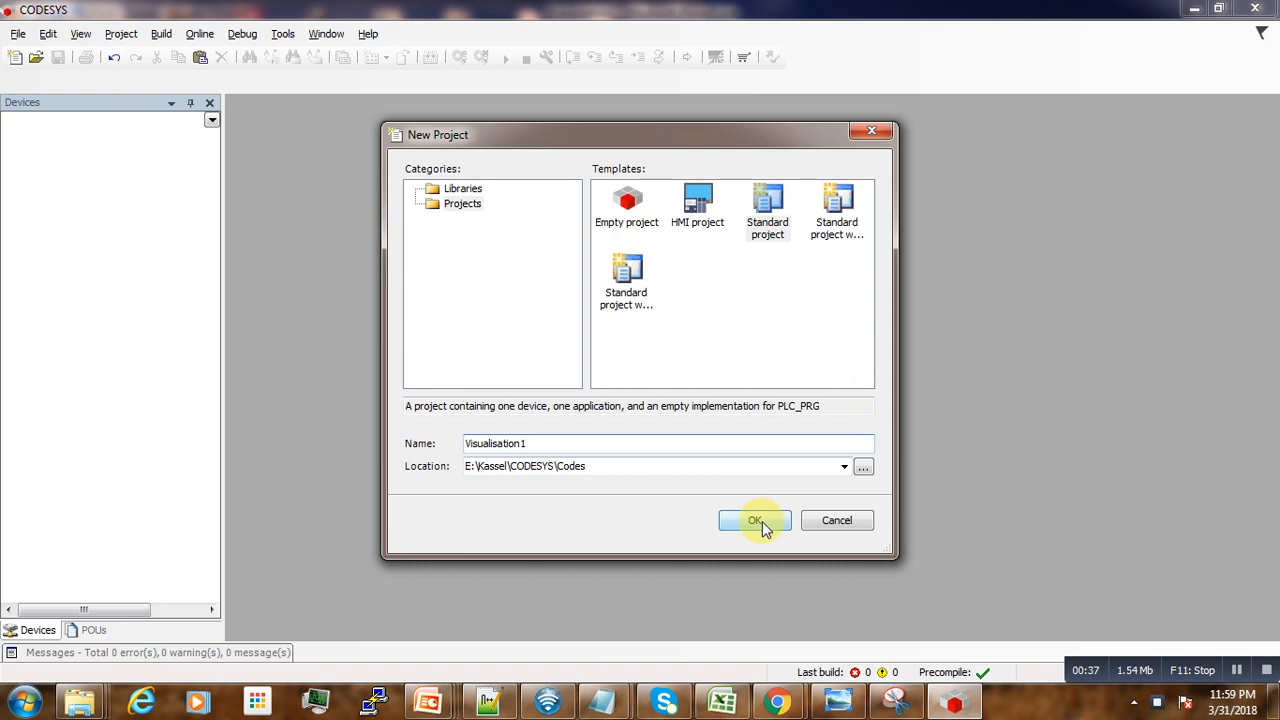
left_click(755, 520)
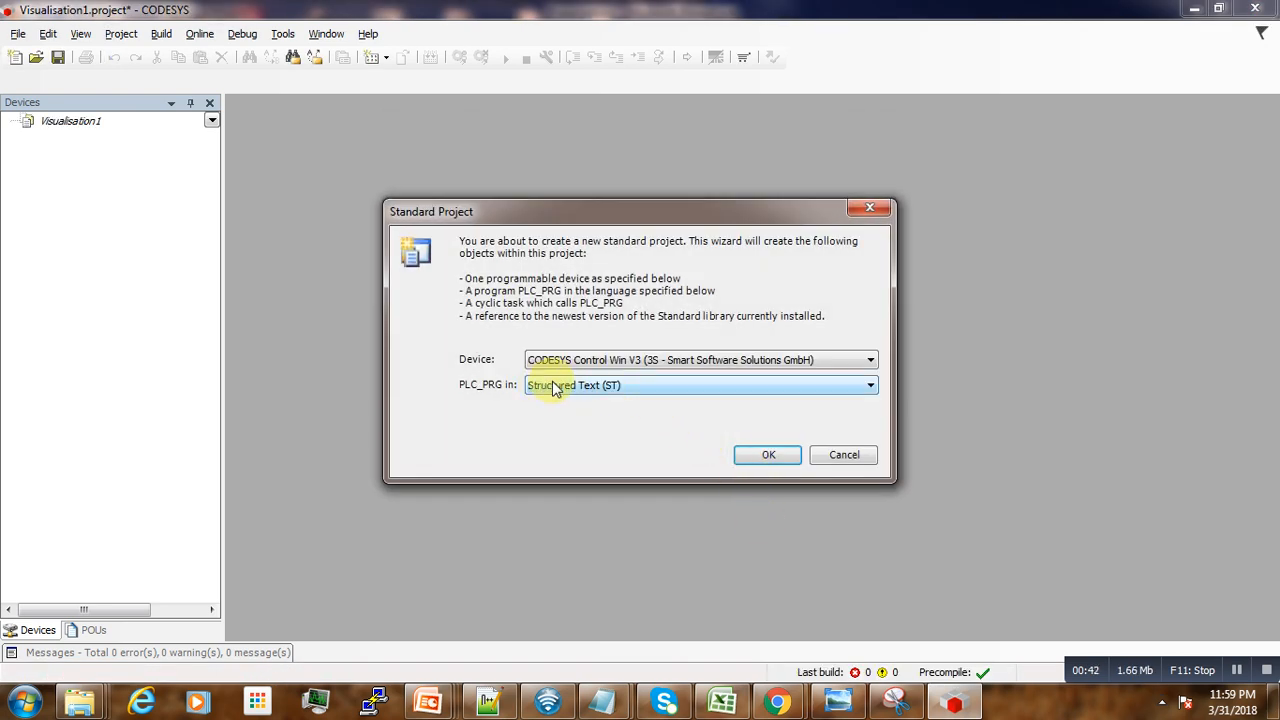
left_click(767, 455)
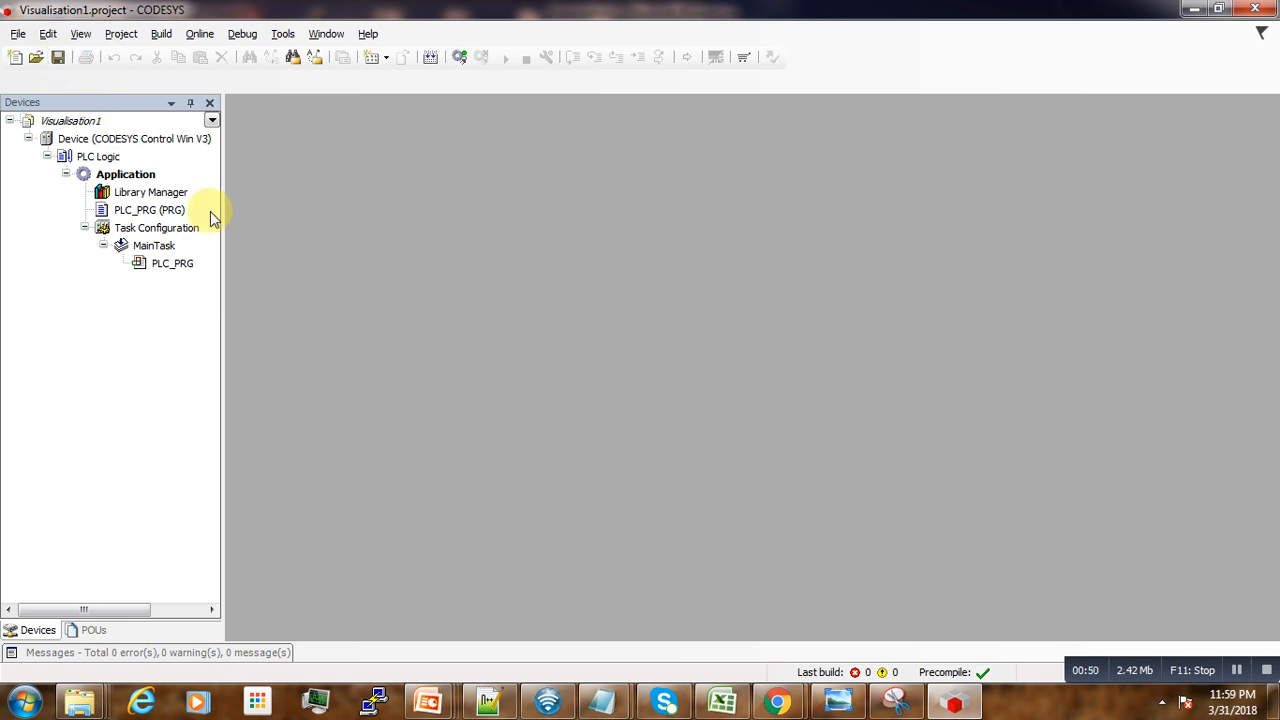
- Add a visualization named GUI to the Application with the VisuSymbols library active
left_click(125, 173)
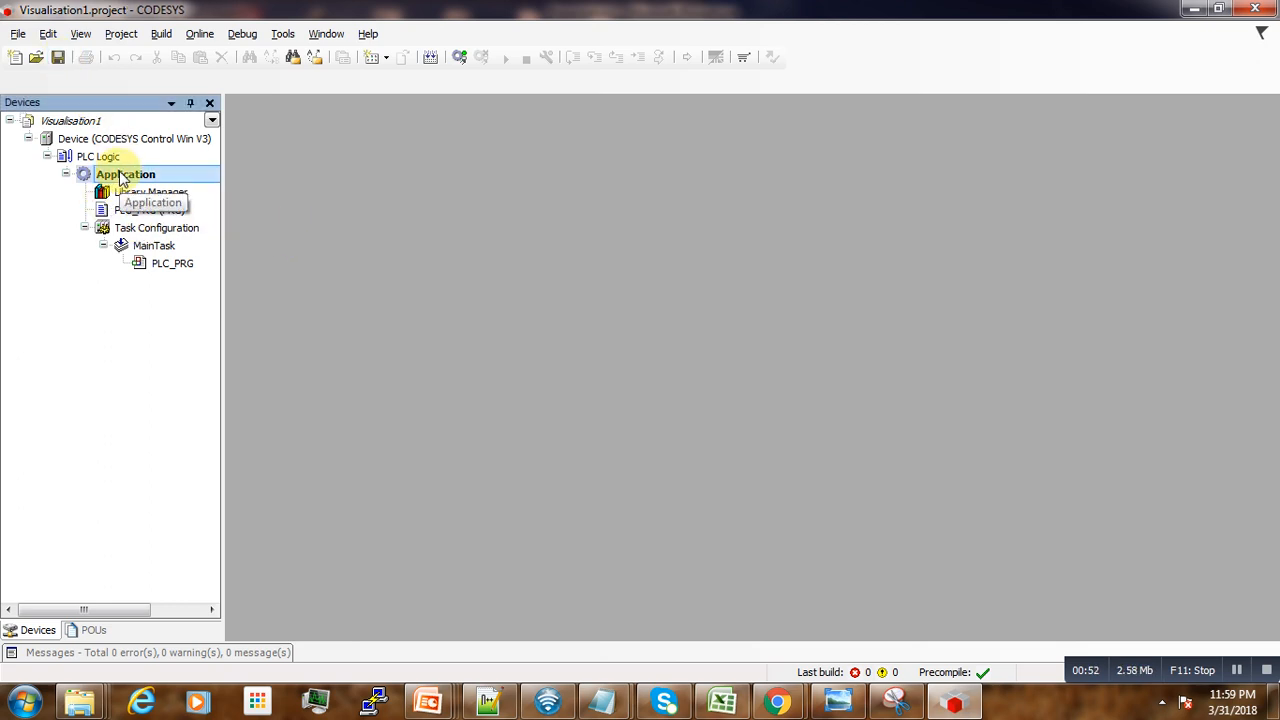
right_click(124, 174)
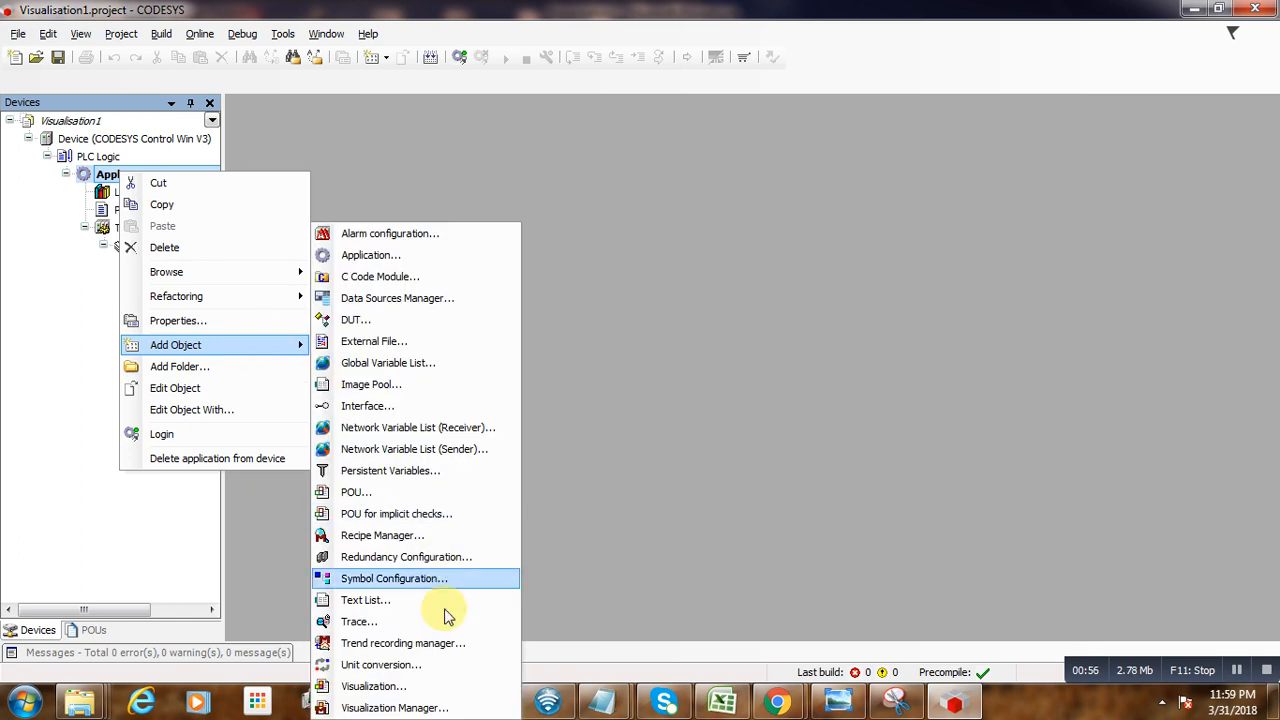
left_click(373, 686)
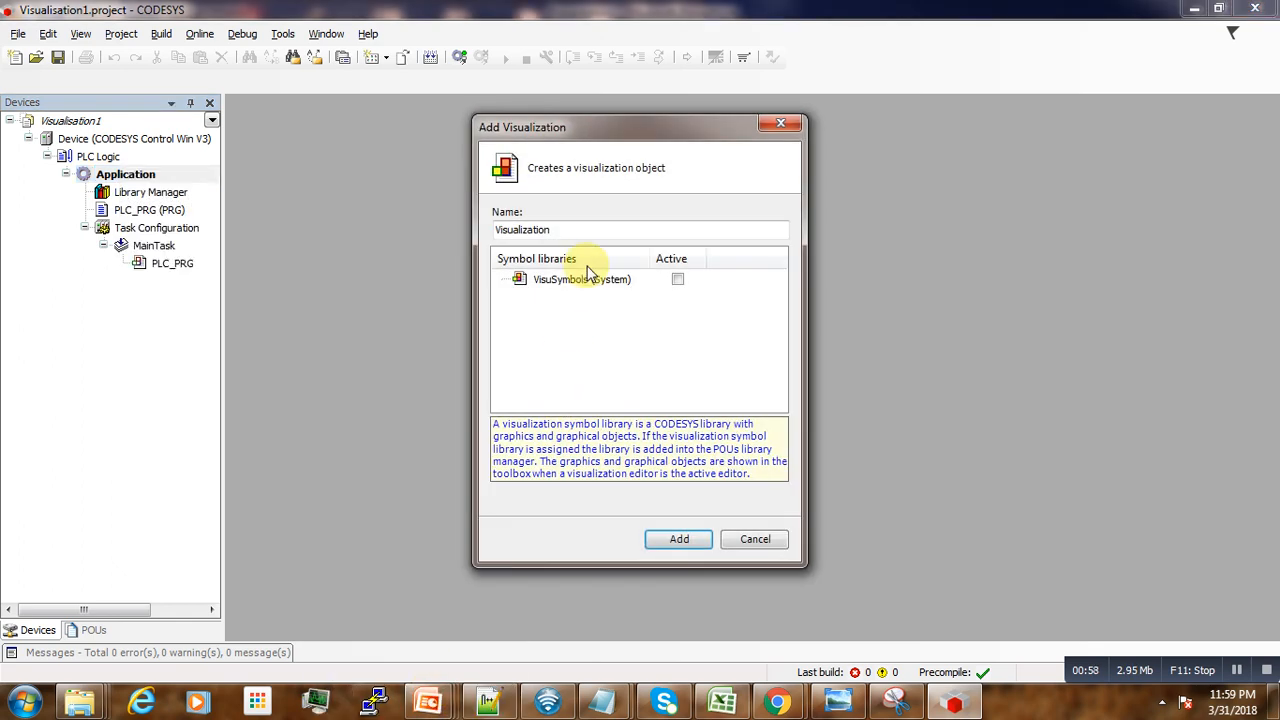
left_click(595, 230)
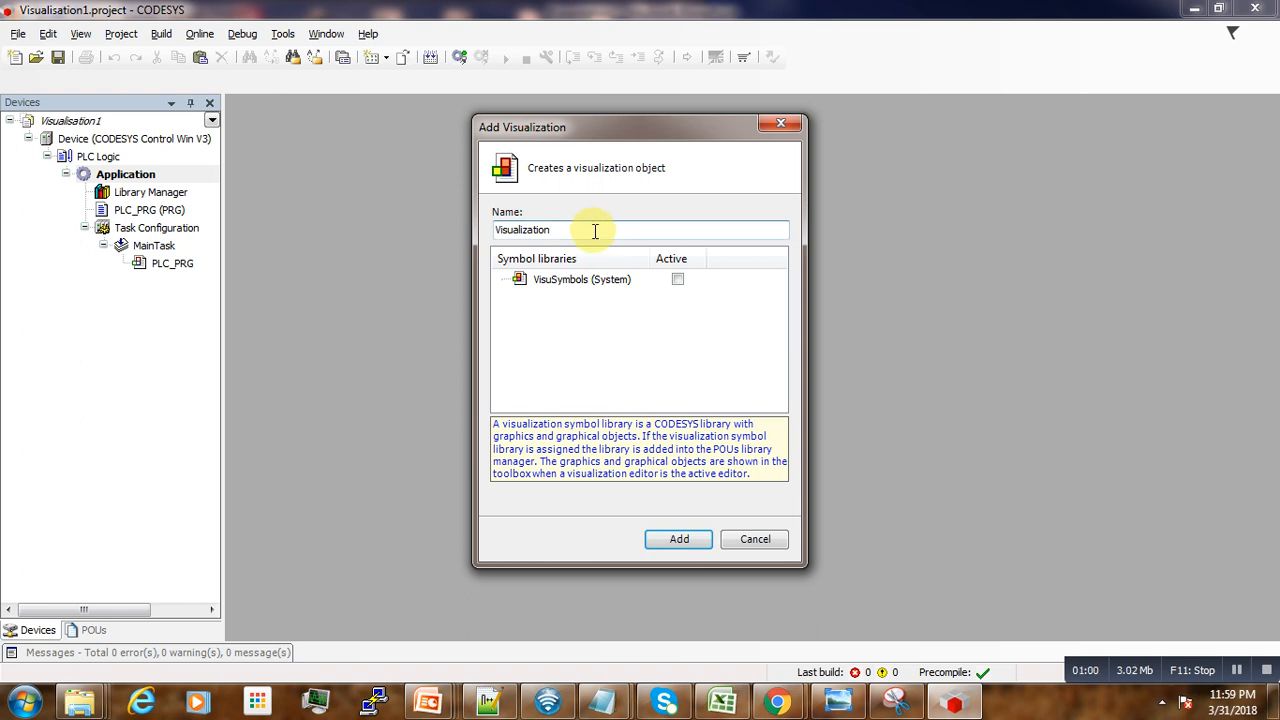
double_click(527, 229)
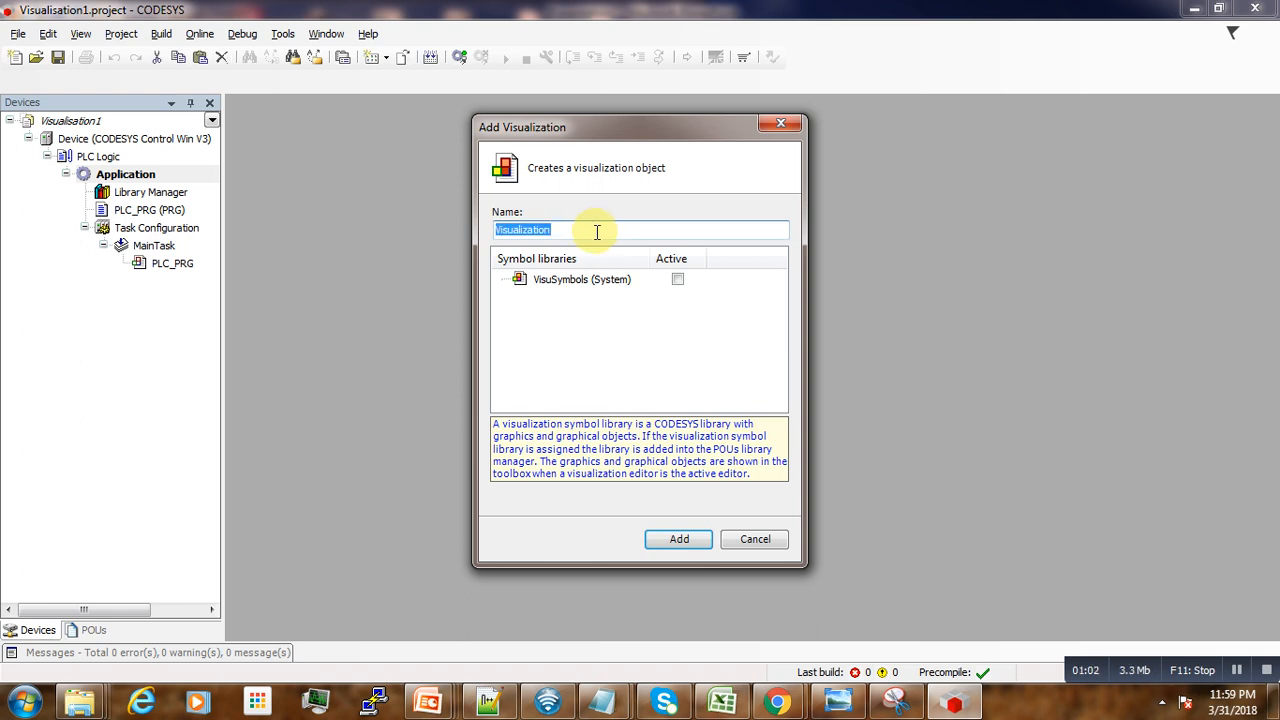
type("GUI")
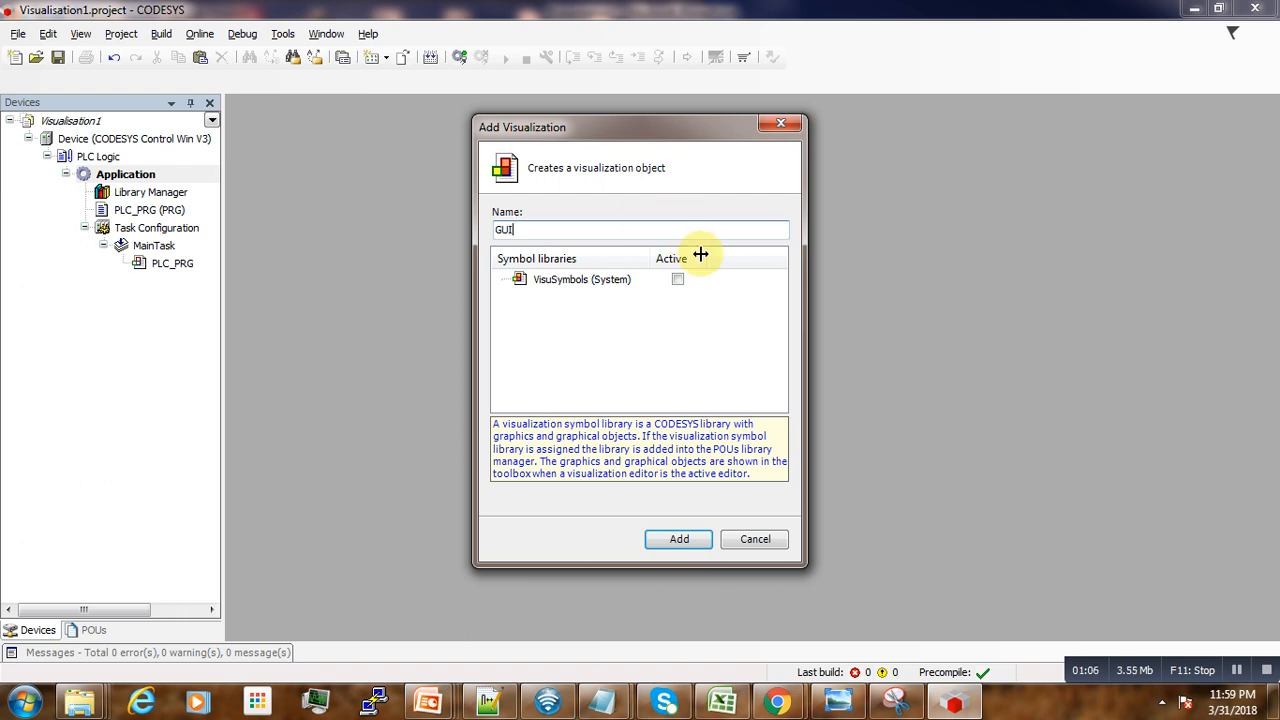
left_click(676, 279)
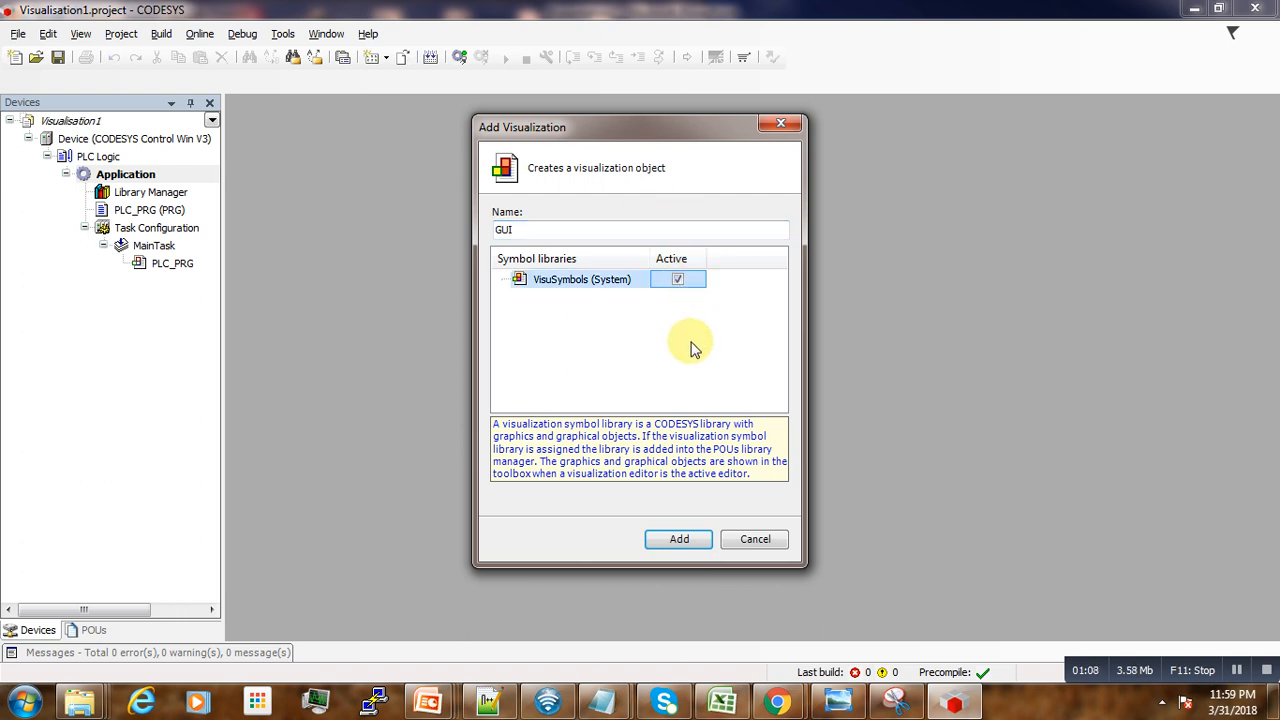
left_click(678, 539)
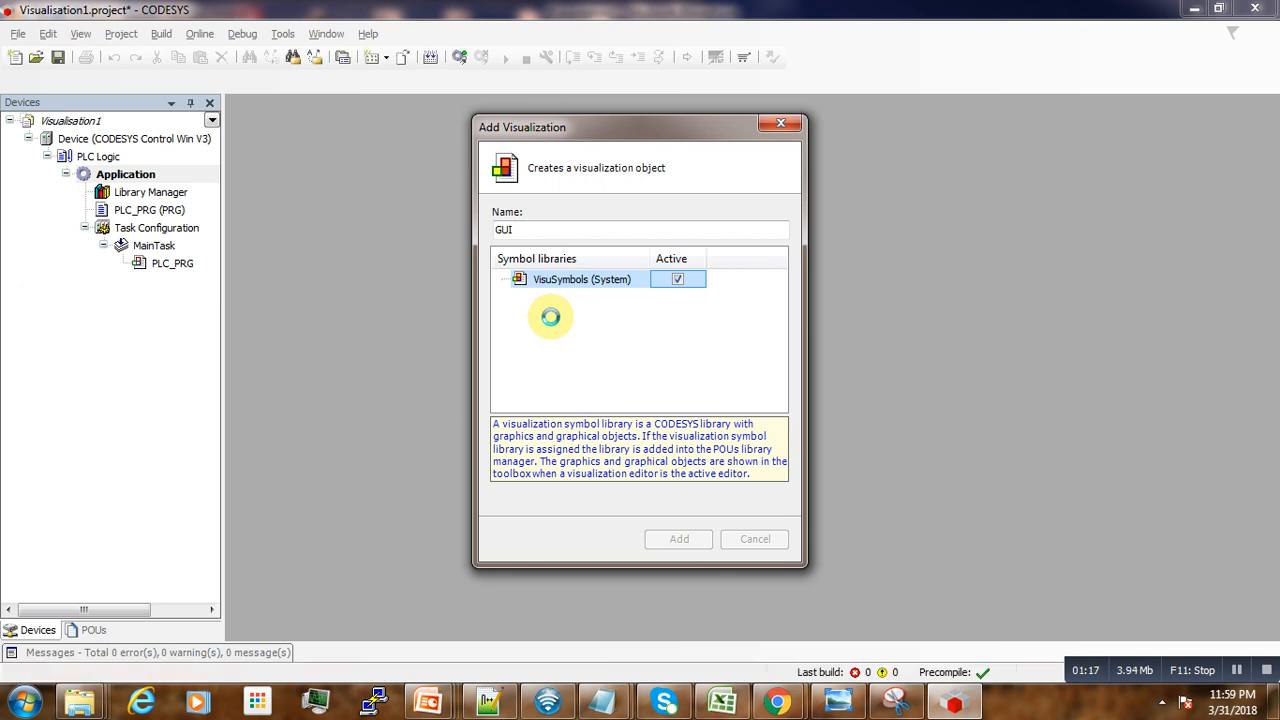
left_click(678, 539)
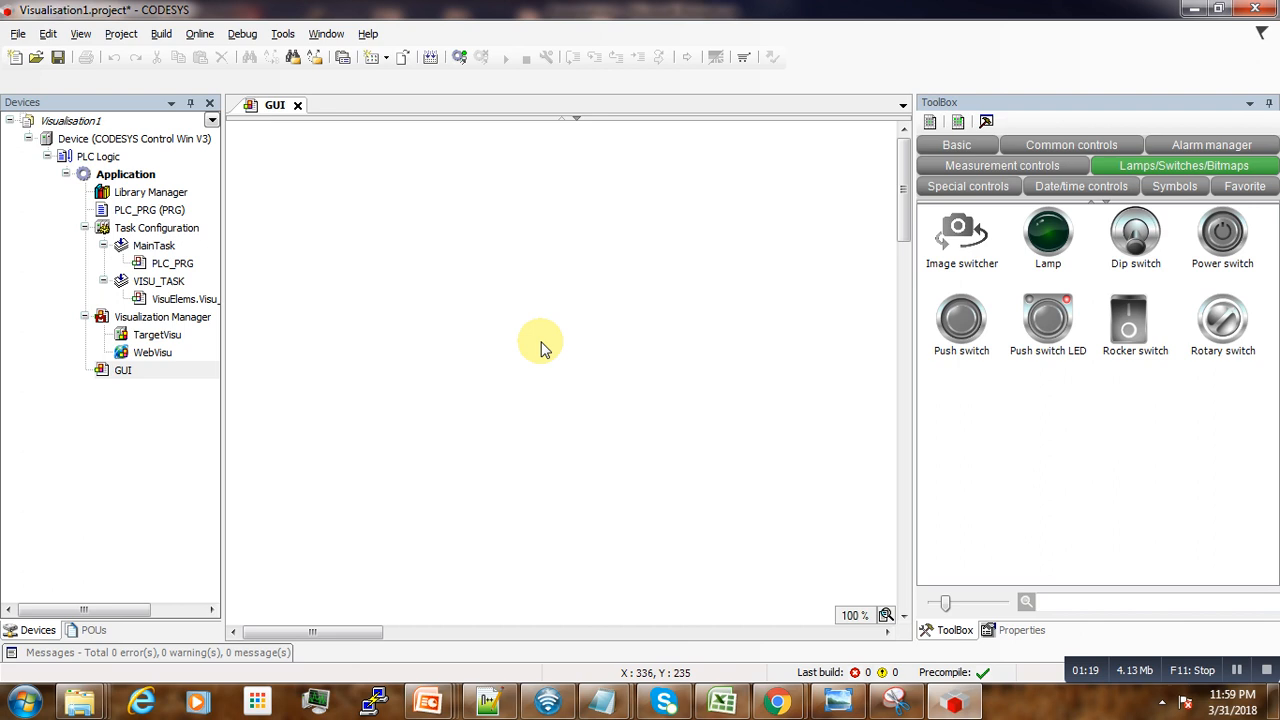
mouse_move(416, 213)
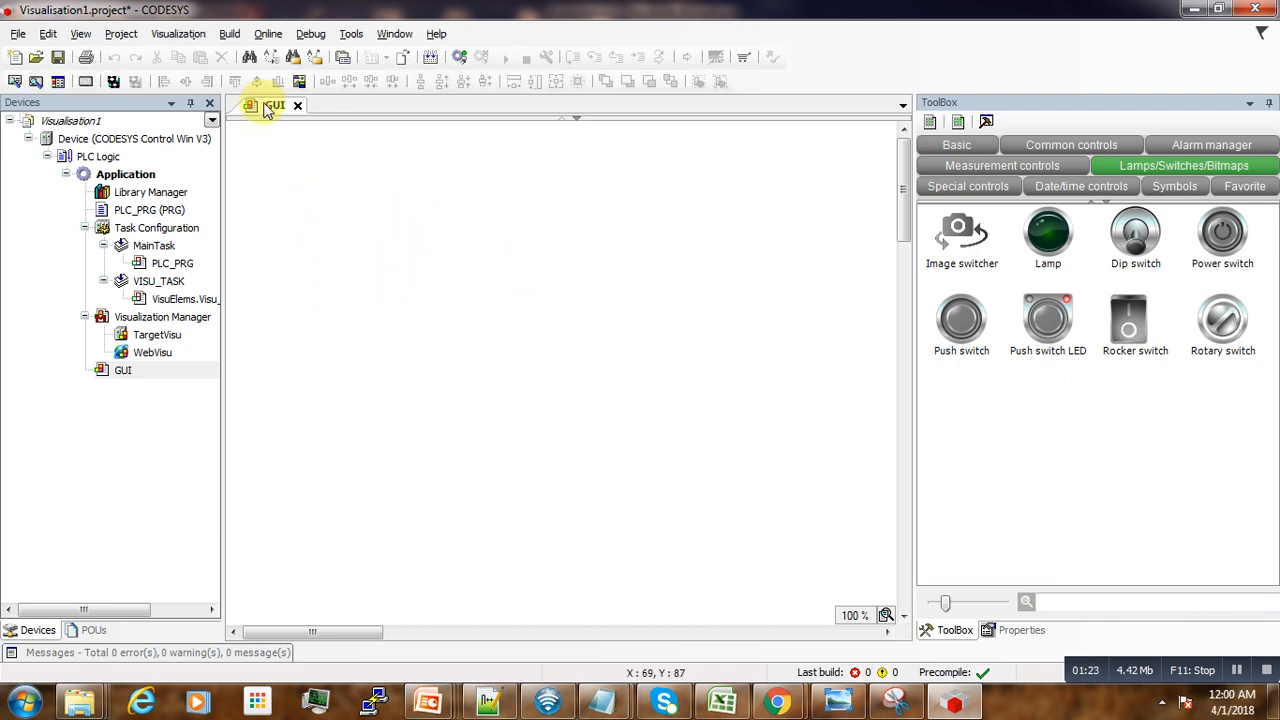
mouse_move(409, 283)
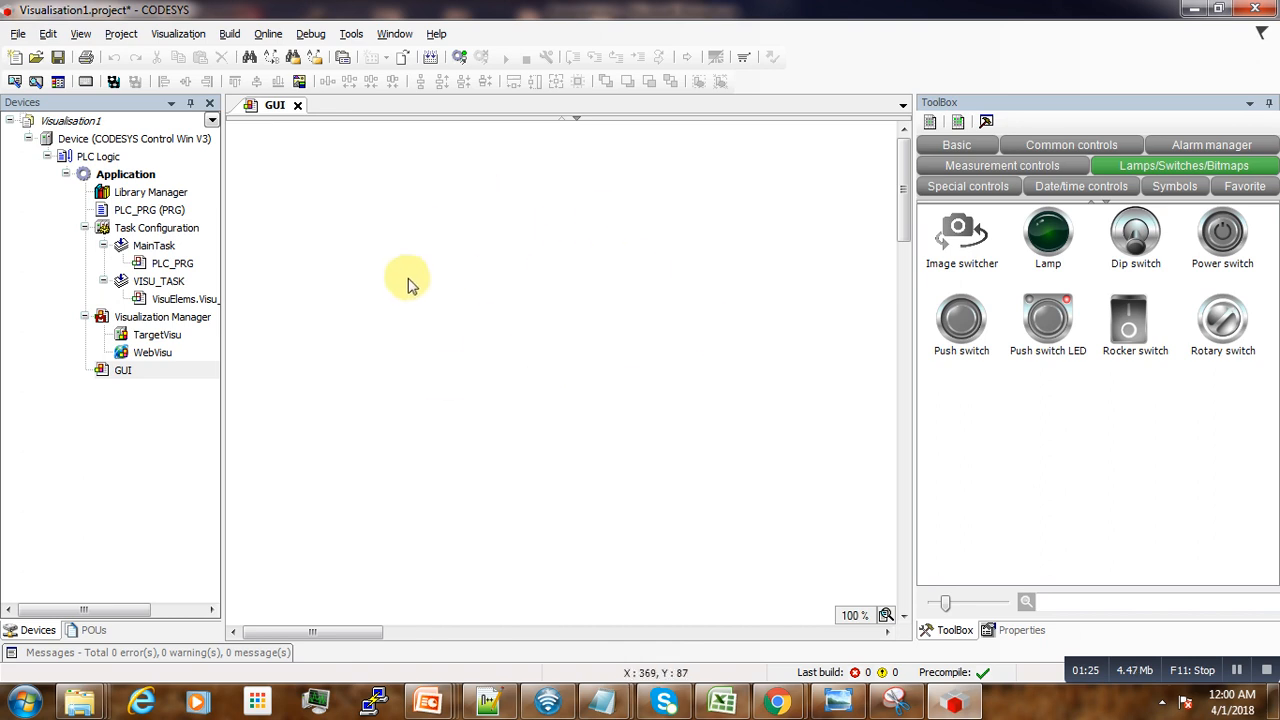
mouse_move(548, 305)
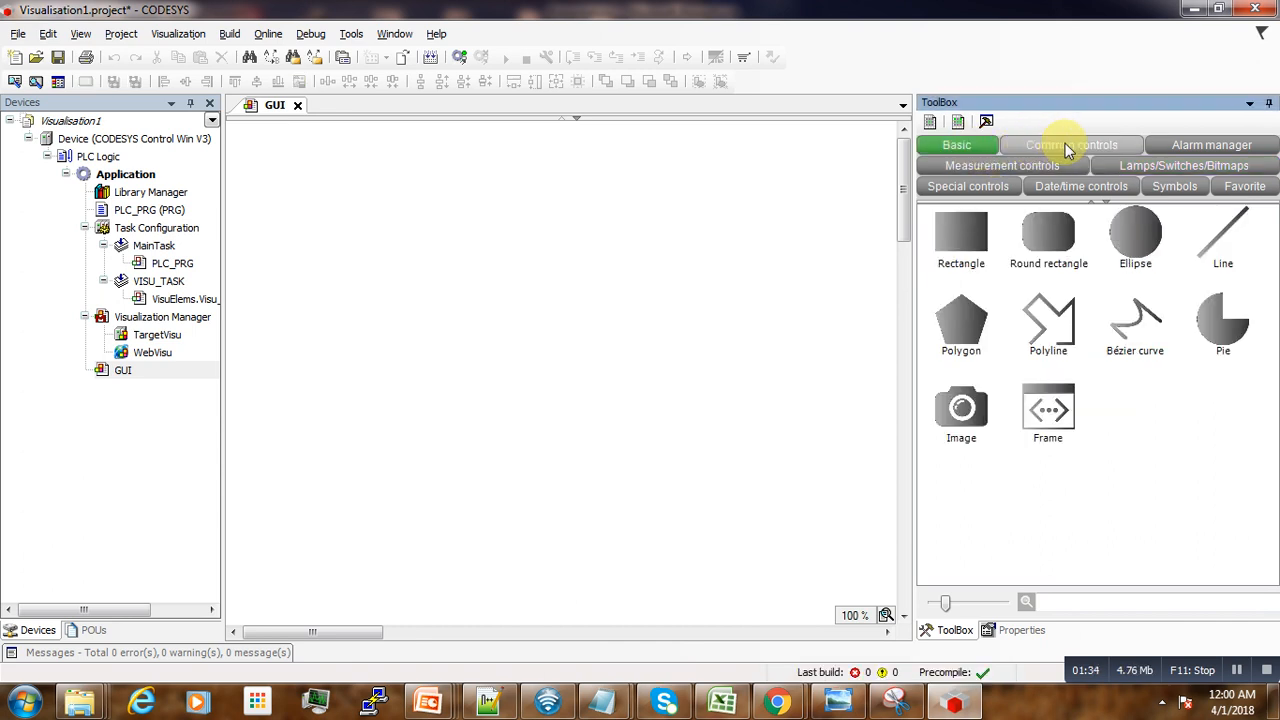
- Browse the ToolBox categories from Alarm manager through Symbols, ending on the empty Favorite group
left_click(1211, 144)
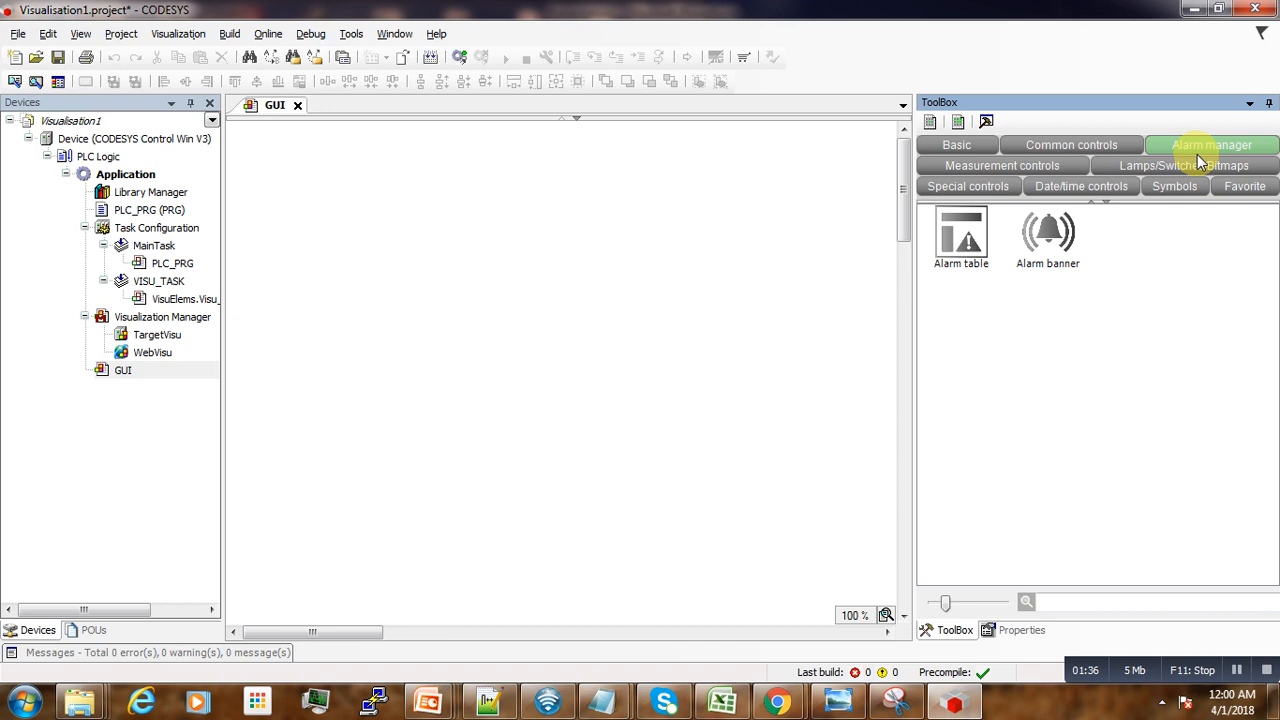
left_click(1001, 165)
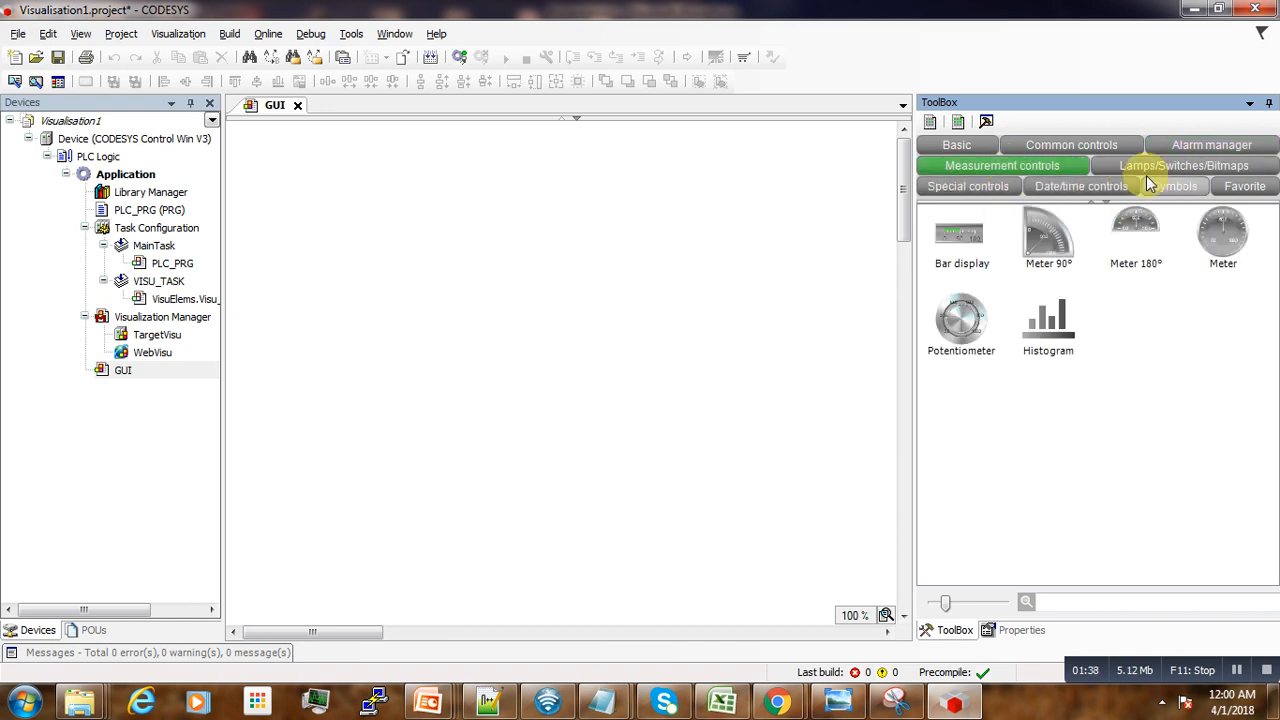
left_click(967, 186)
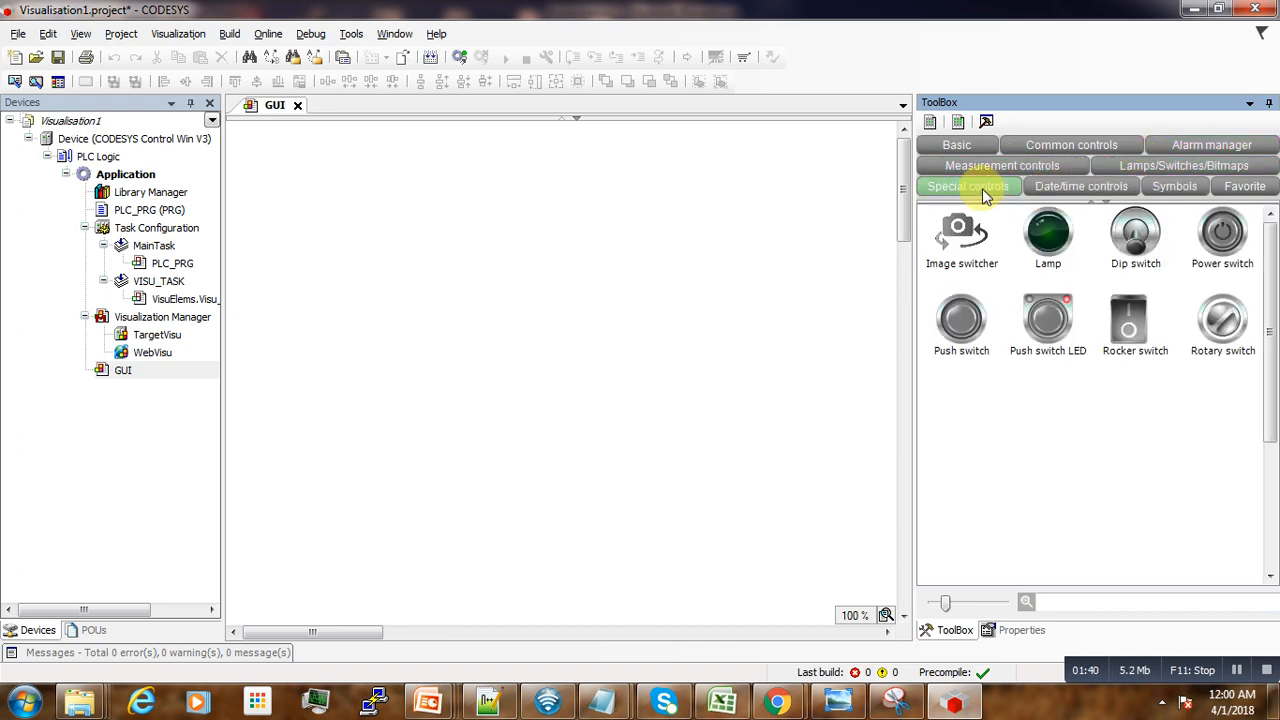
left_click(1080, 186)
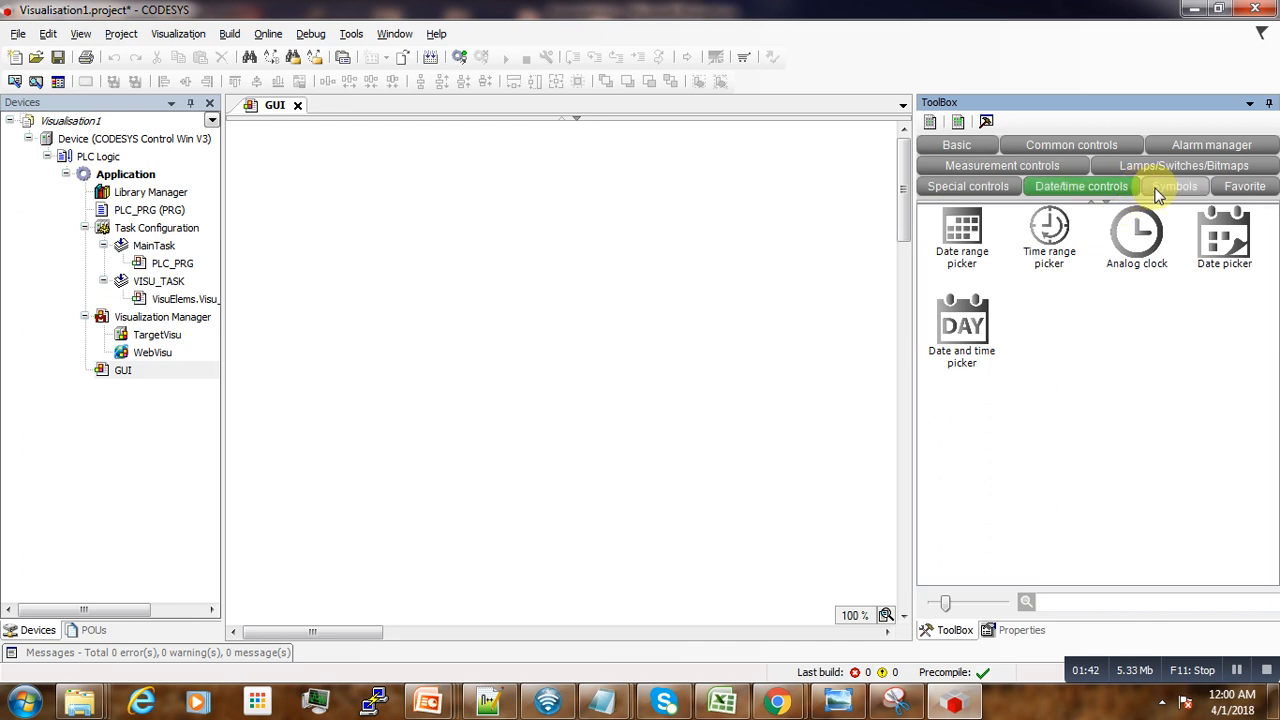
left_click(1174, 186)
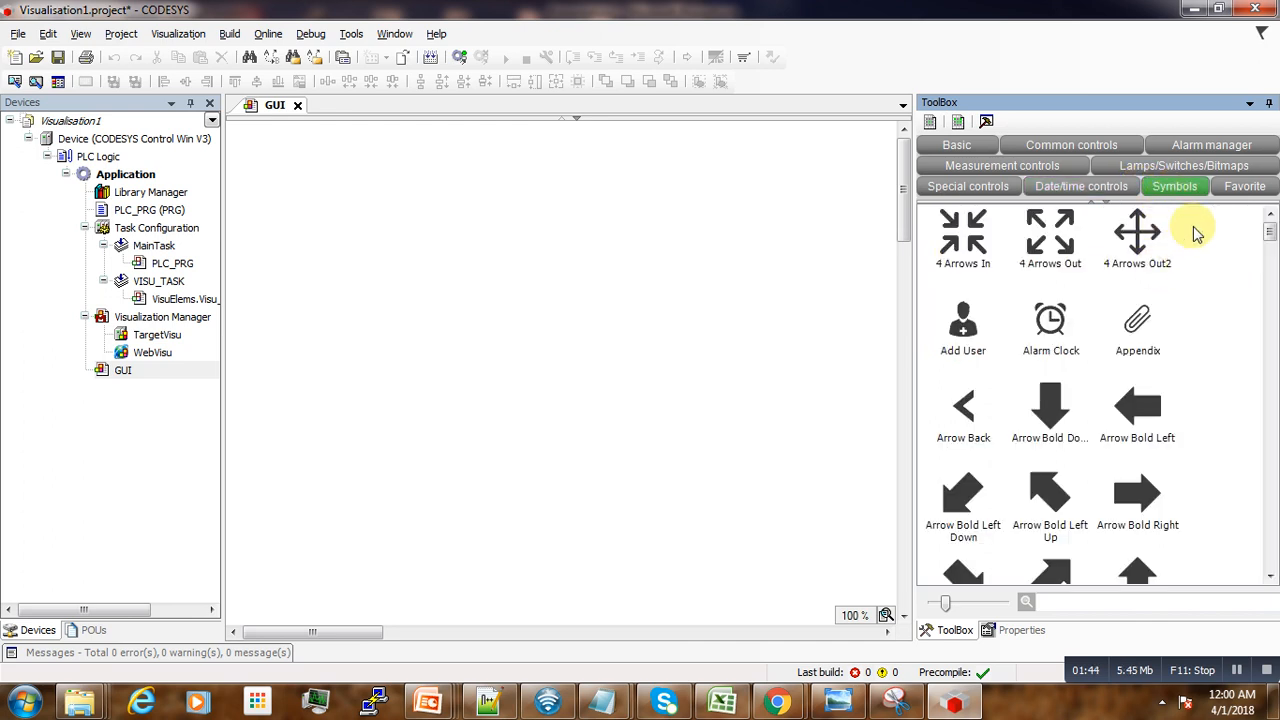
left_click(1244, 186)
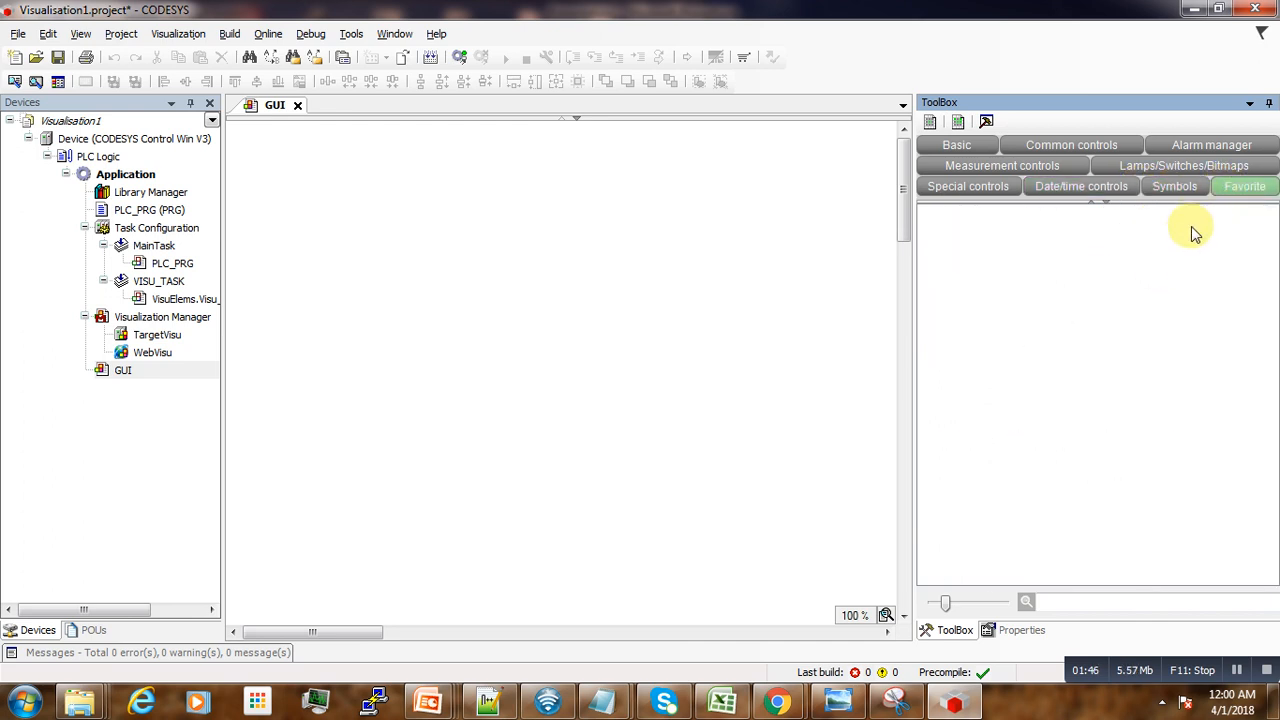
mouse_move(1162, 272)
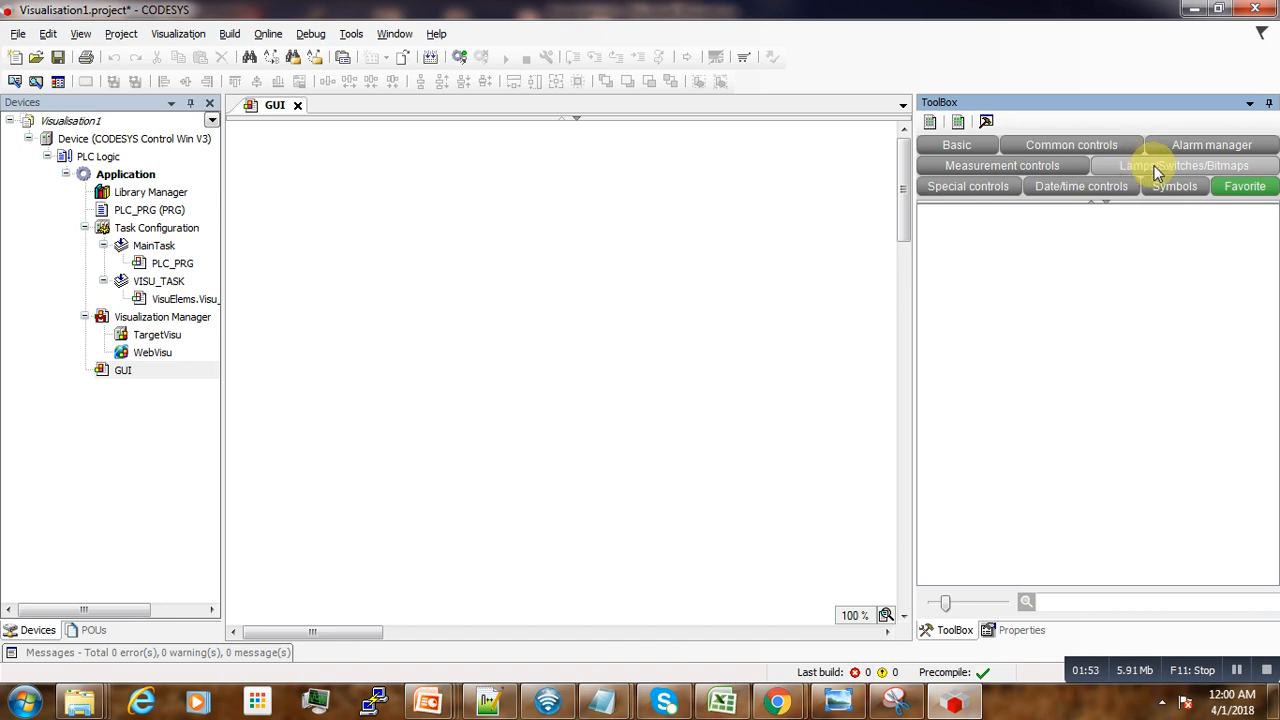
- Place a dip switch on the GUI canvas and a lamp just below it
left_click(1164, 165)
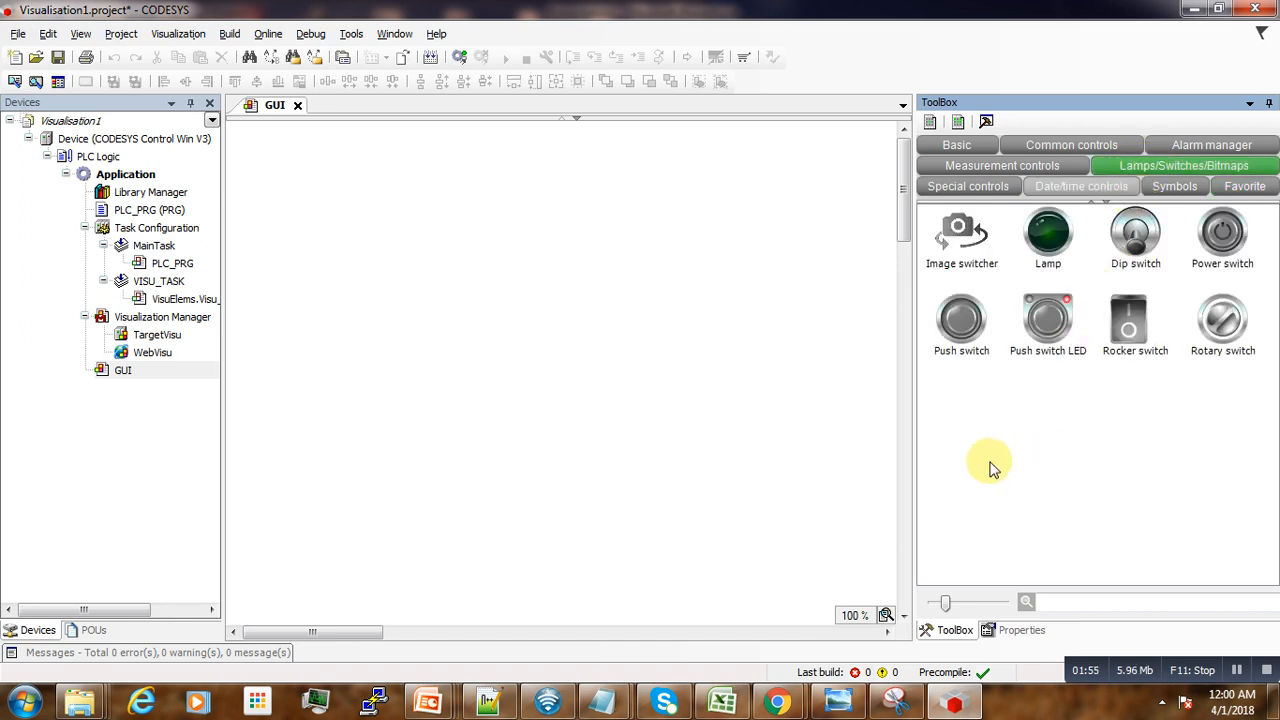
mouse_move(413, 277)
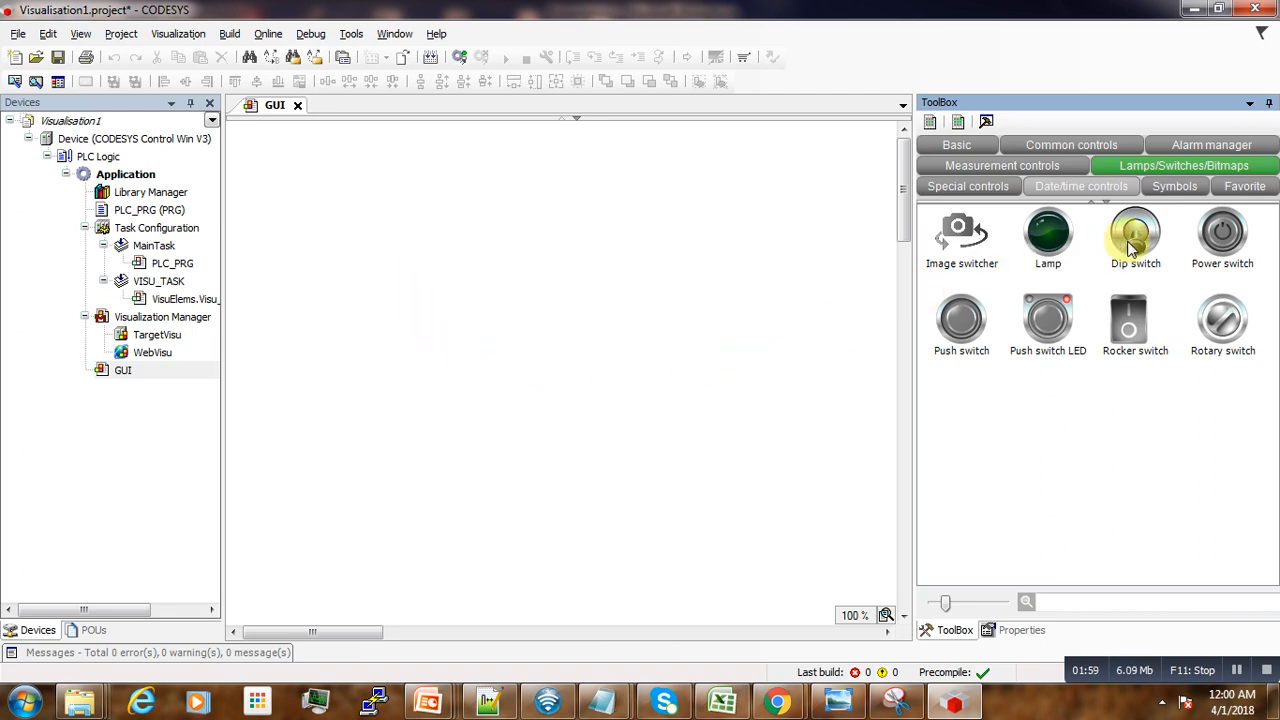
left_click_drag(1135, 235, 420, 240)
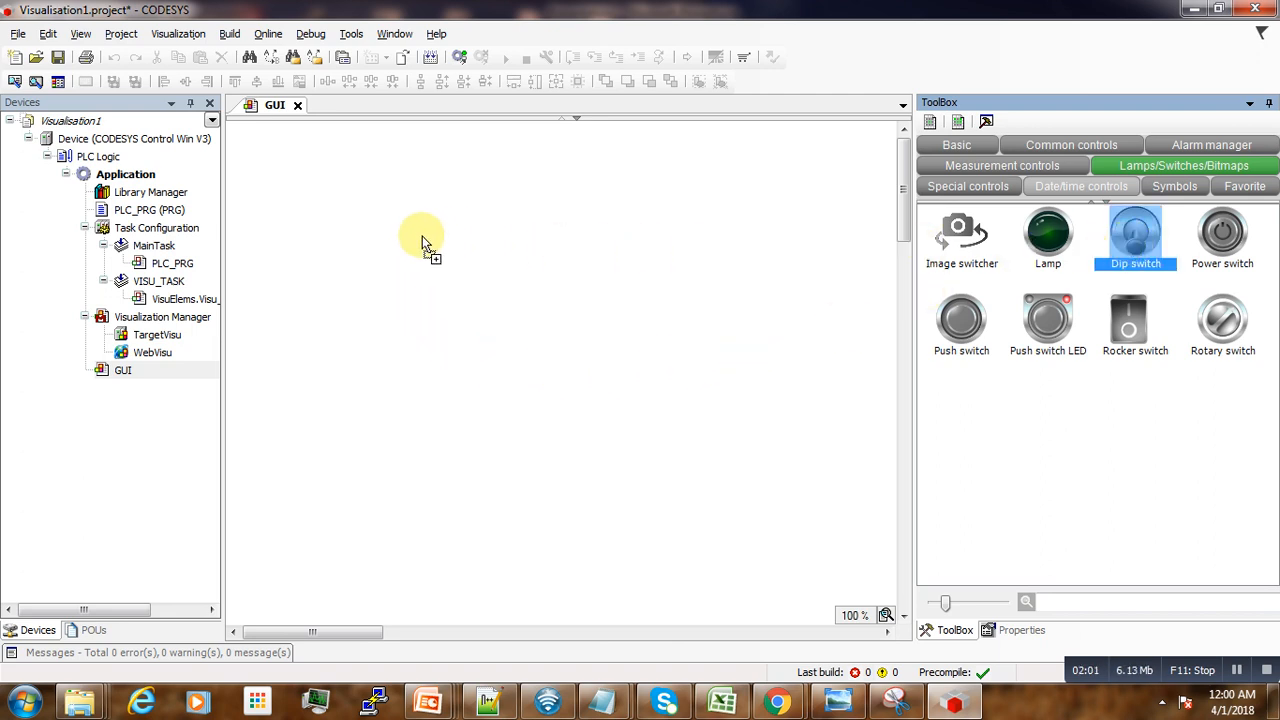
mouse_move(400, 248)
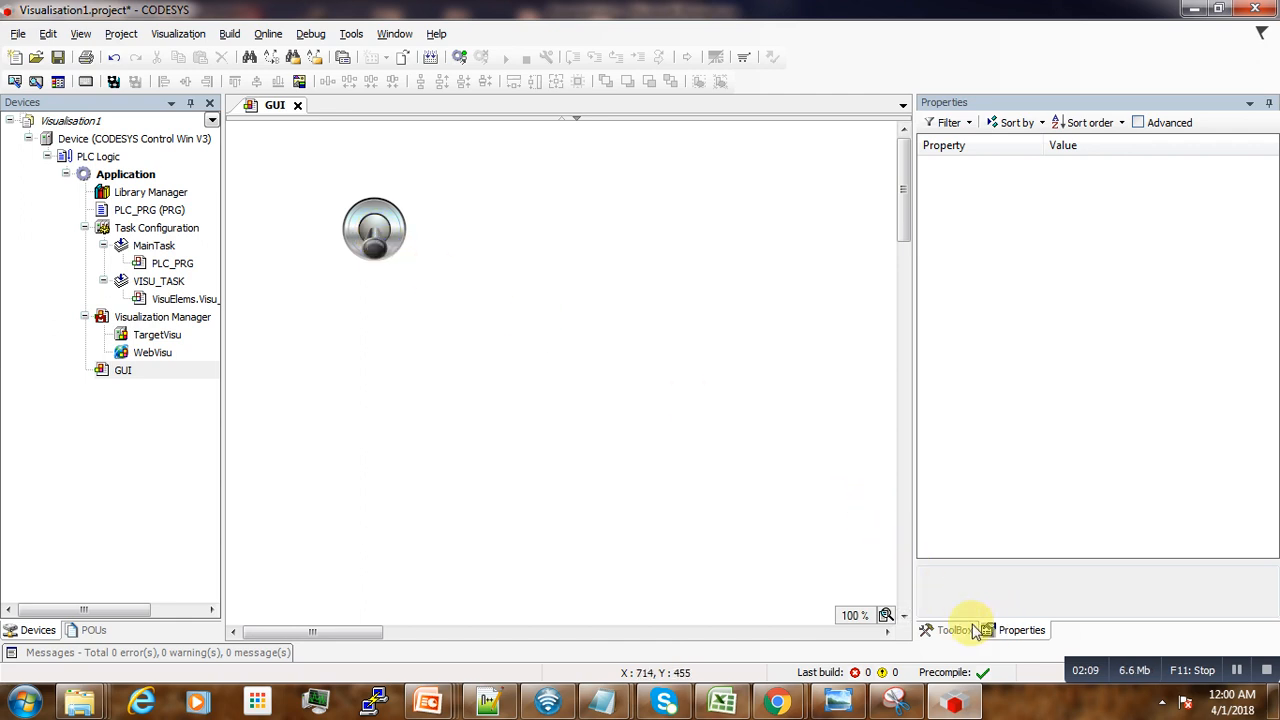
left_click(954, 630)
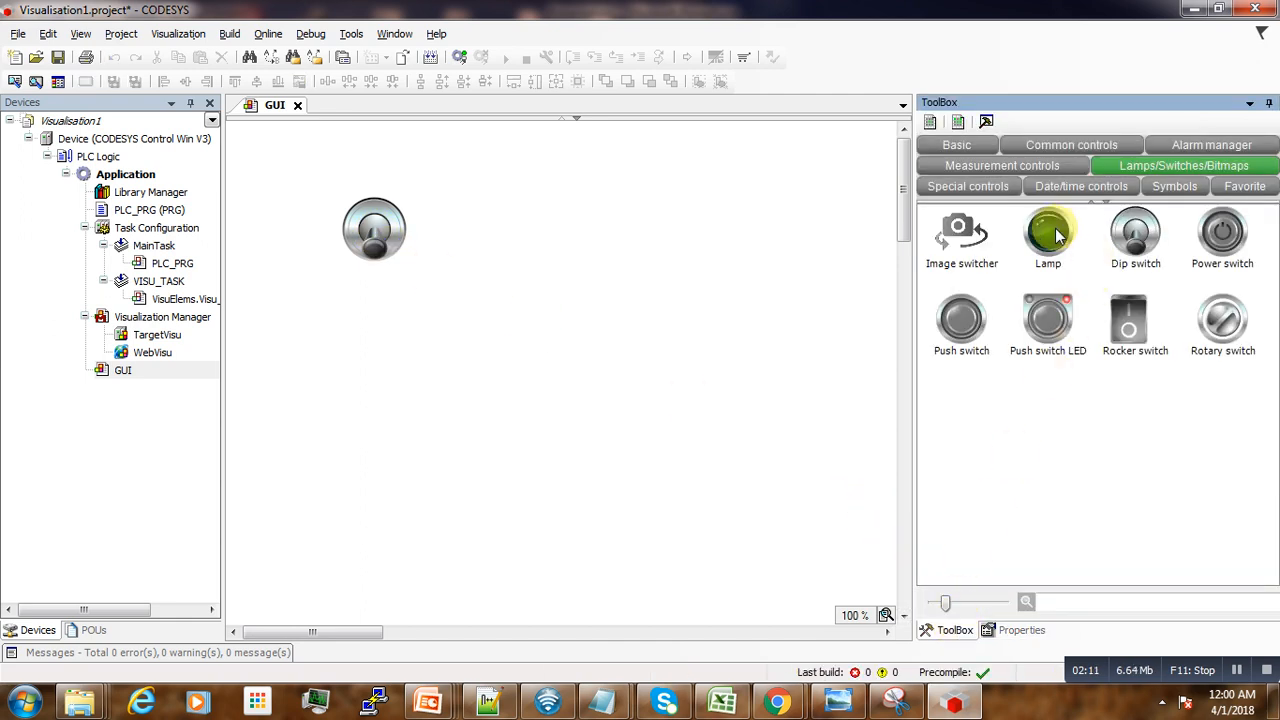
left_click_drag(1048, 235, 373, 320)
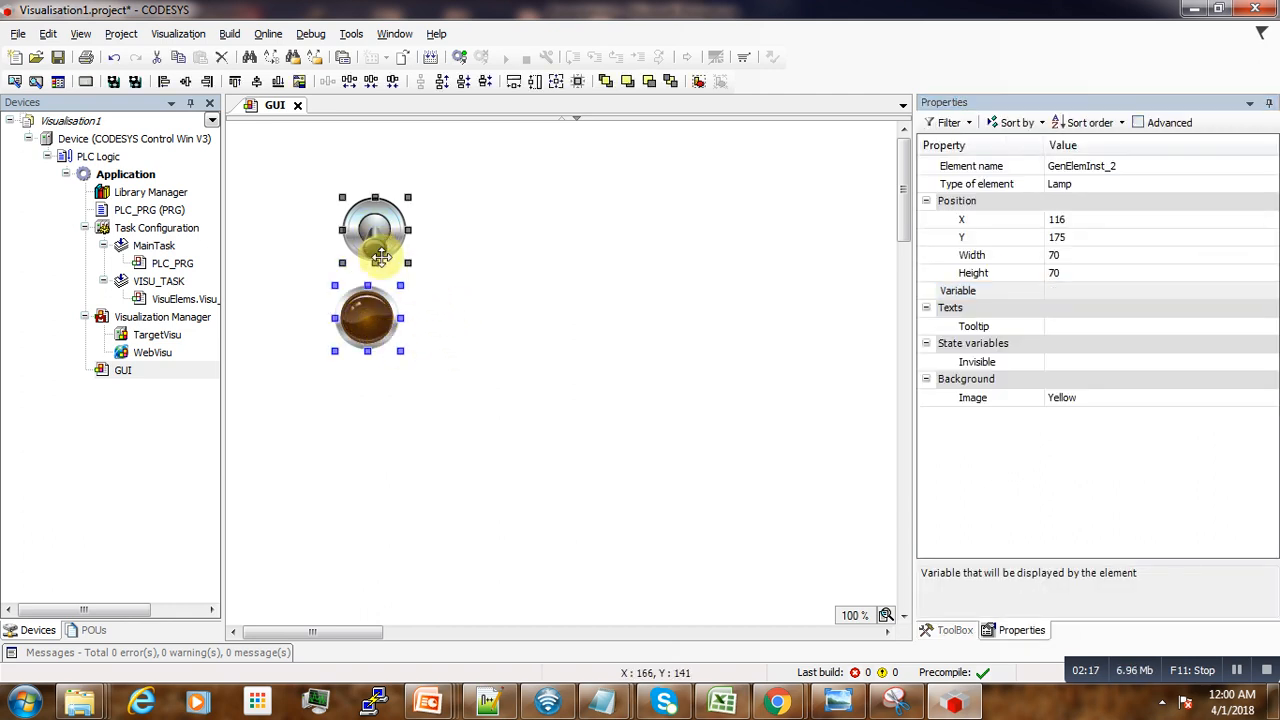
- Align the dip switch and lamp on their vertical centre
right_click(375, 240)
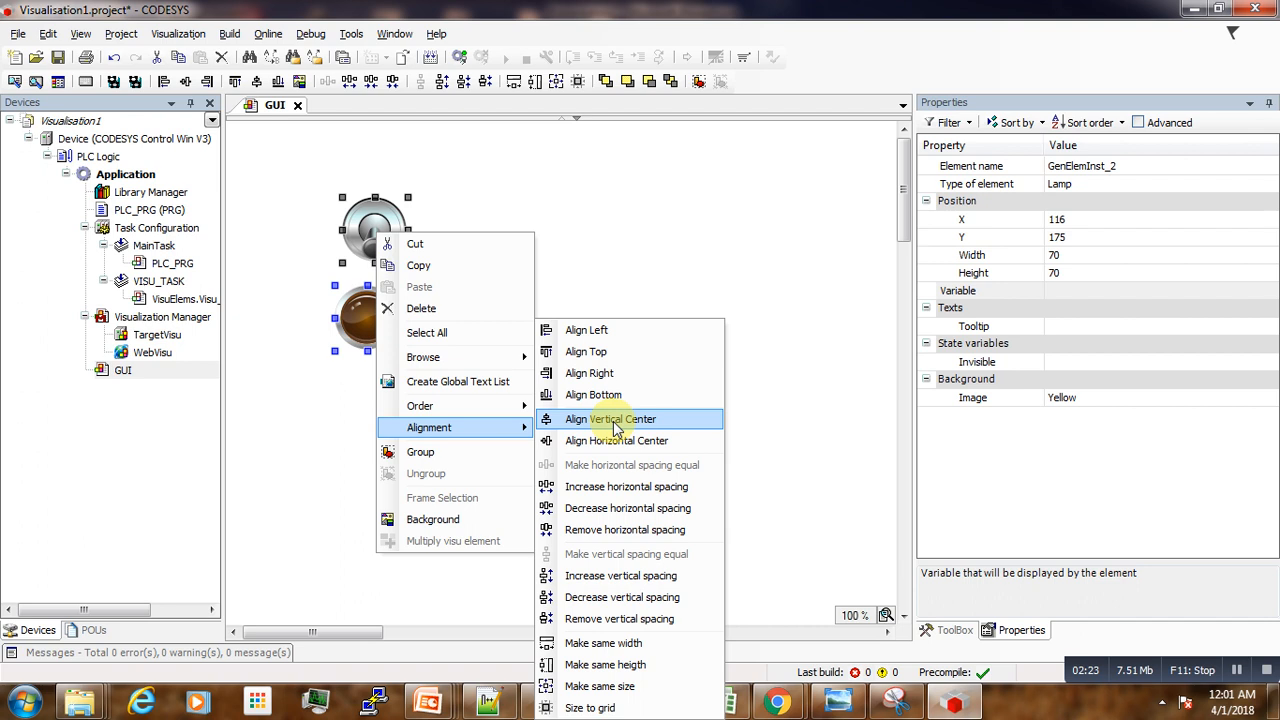
left_click(609, 419)
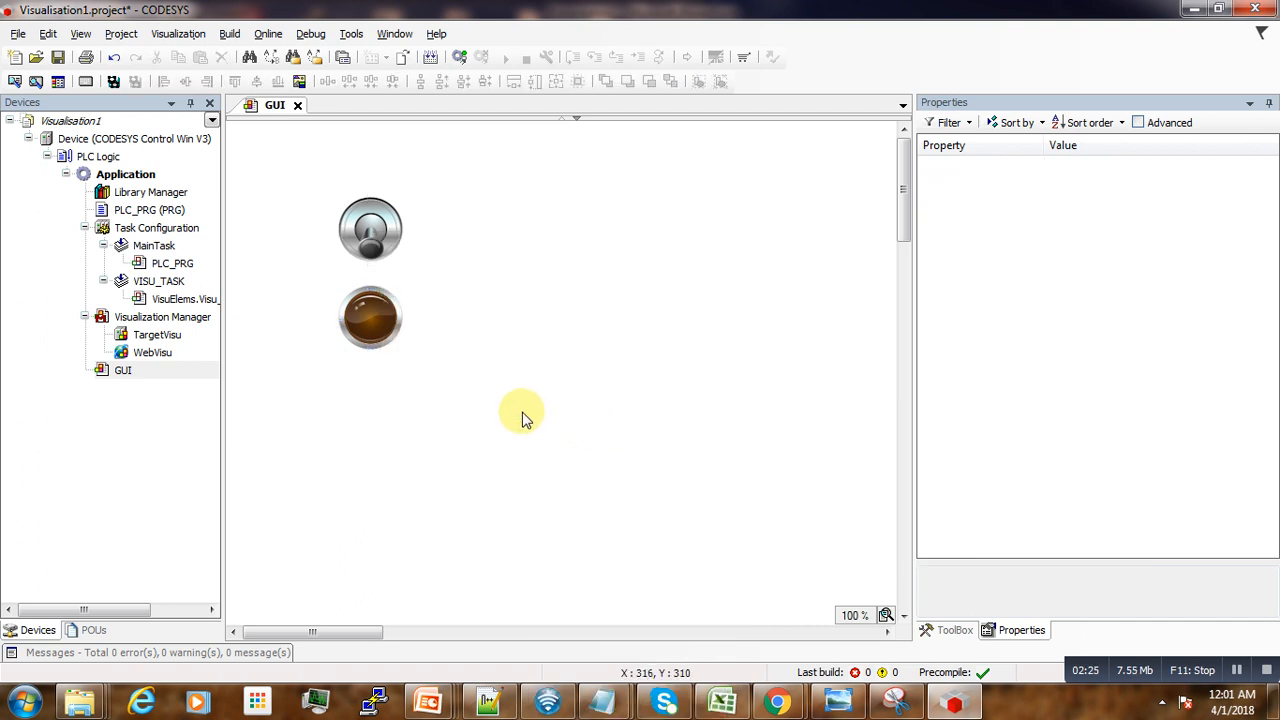
mouse_move(432, 435)
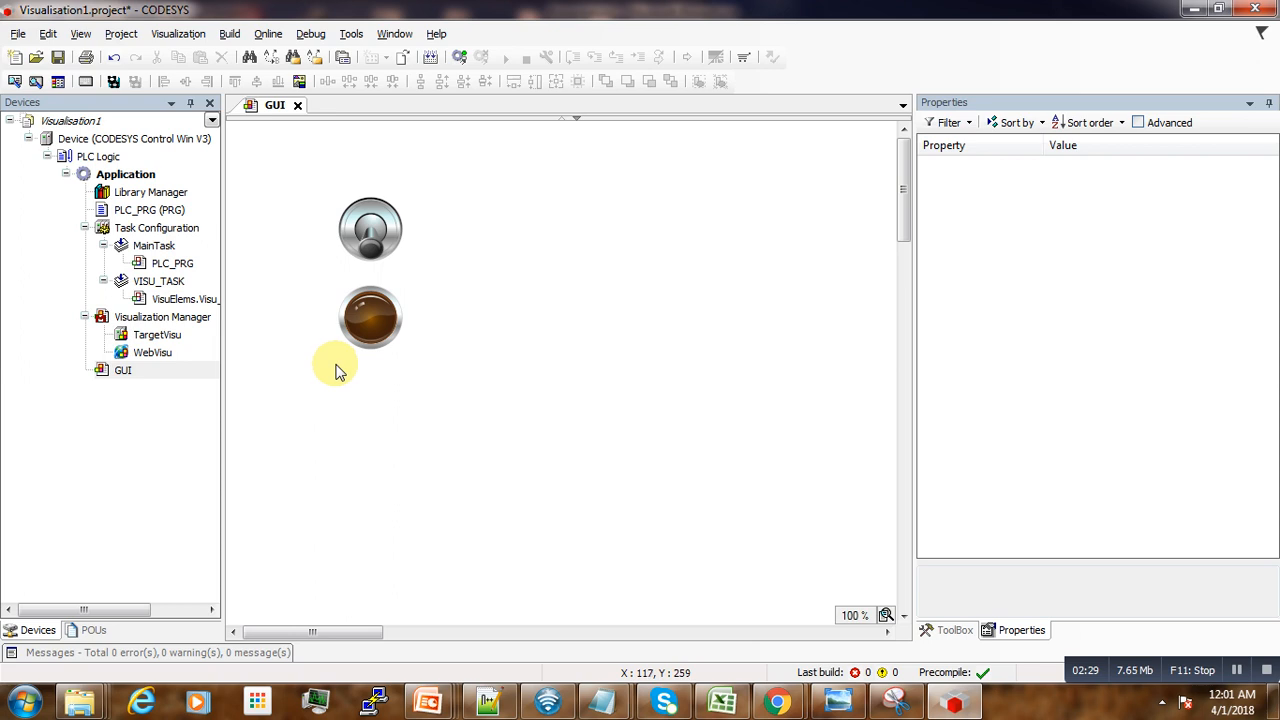
mouse_move(240, 230)
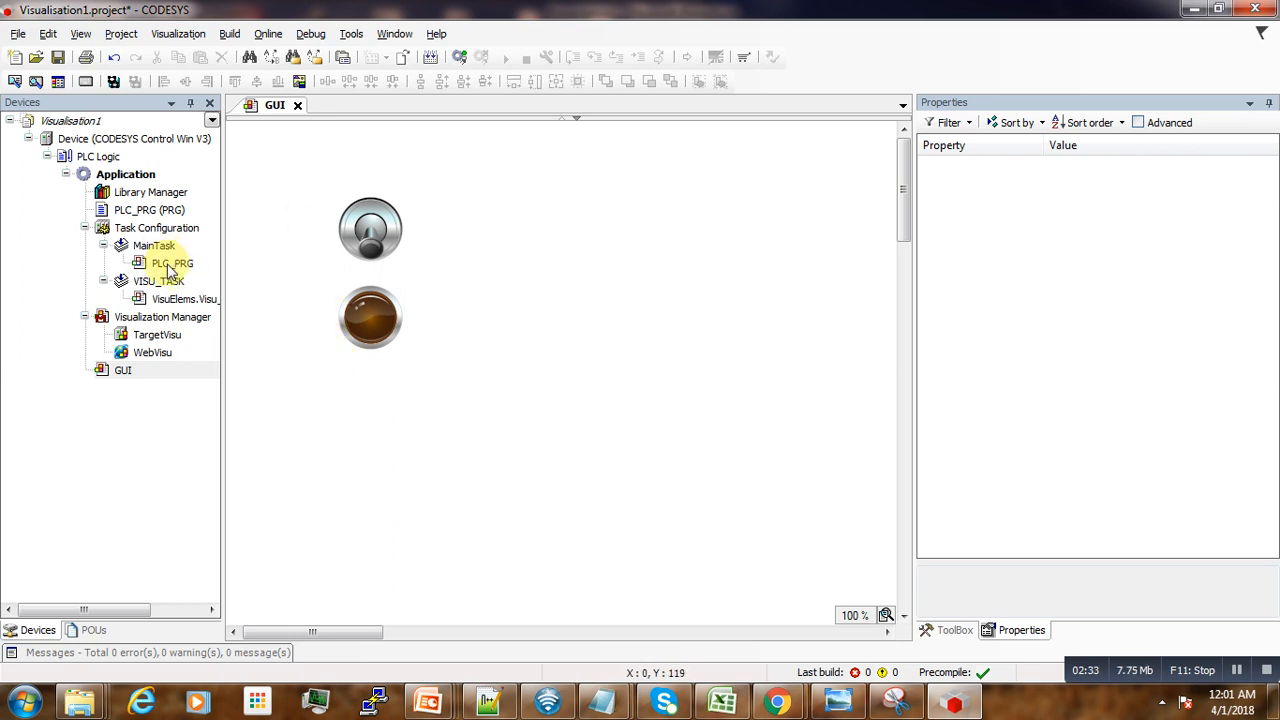
- Declare BOOL variables bSwitch and bLamp in PLC_PRG's VAR block
double_click(171, 263)
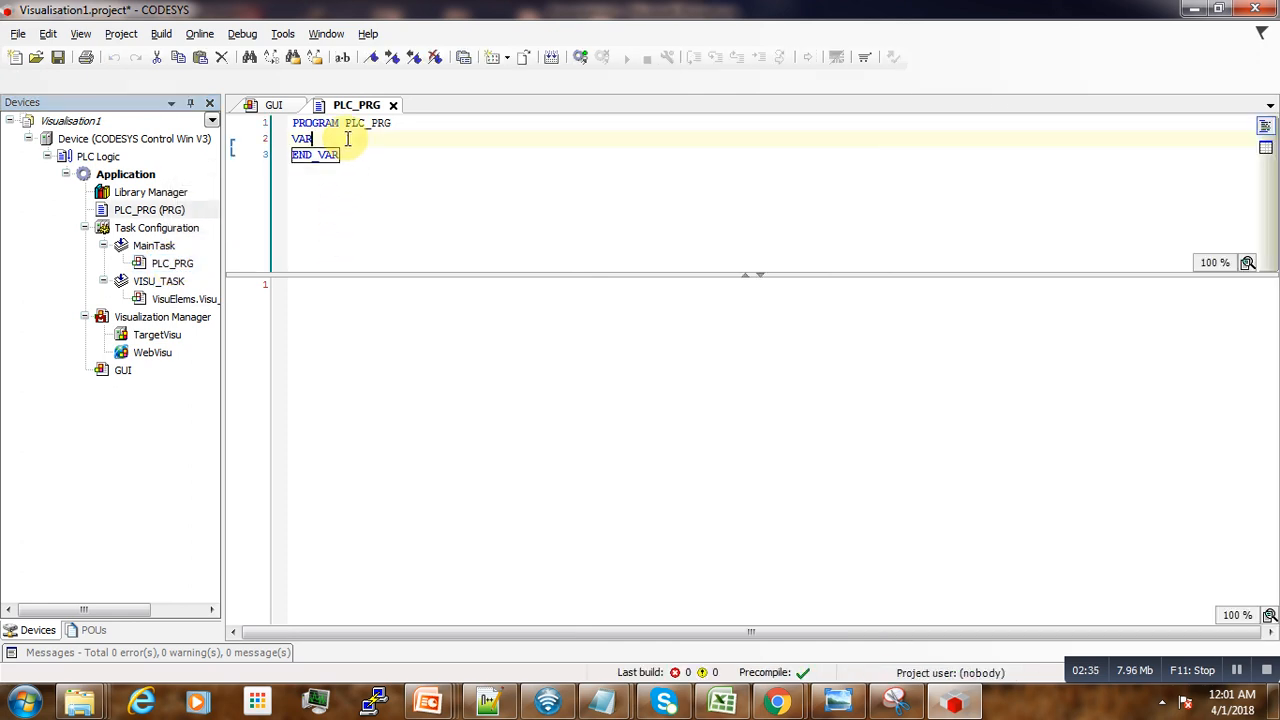
key("Enter")
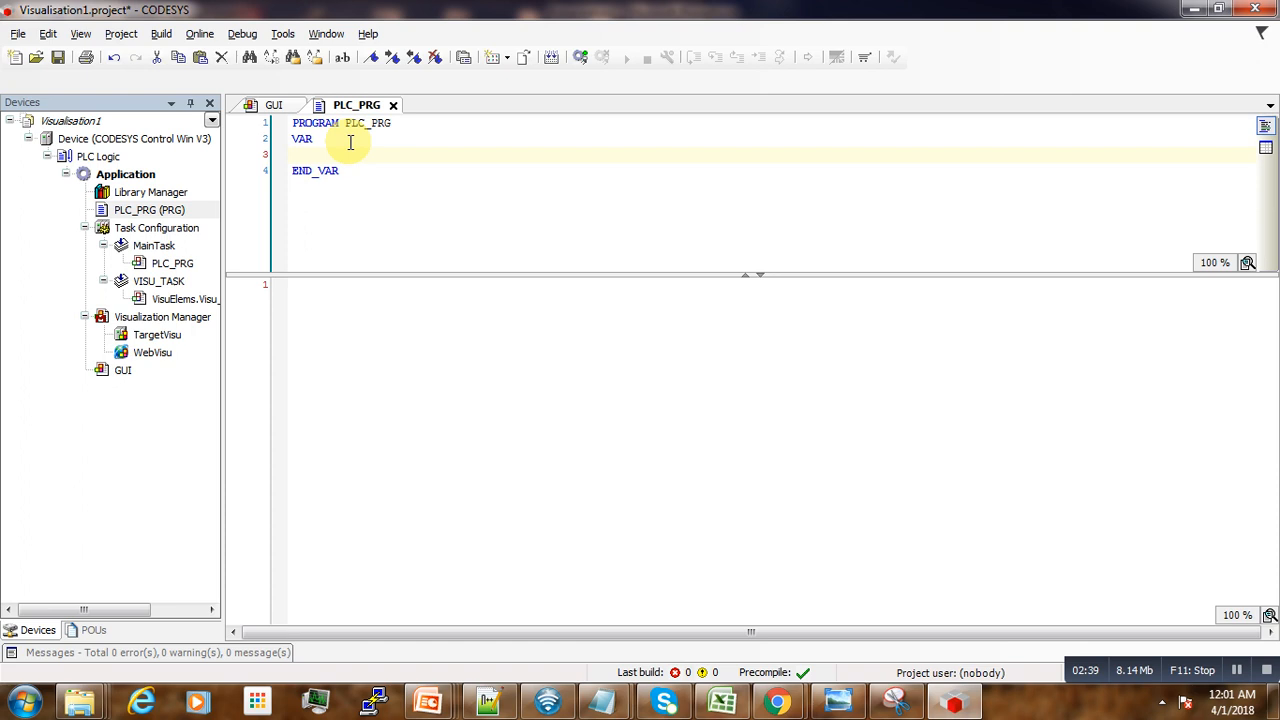
type("b")
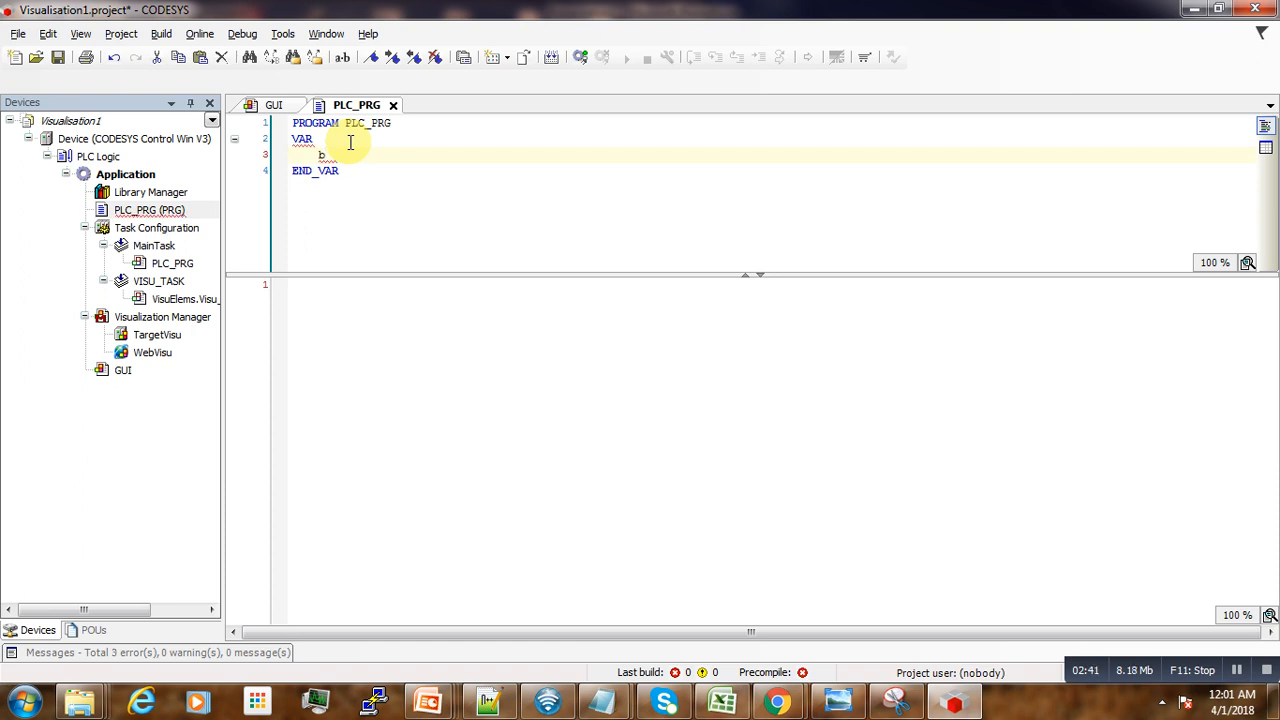
type("bSwitch :BOOL;")
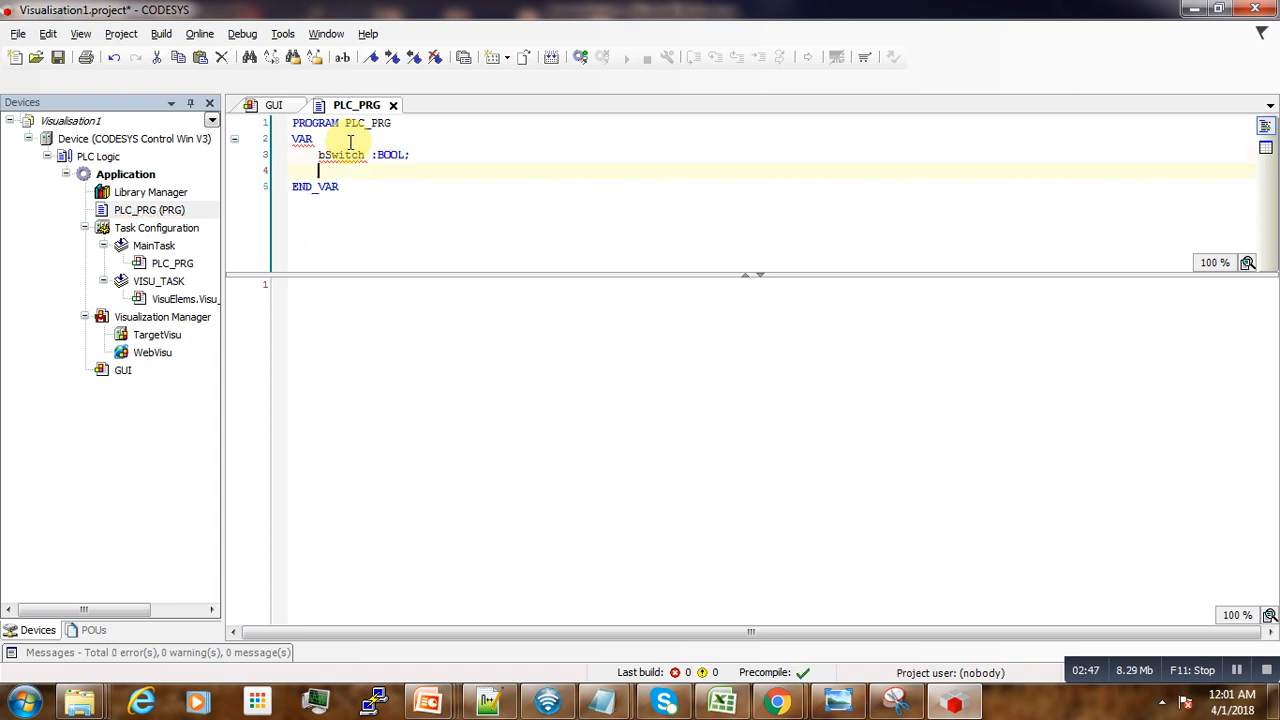
type("bl")
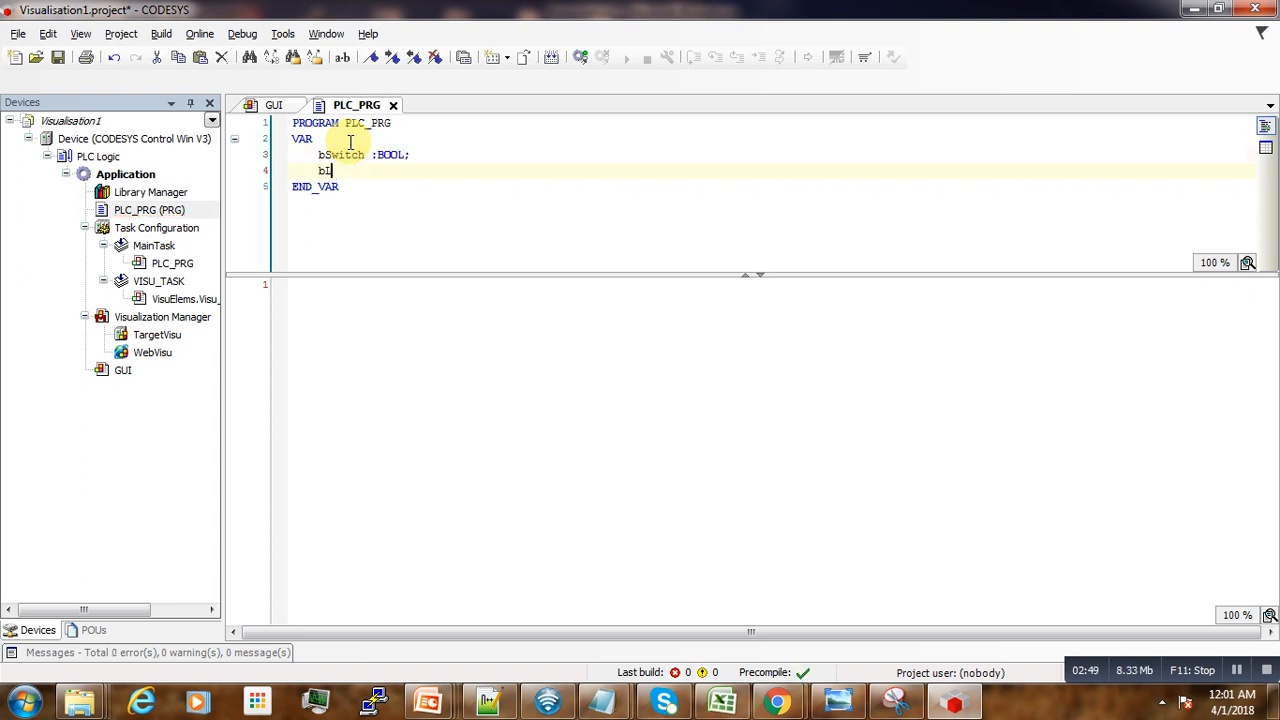
type("Lamp :")
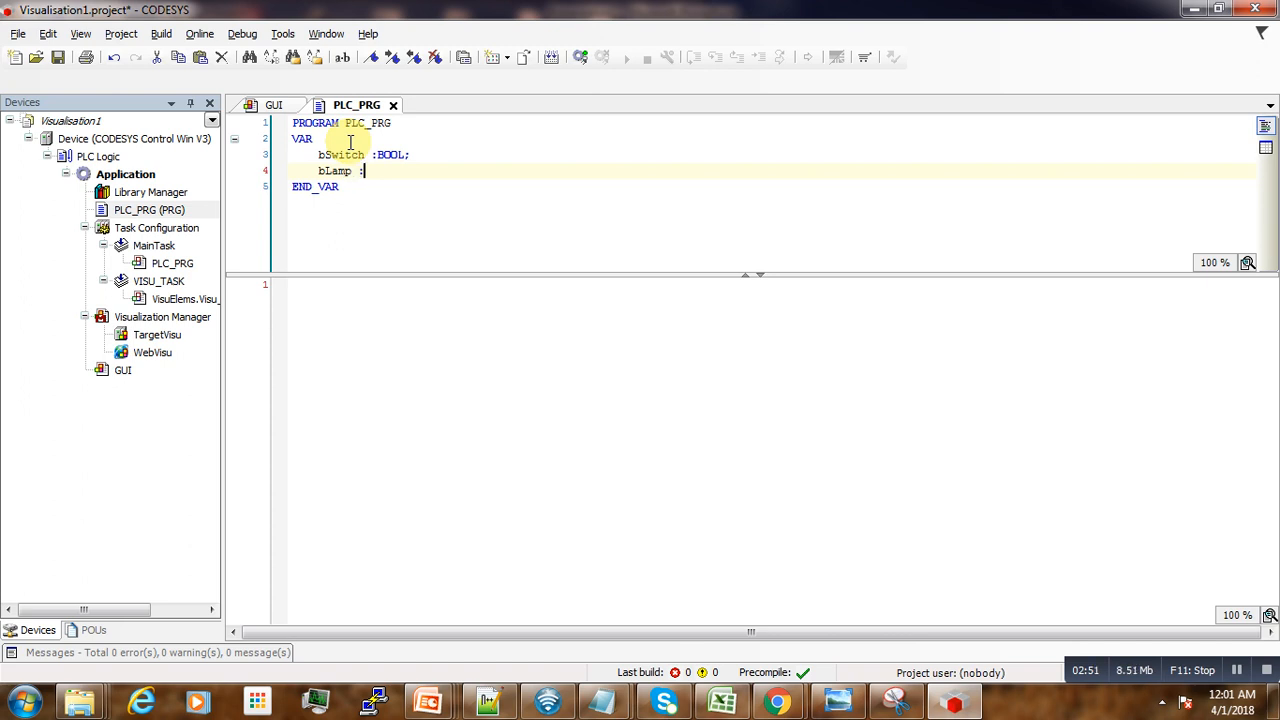
type("BOOL")
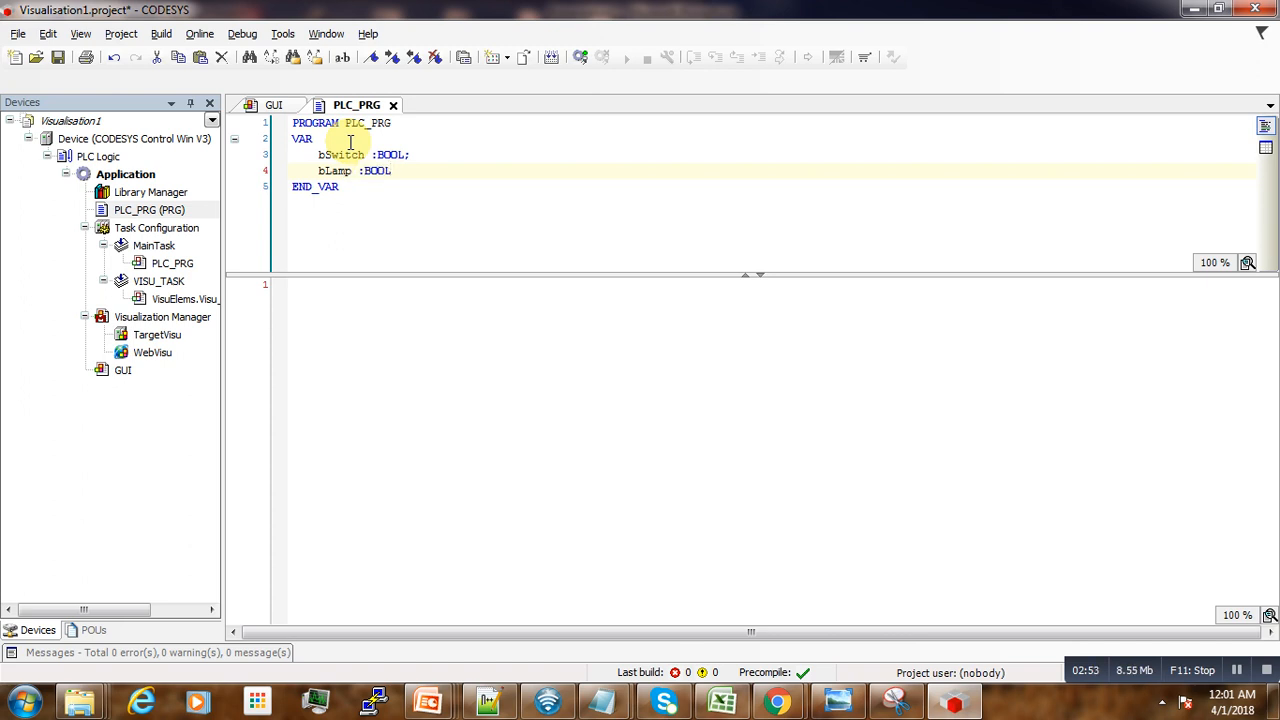
type(";")
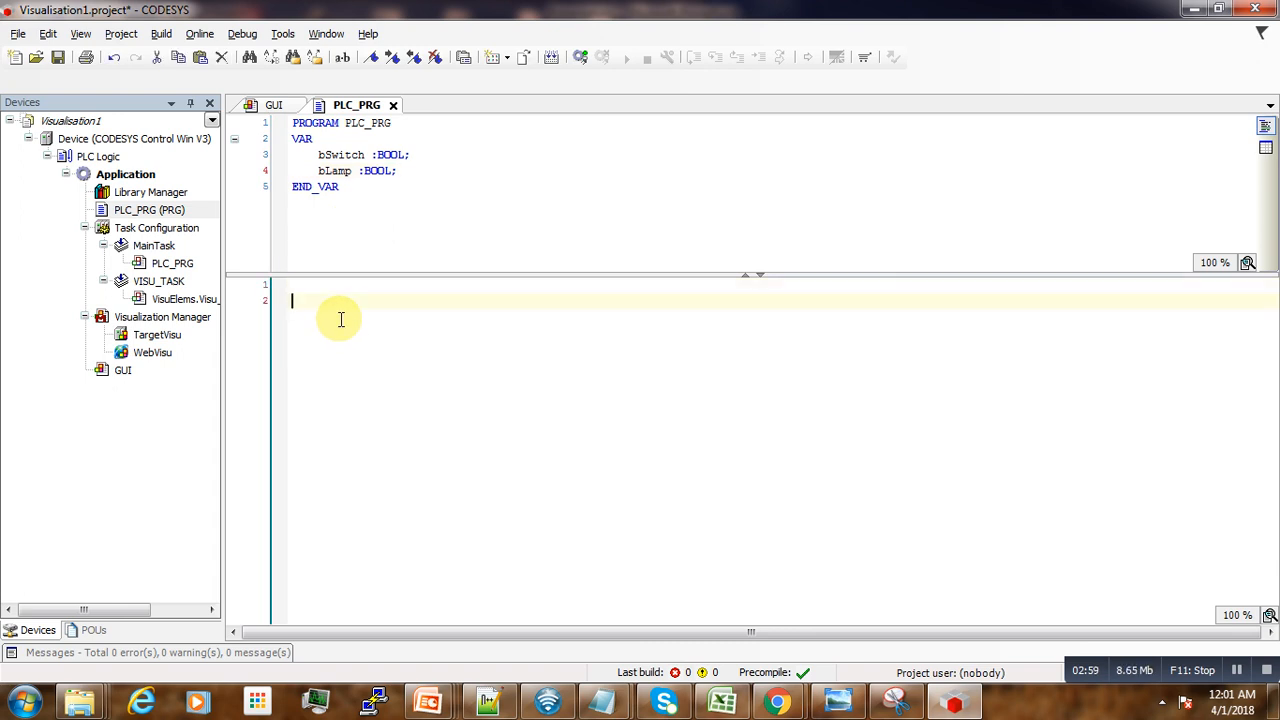
- Write IF bSwitch THEN bLamp := TRUE; ELSE bLamp := FALSE; END_IF in the code body
type("IF")
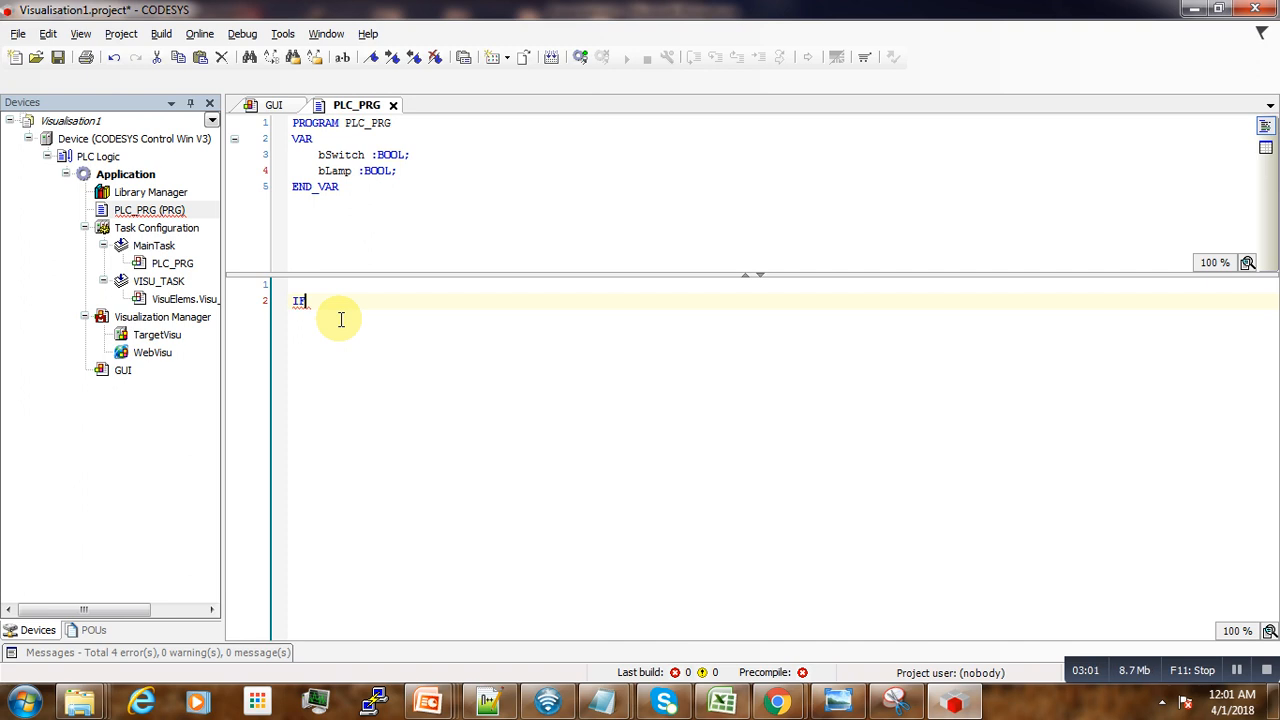
type("B")
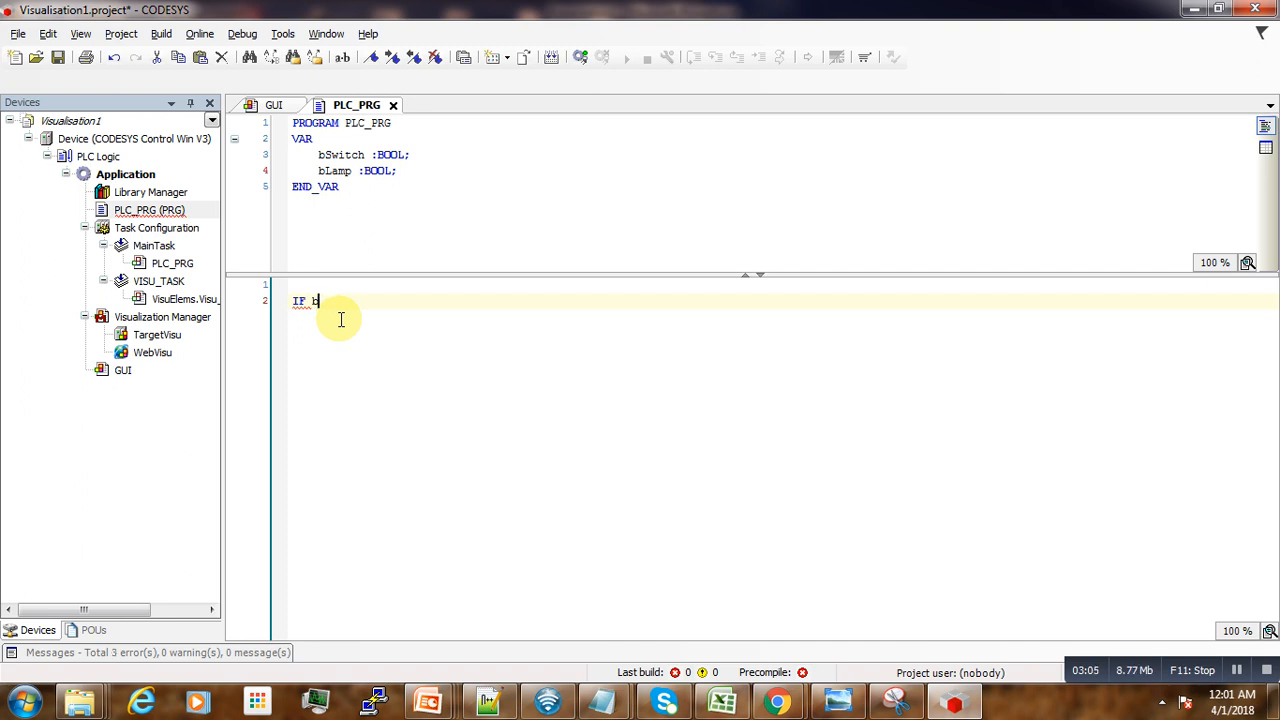
type("Switch")
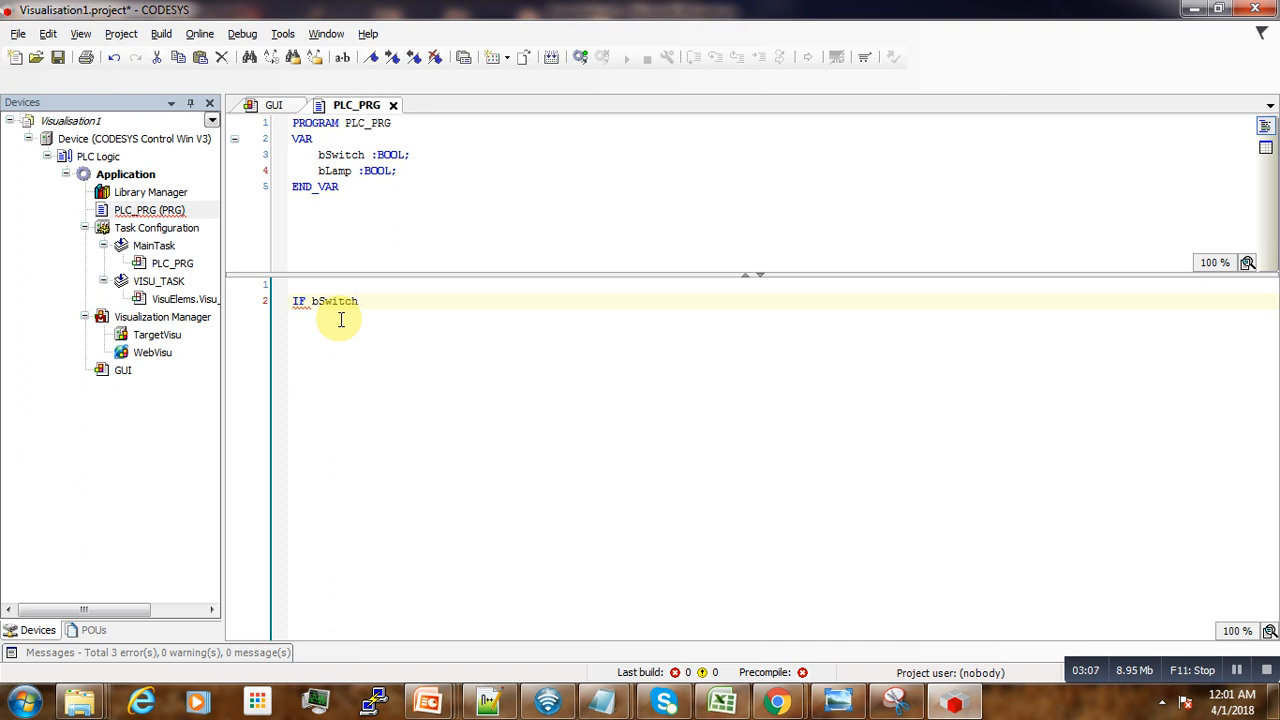
type("THEN")
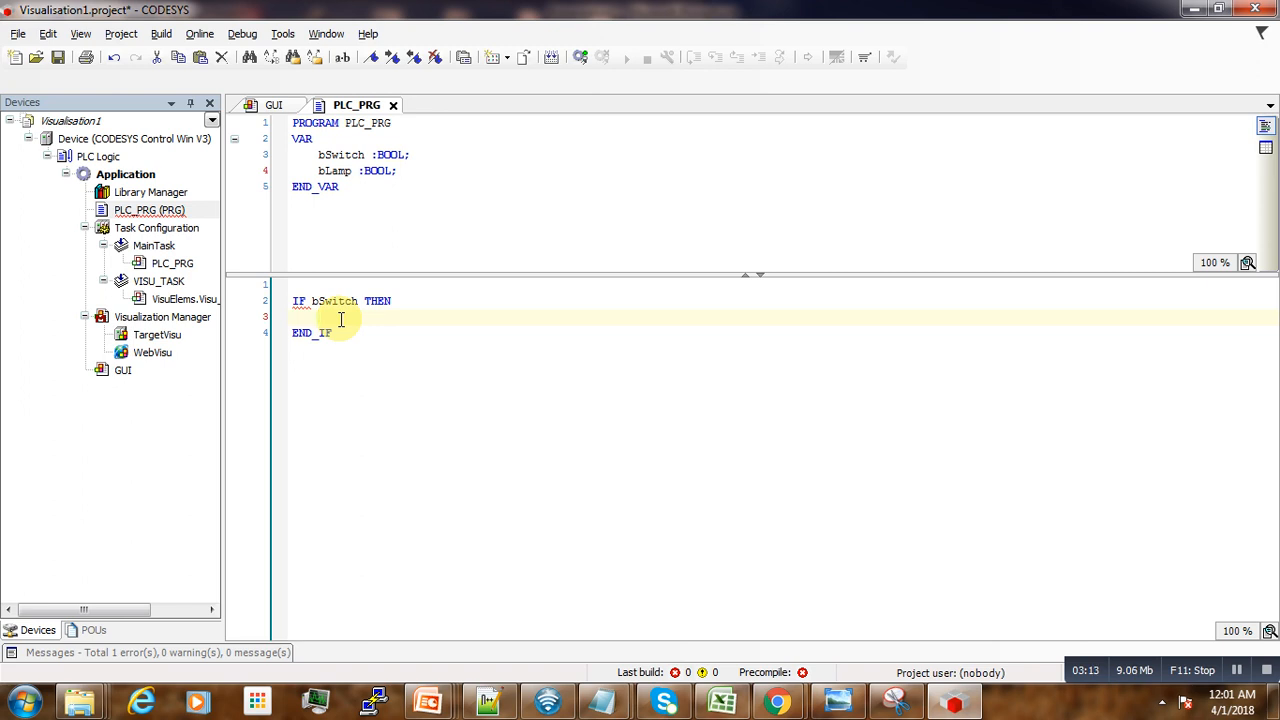
type("b")
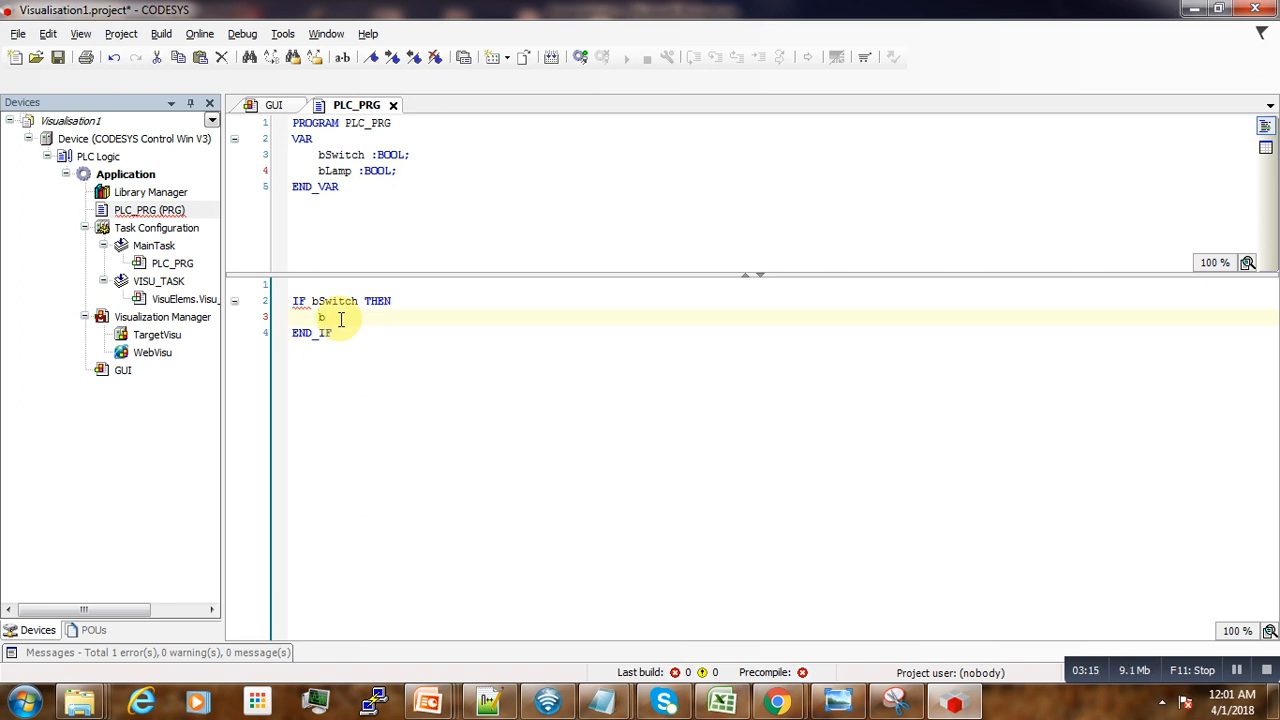
type("Lamp")
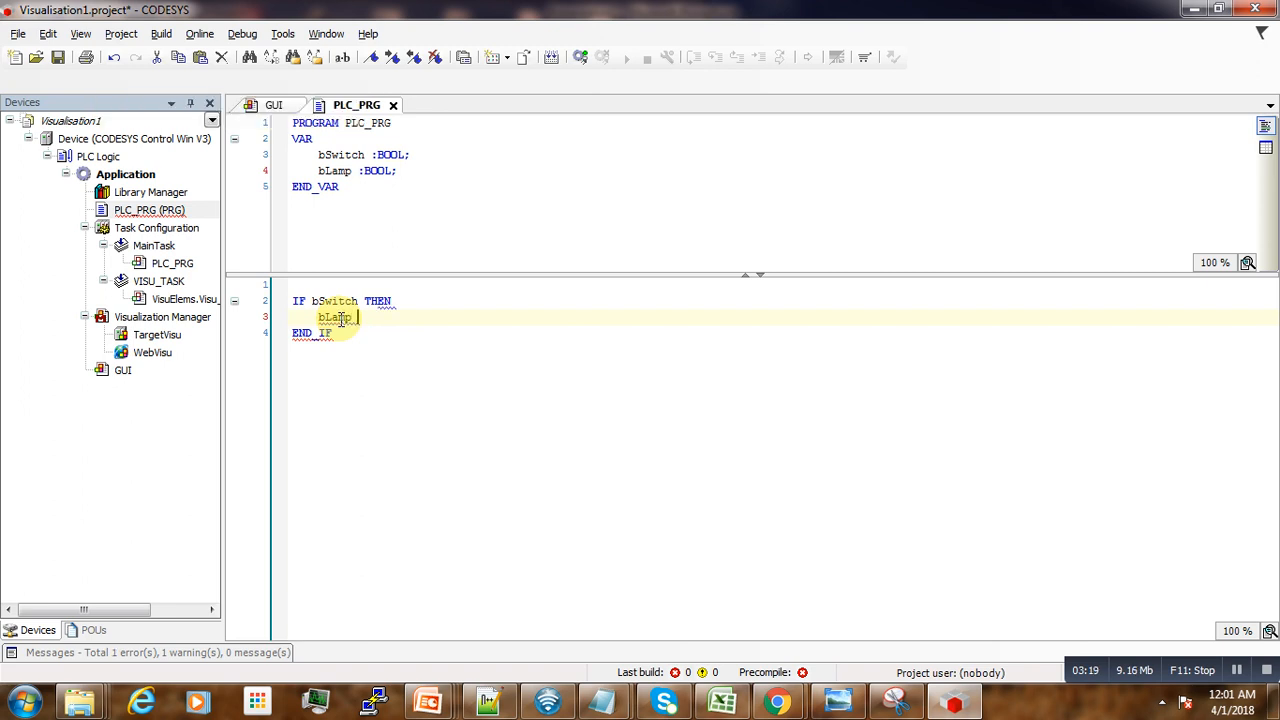
type(":= TR")
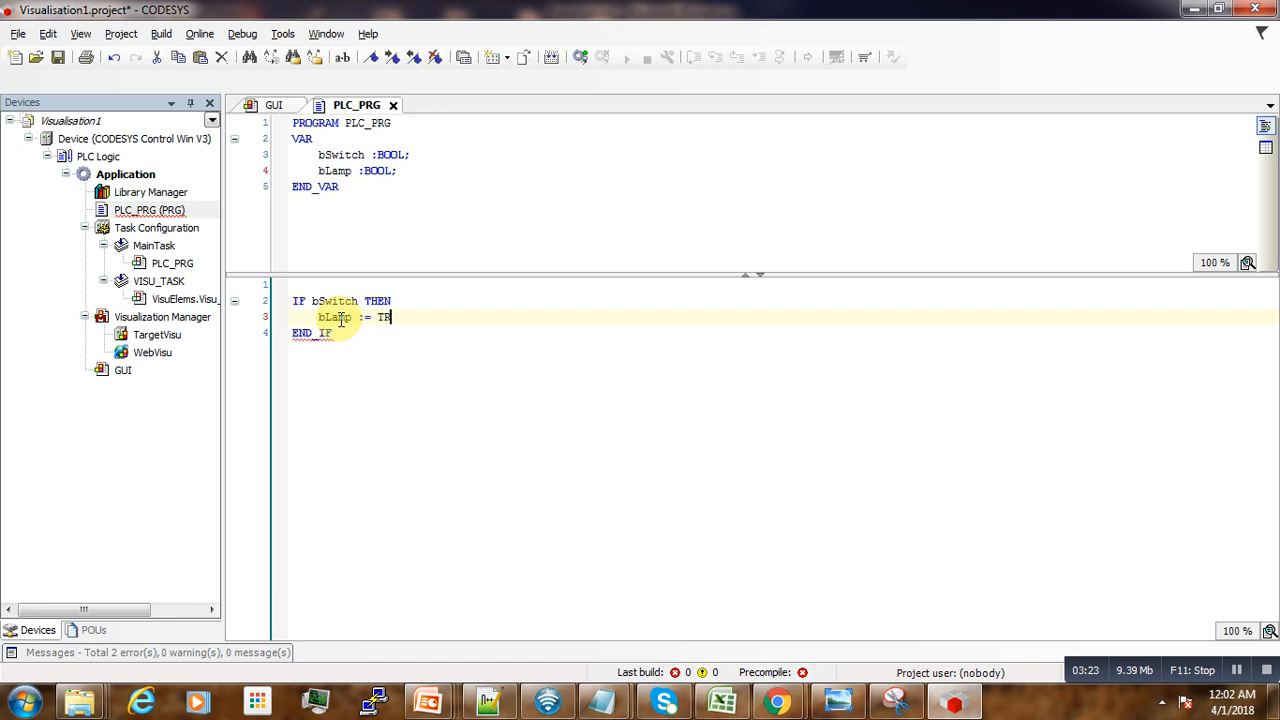
type("UE;")
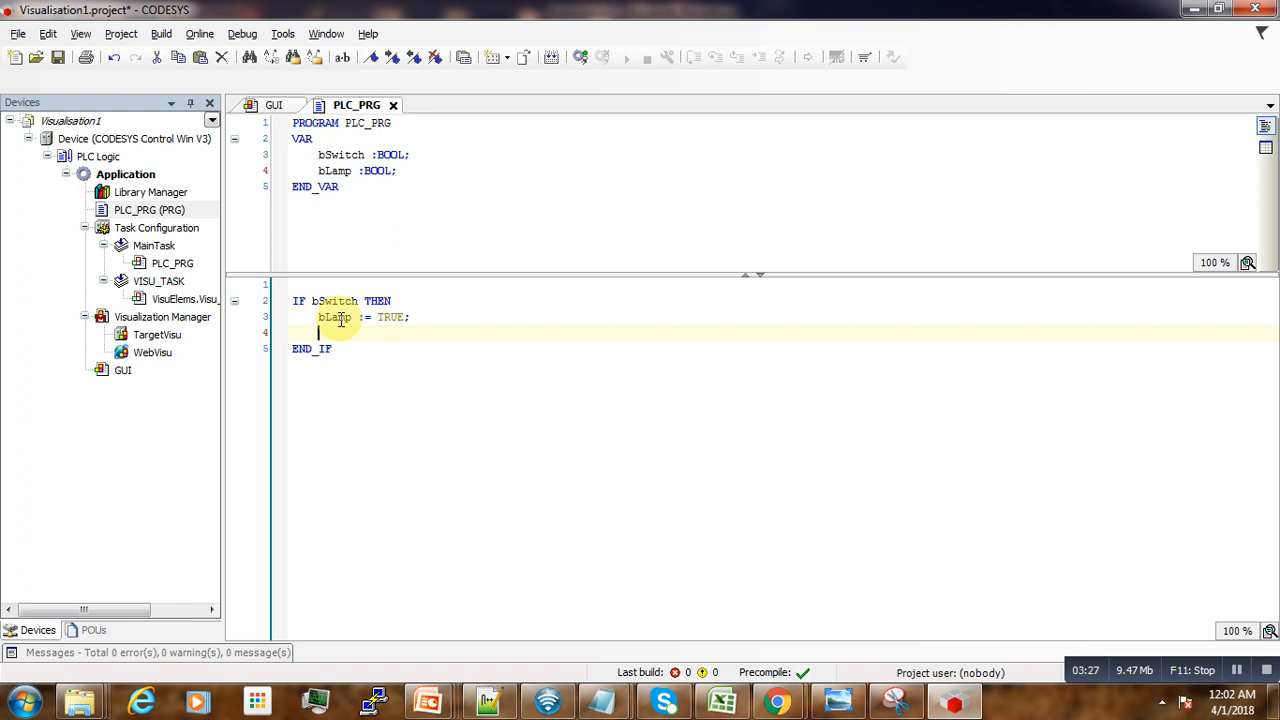
type("ELSE")
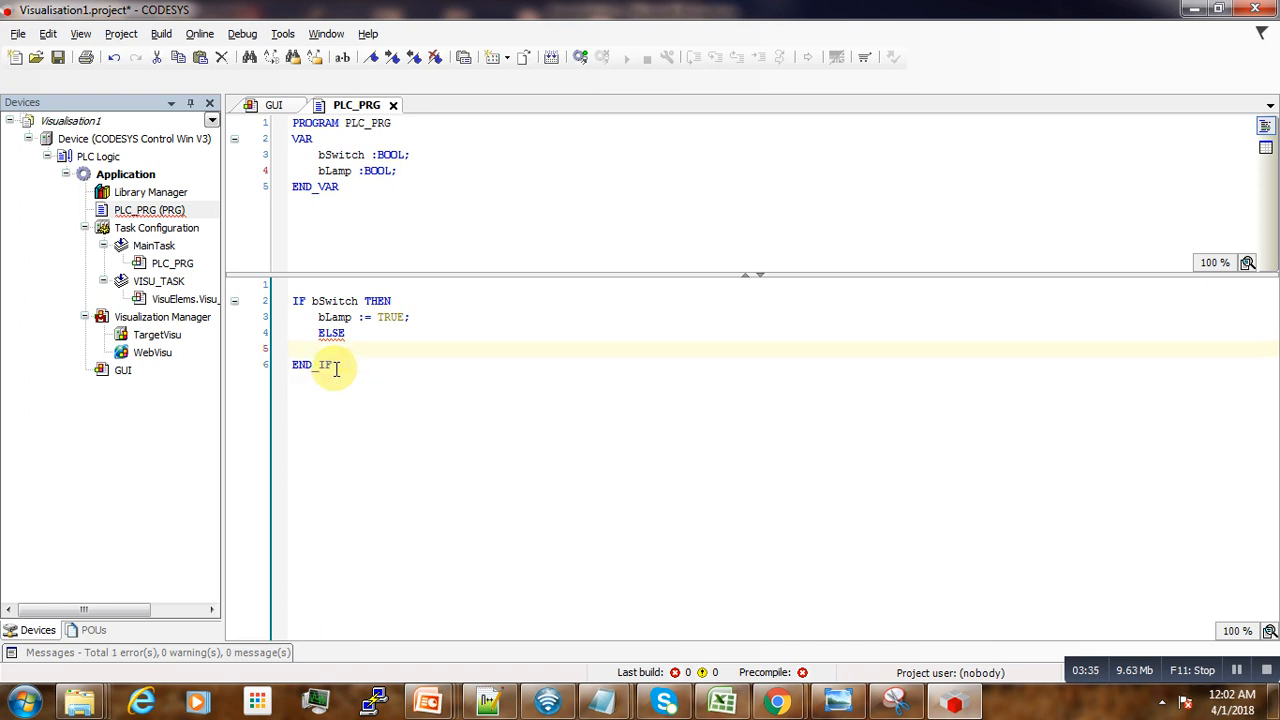
type("bLamp")
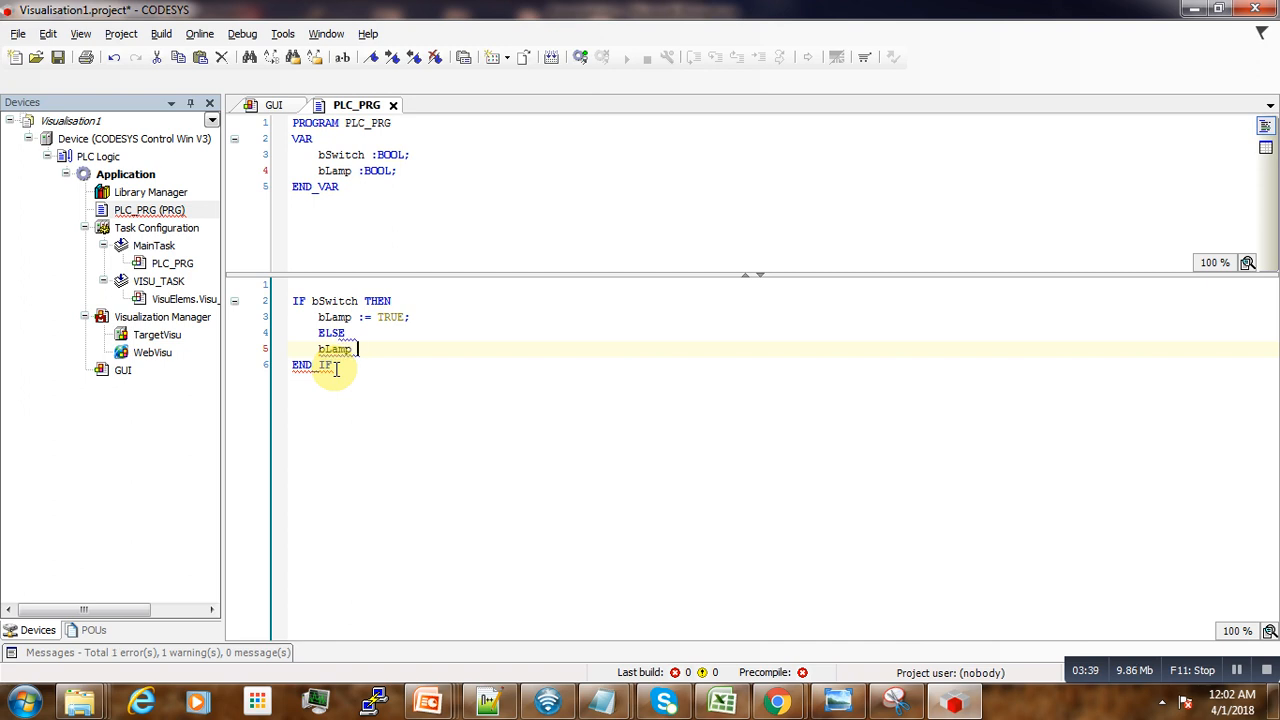
type(":= FA")
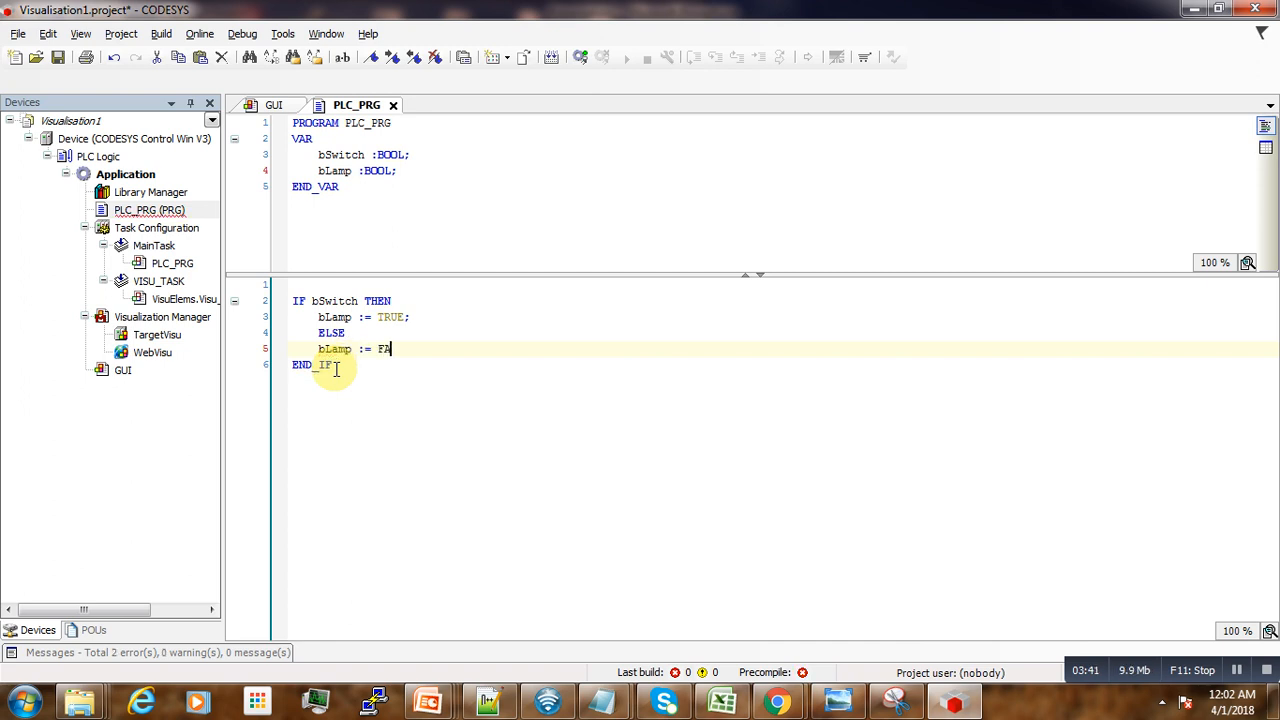
type("LSE;")
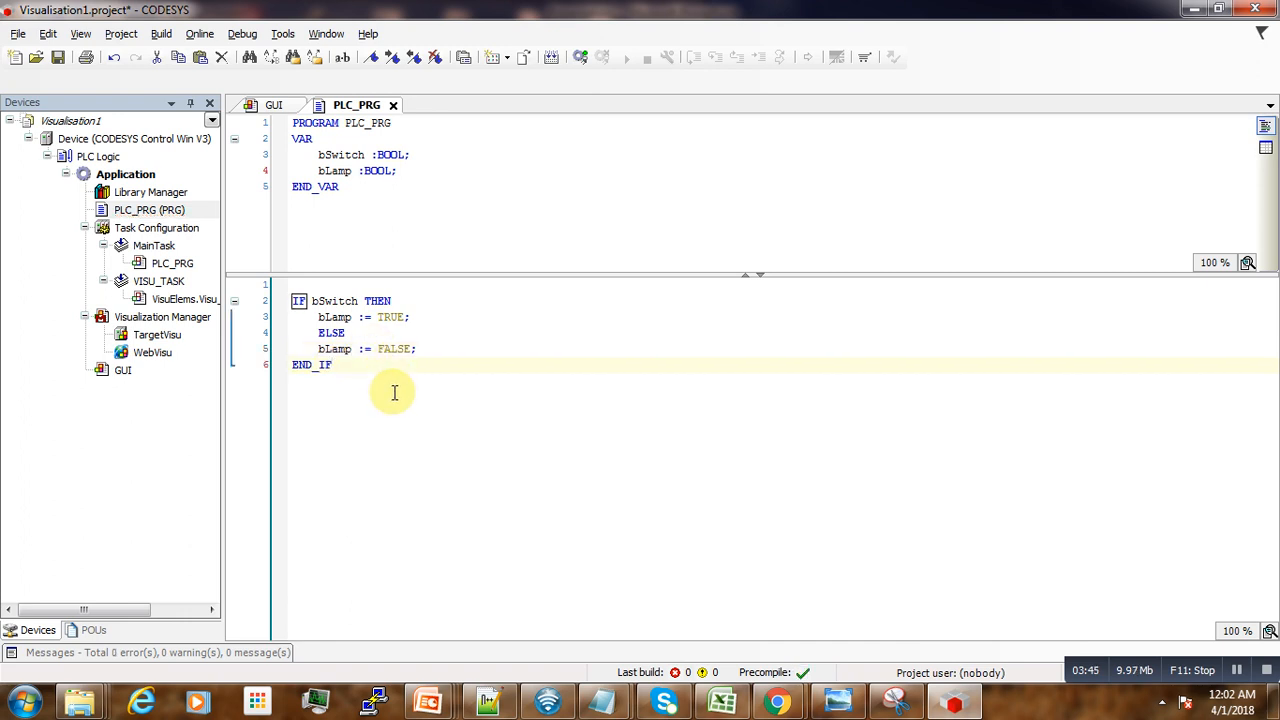
left_click(416, 348)
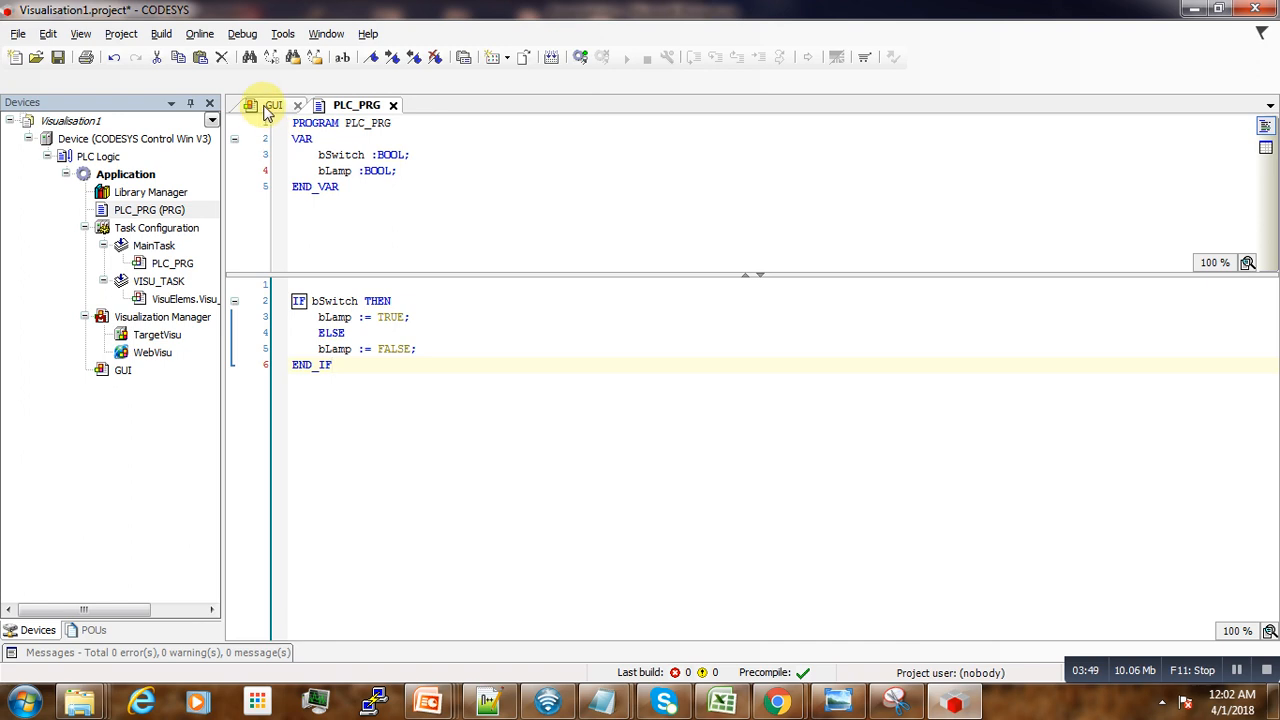
- Review the dip switch and lamp properties in GUI, glance at PLC_PRG, and return to GUI
left_click(269, 105)
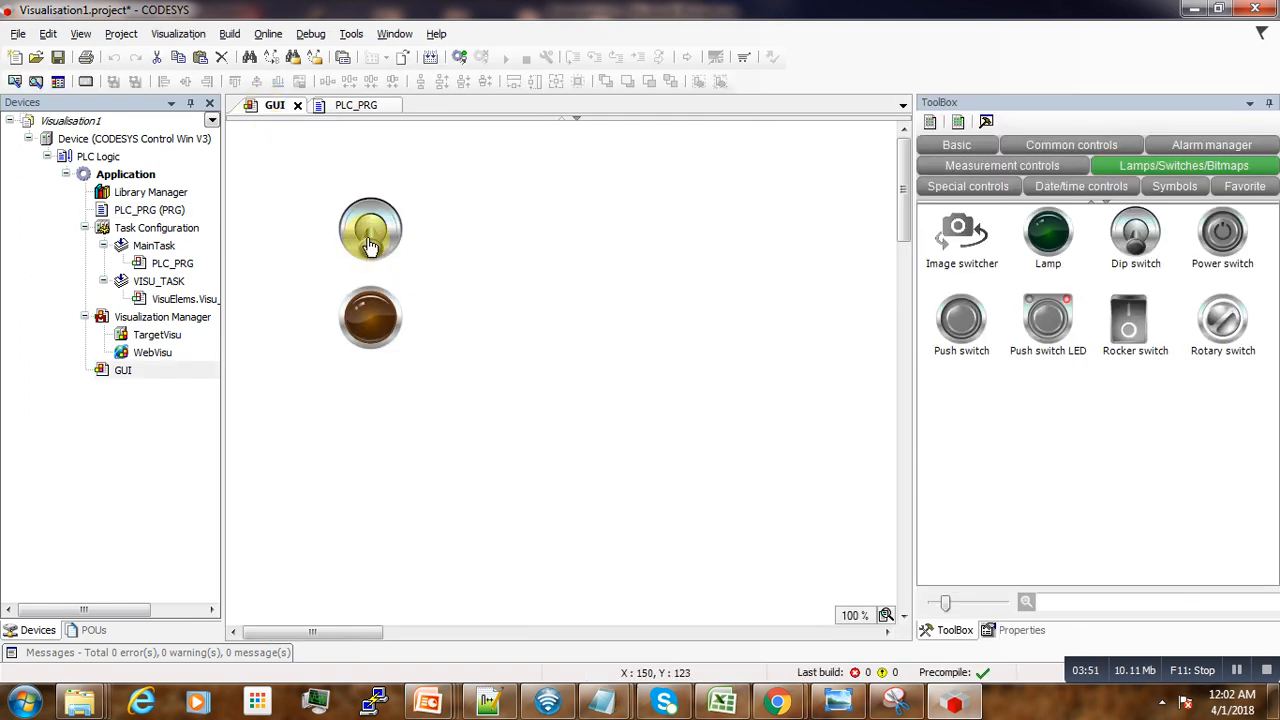
left_click(370, 229)
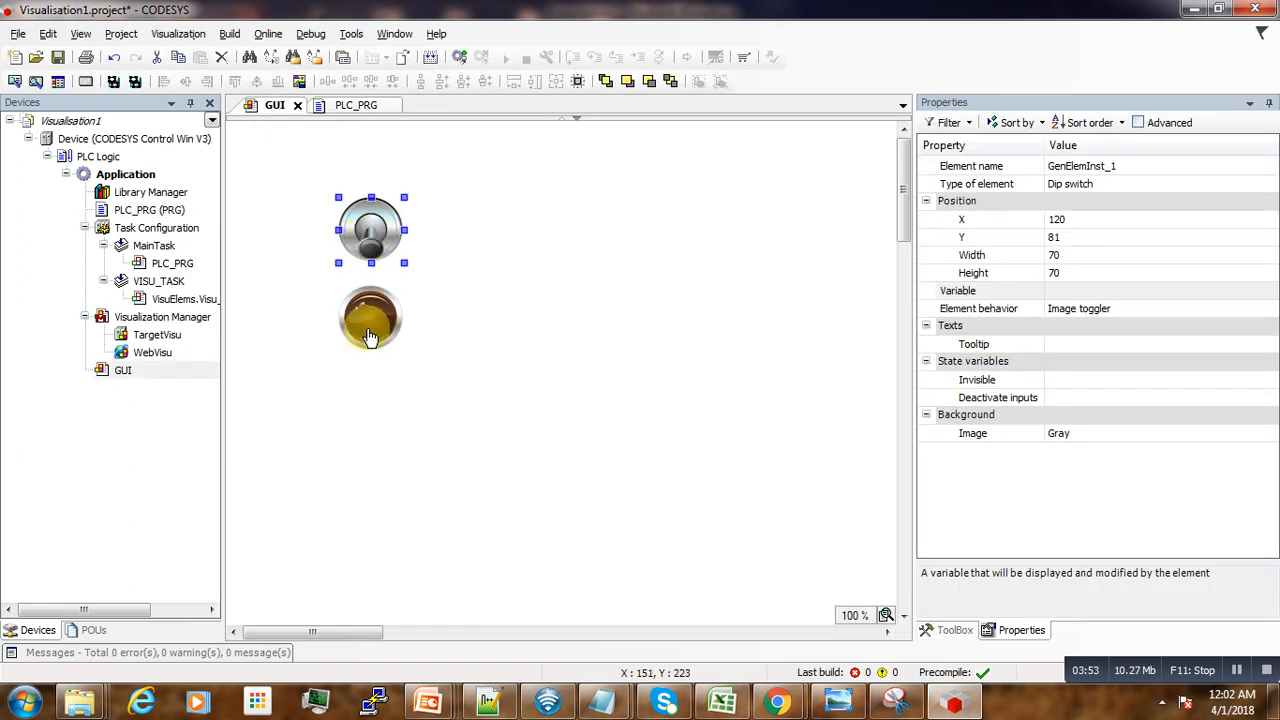
left_click(370, 318)
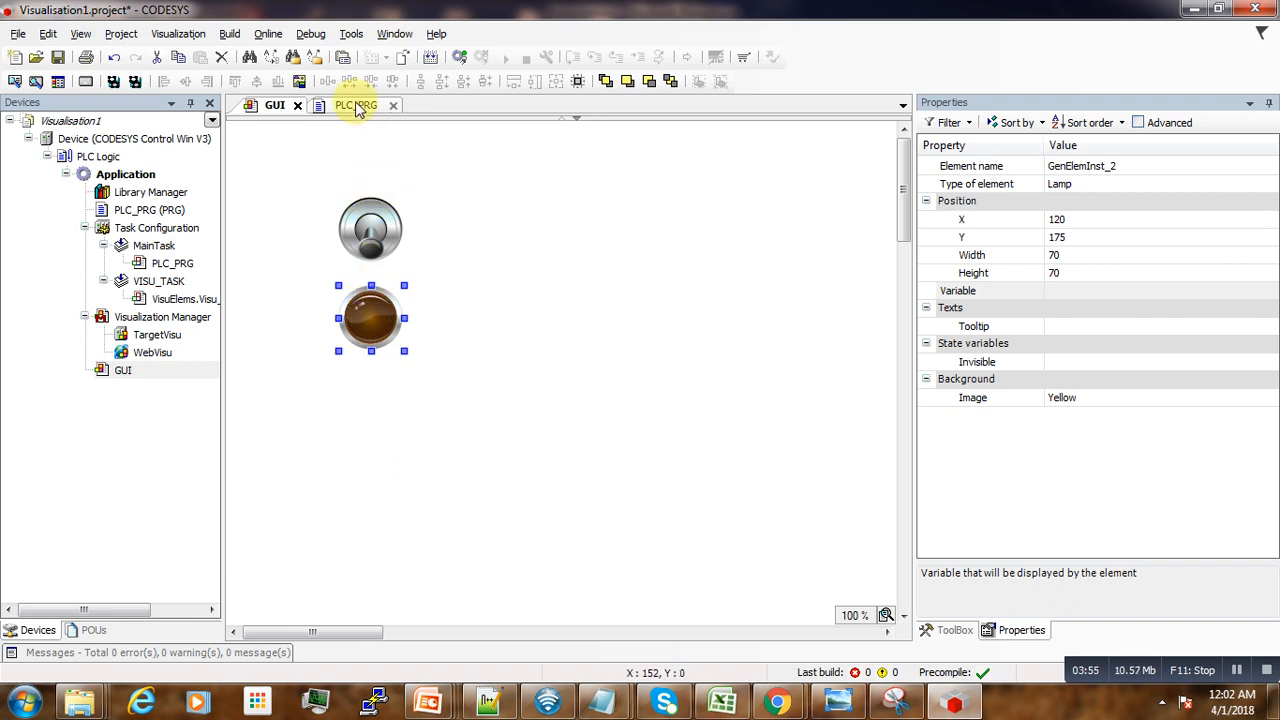
left_click(356, 105)
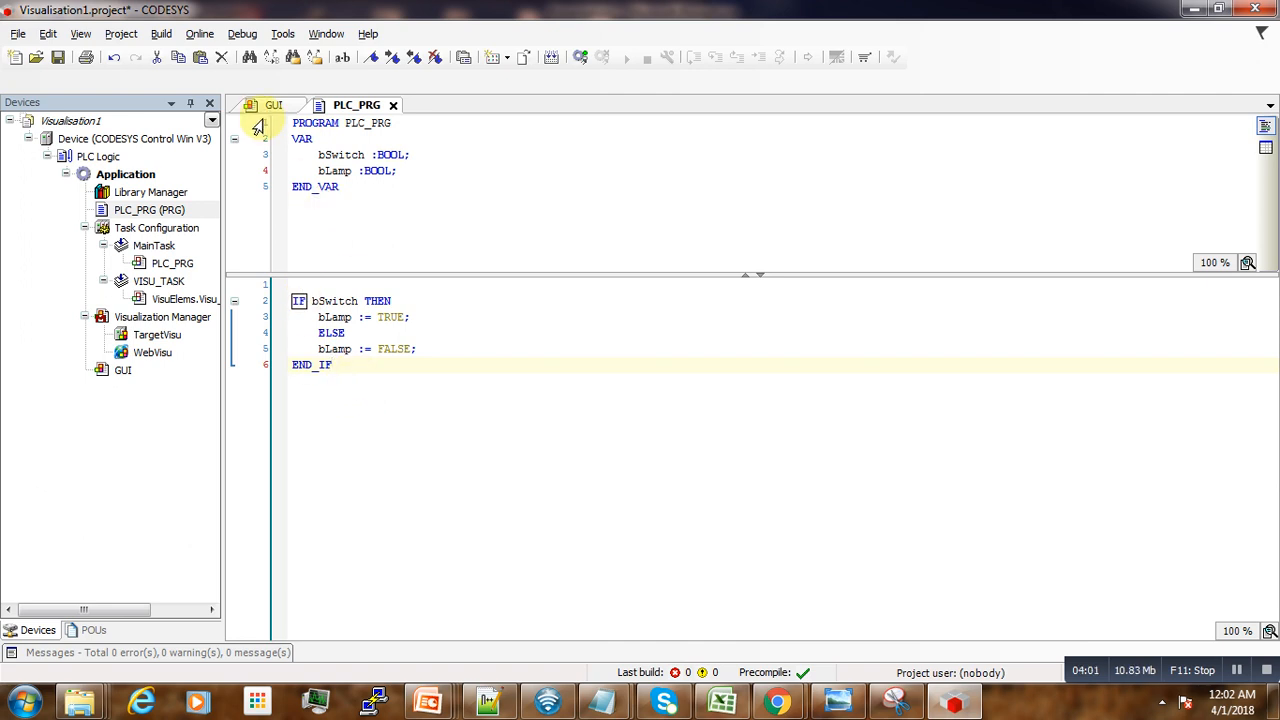
left_click(274, 104)
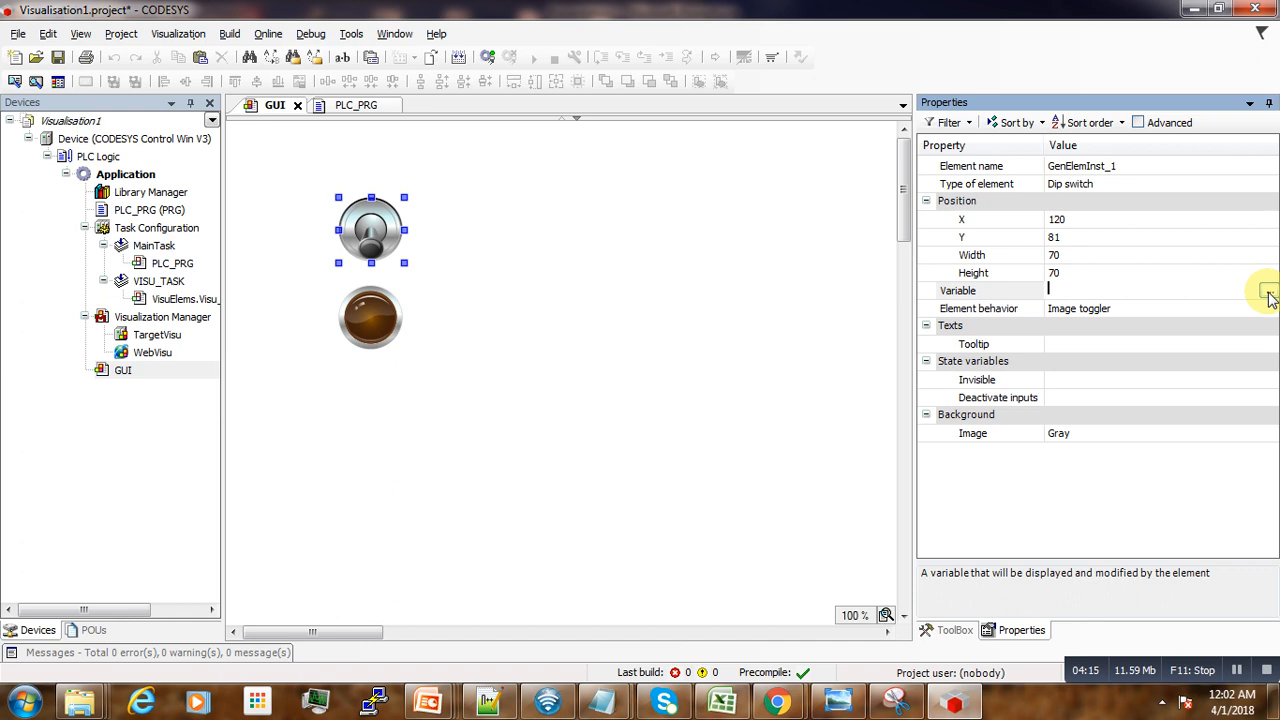
- Bind the dip switch to PLC_PRG.bSwitch via the Input Assistant, then select the lamp
left_click(1268, 291)
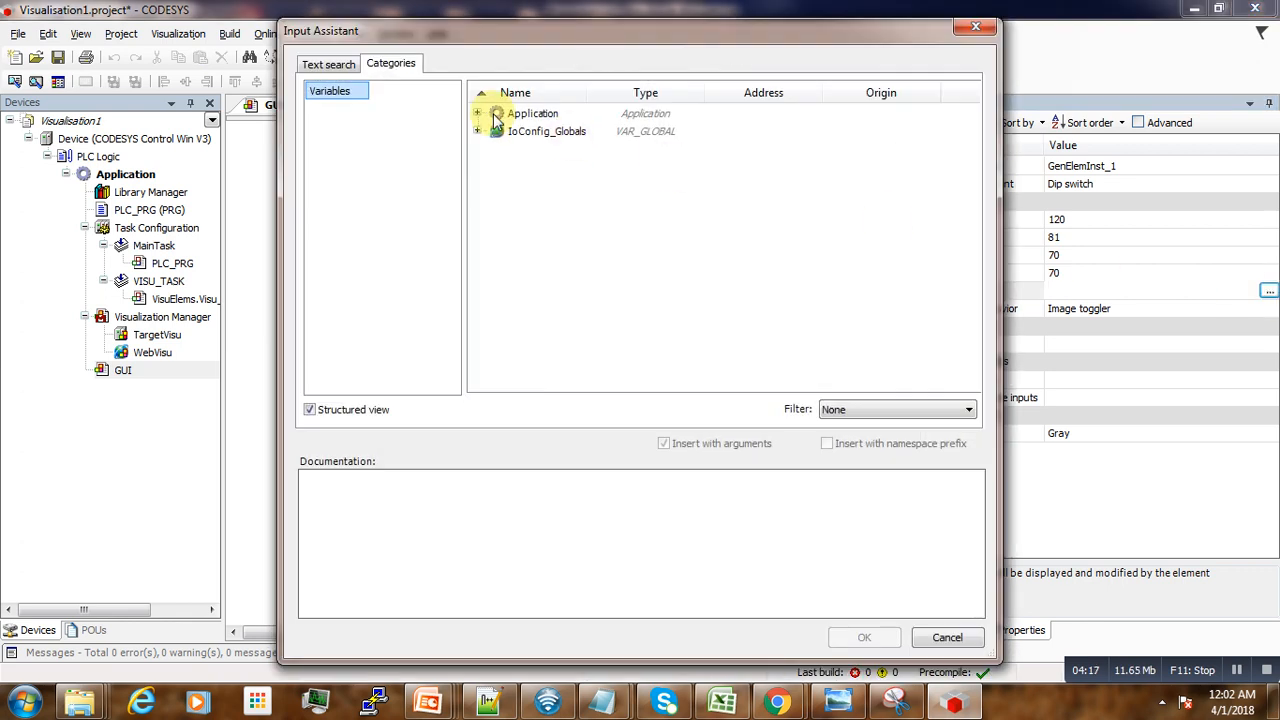
left_click(476, 113)
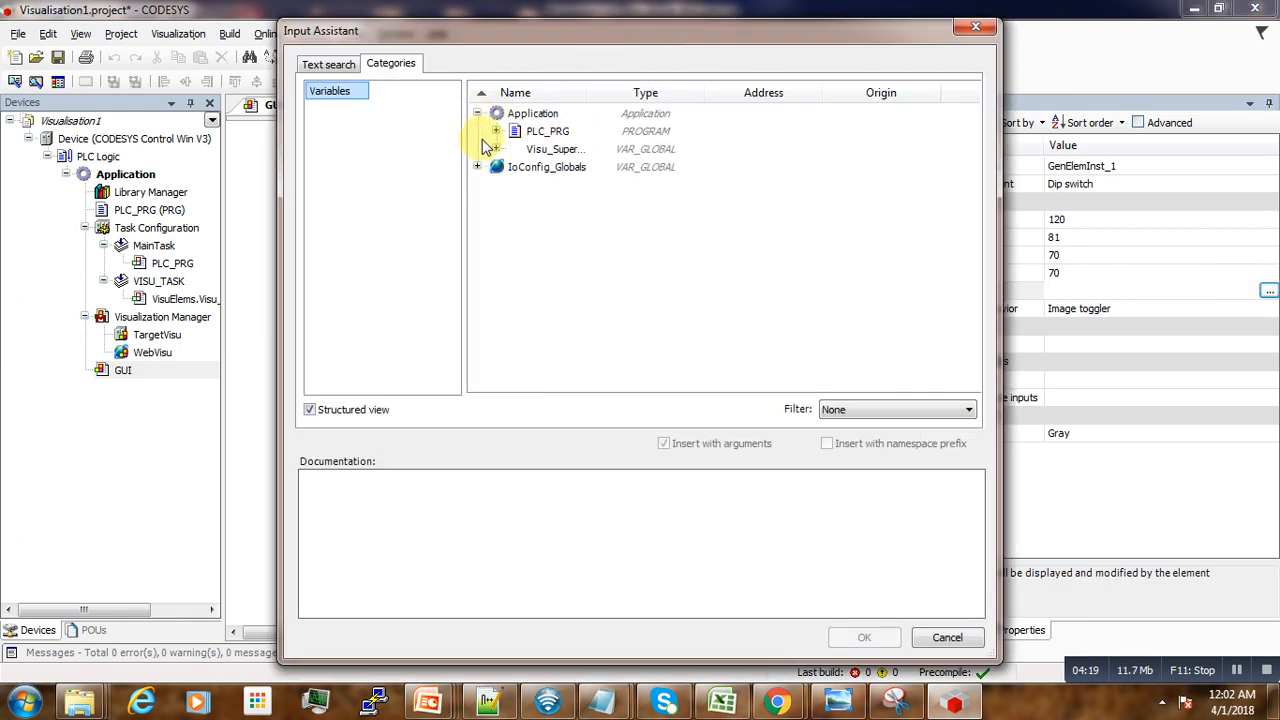
left_click(492, 131)
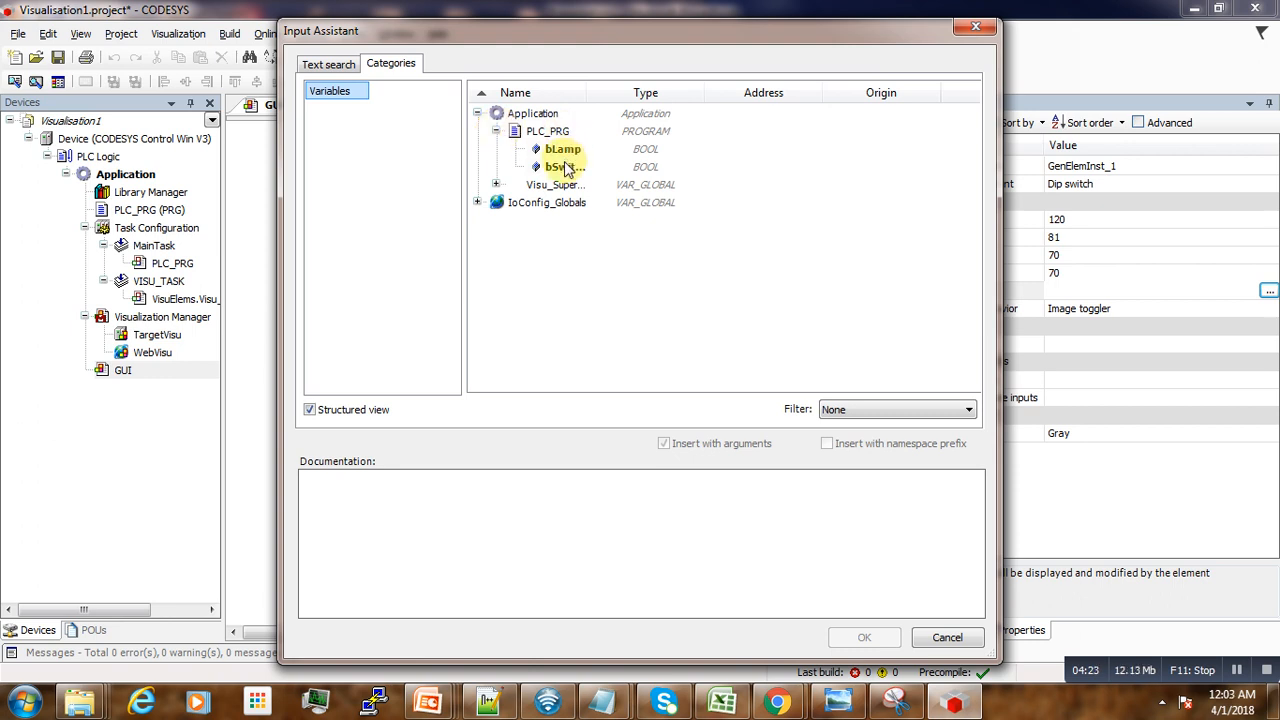
left_click(560, 166)
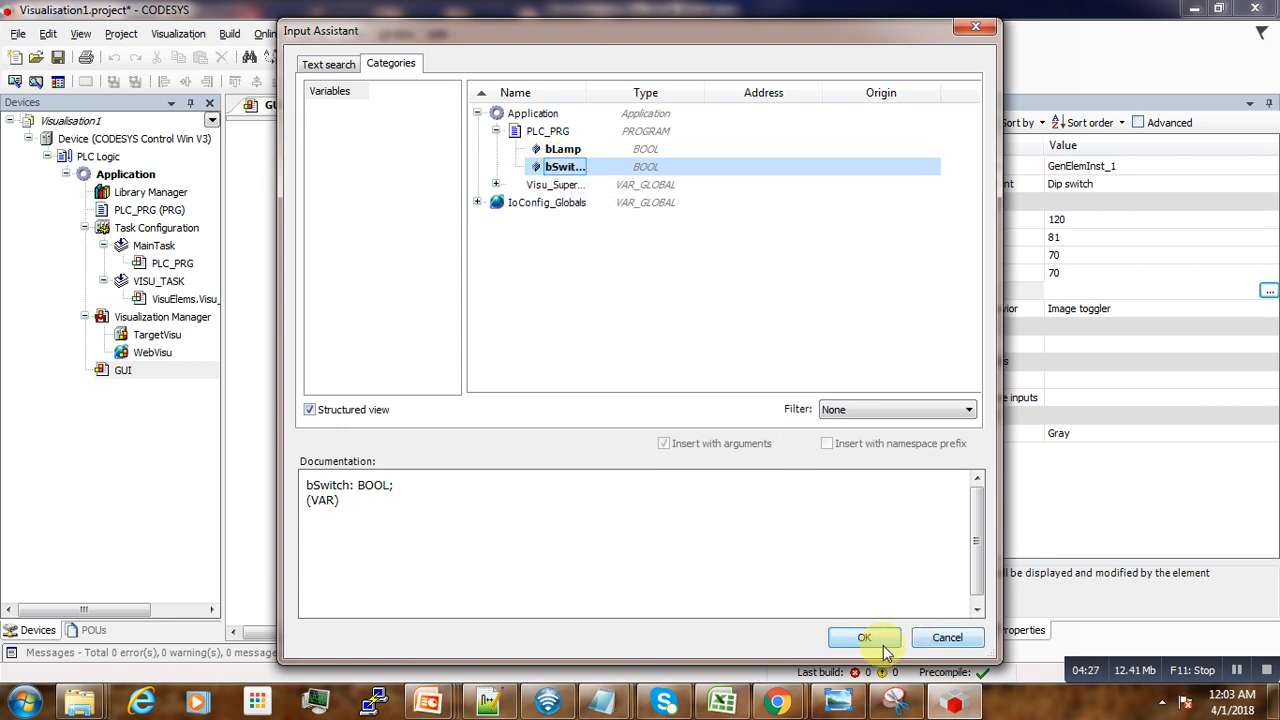
mouse_move(873, 640)
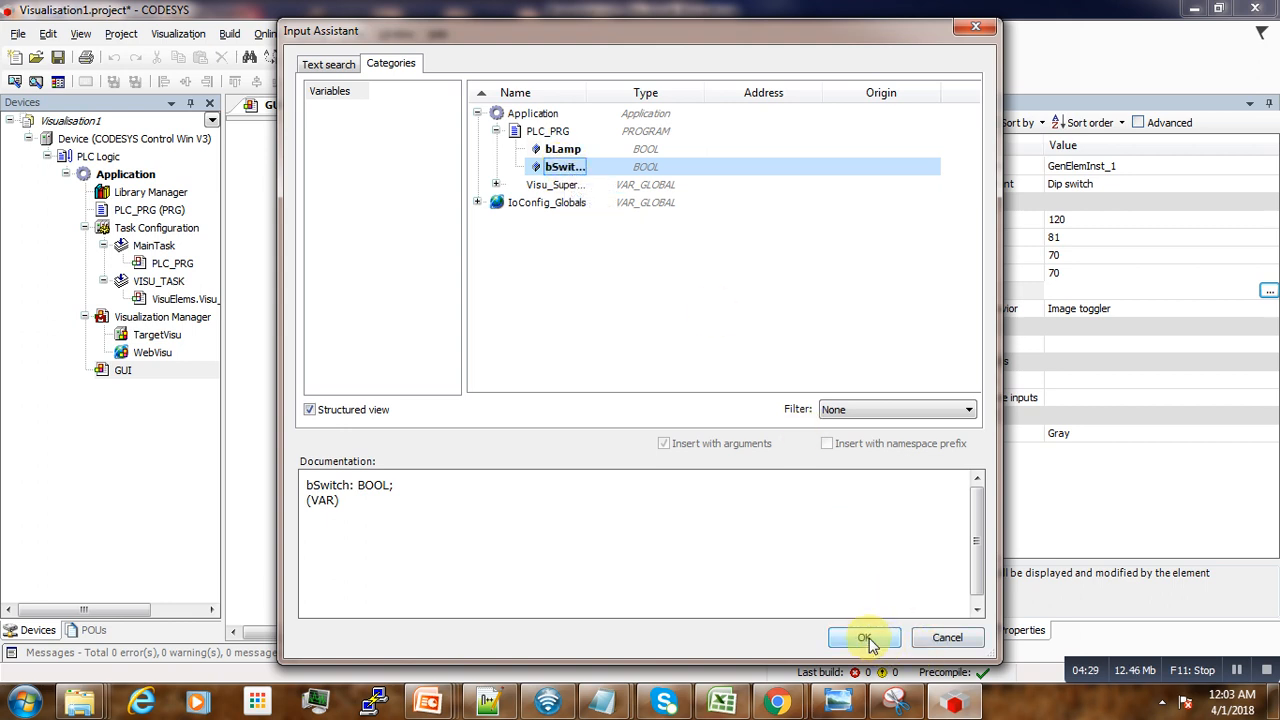
left_click(865, 637)
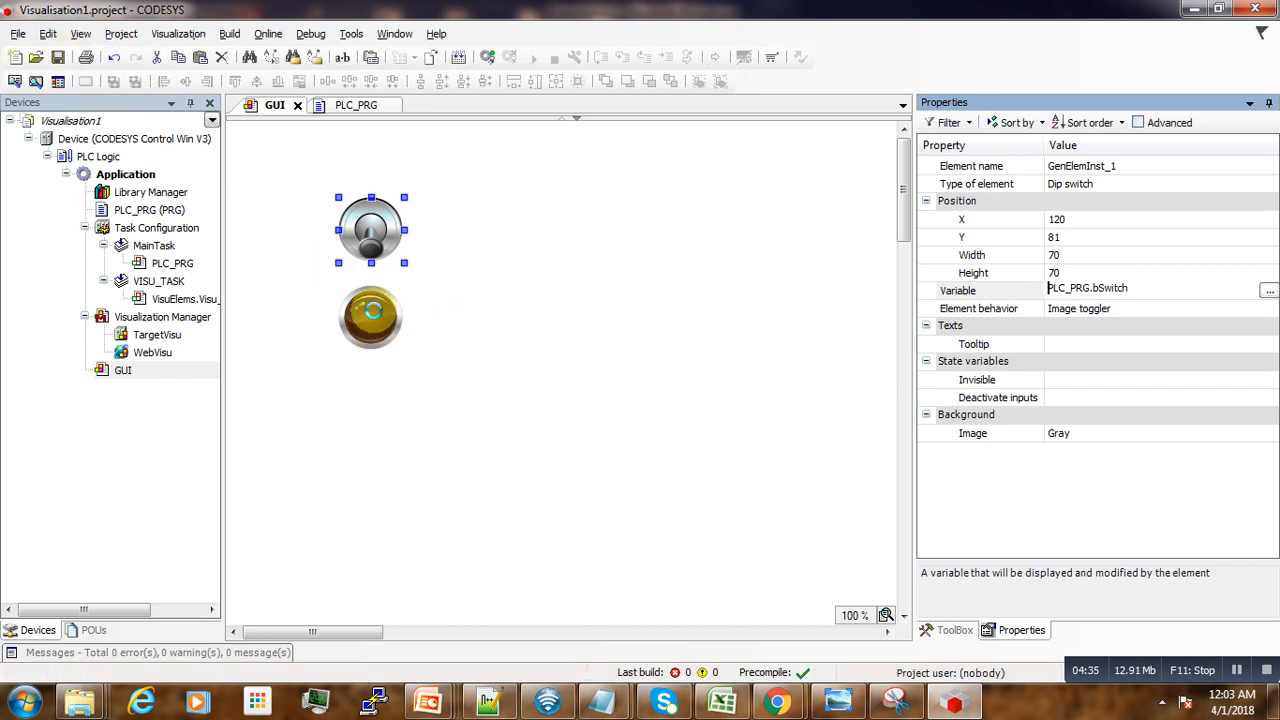
left_click(370, 318)
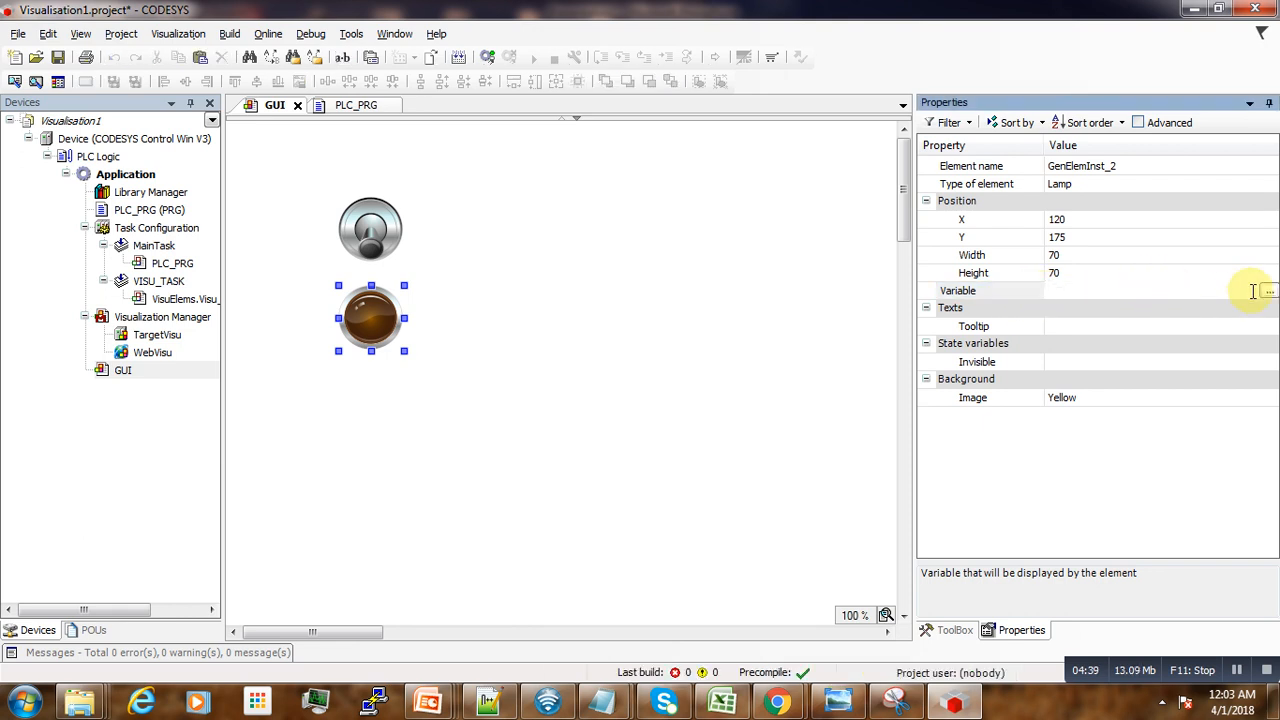
- Bind the lamp to PLC_PRG.bLamp via the Input Assistant
left_click(1269, 290)
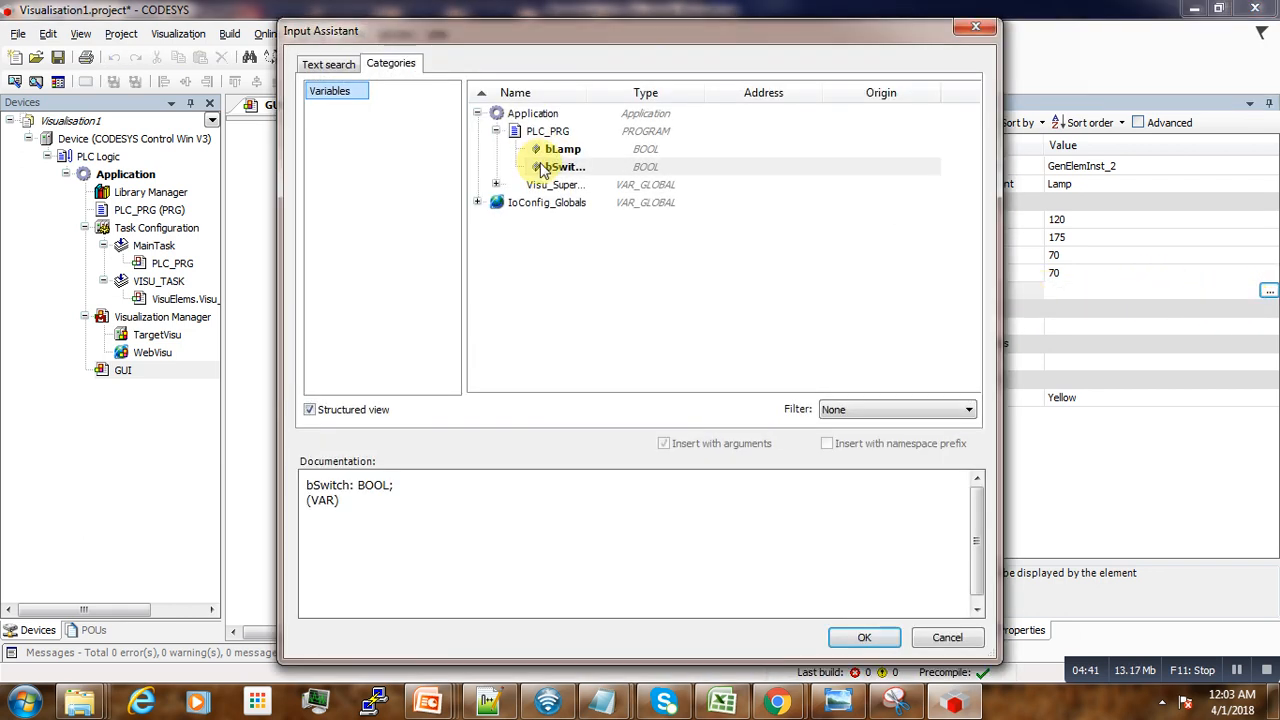
left_click(864, 637)
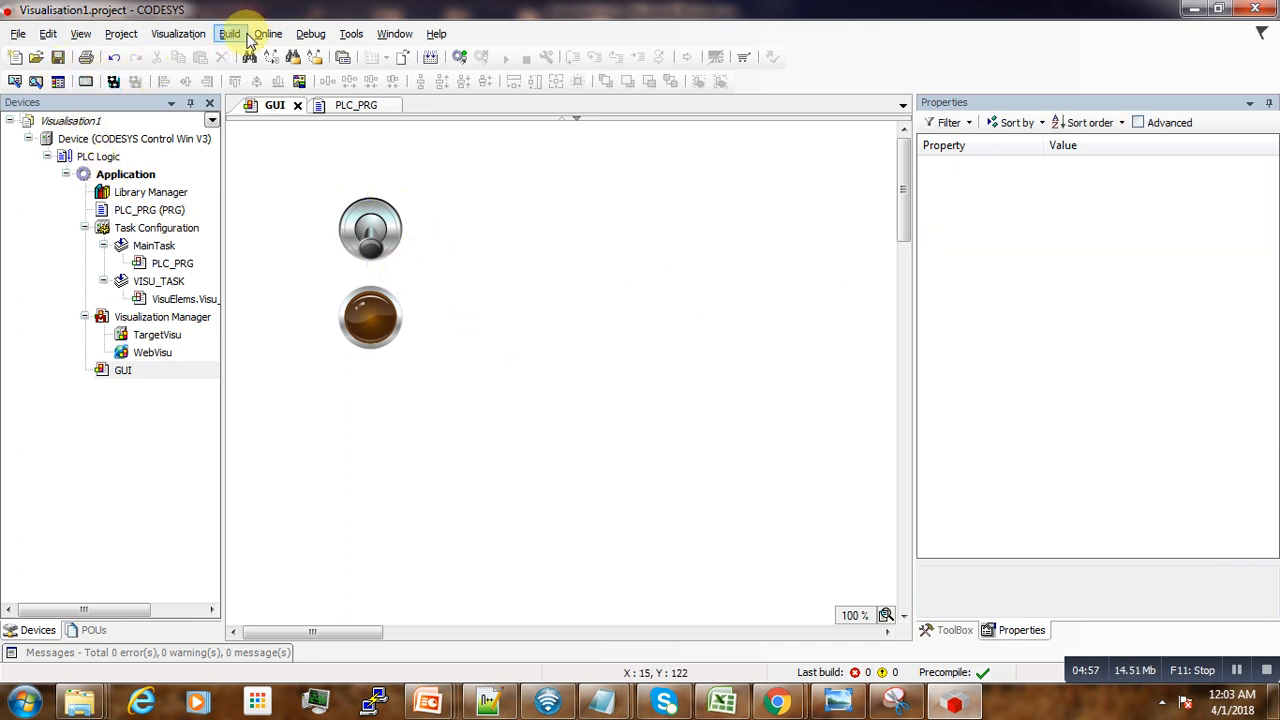
- Enable simulation mode, log in, check PLC_PRG's online view, and return to GUI
left_click(266, 33)
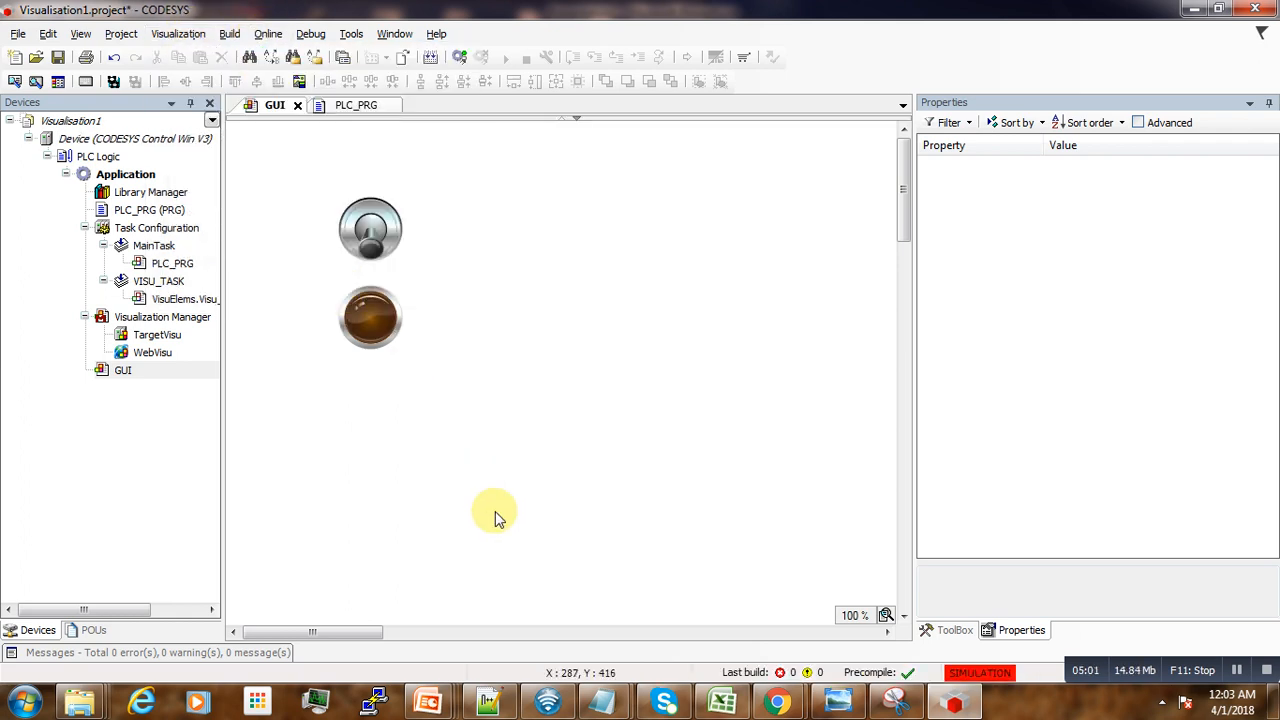
mouse_move(497, 510)
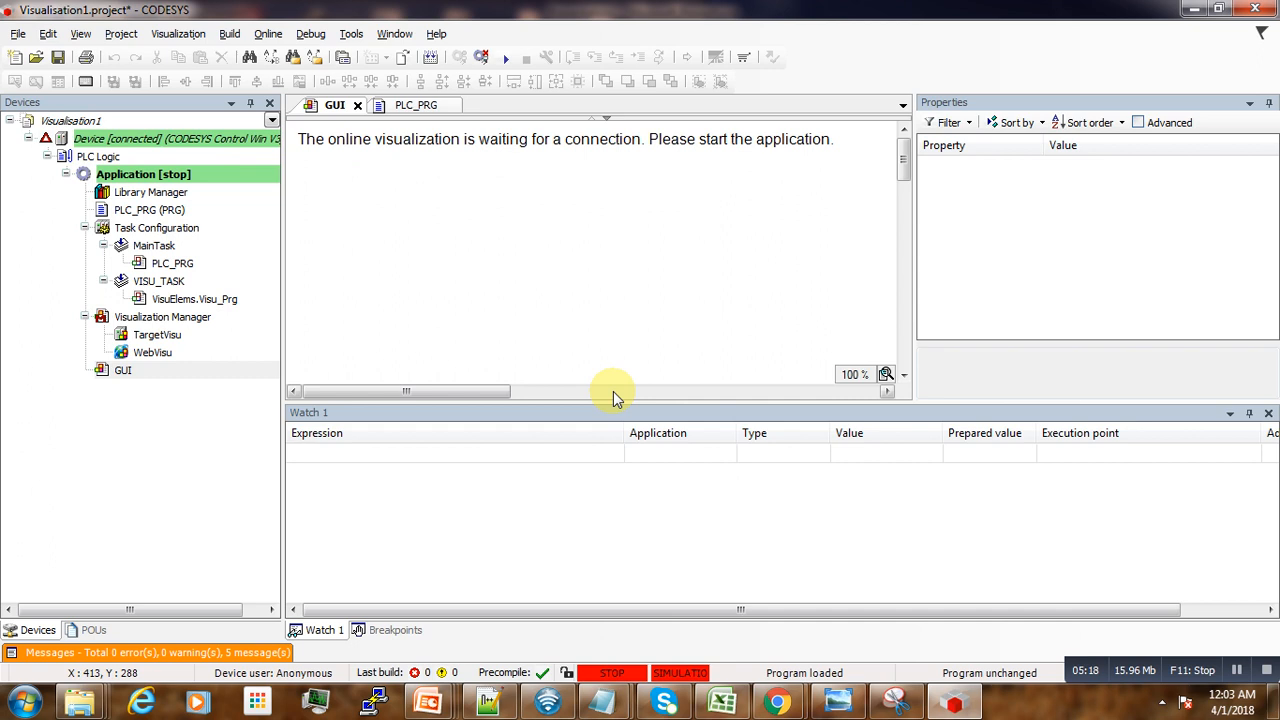
mouse_move(314, 161)
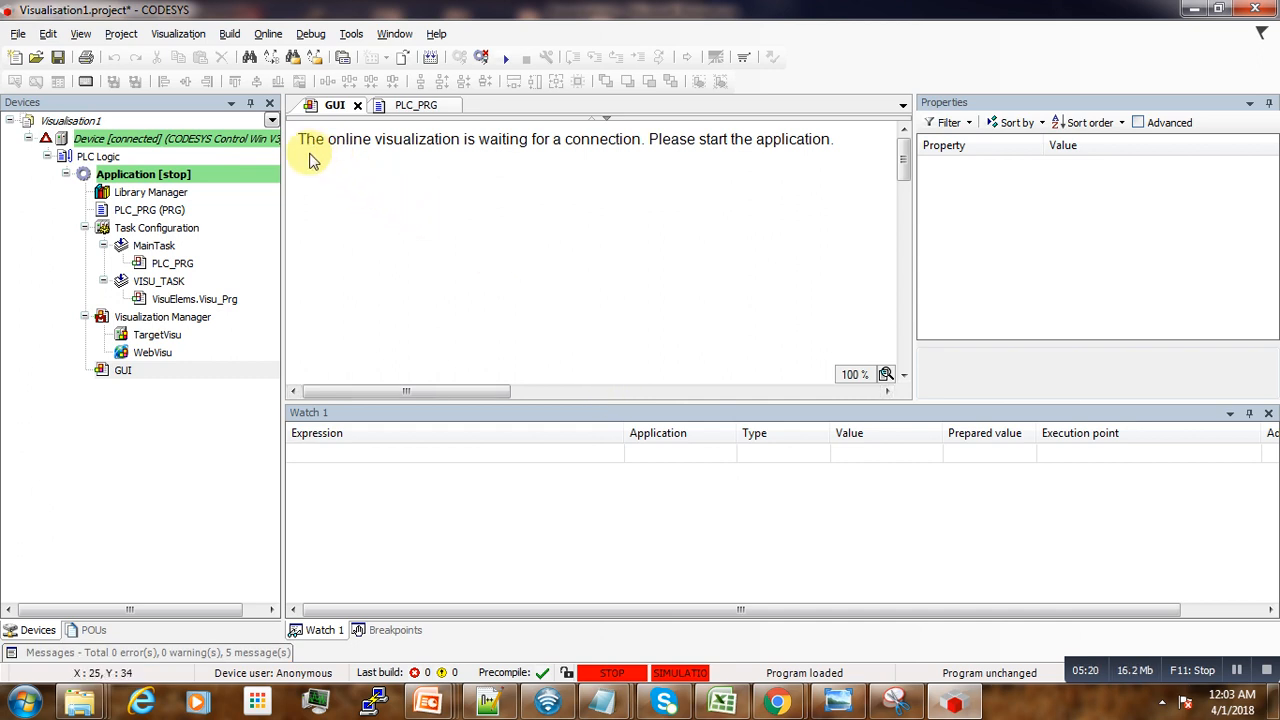
mouse_move(427, 165)
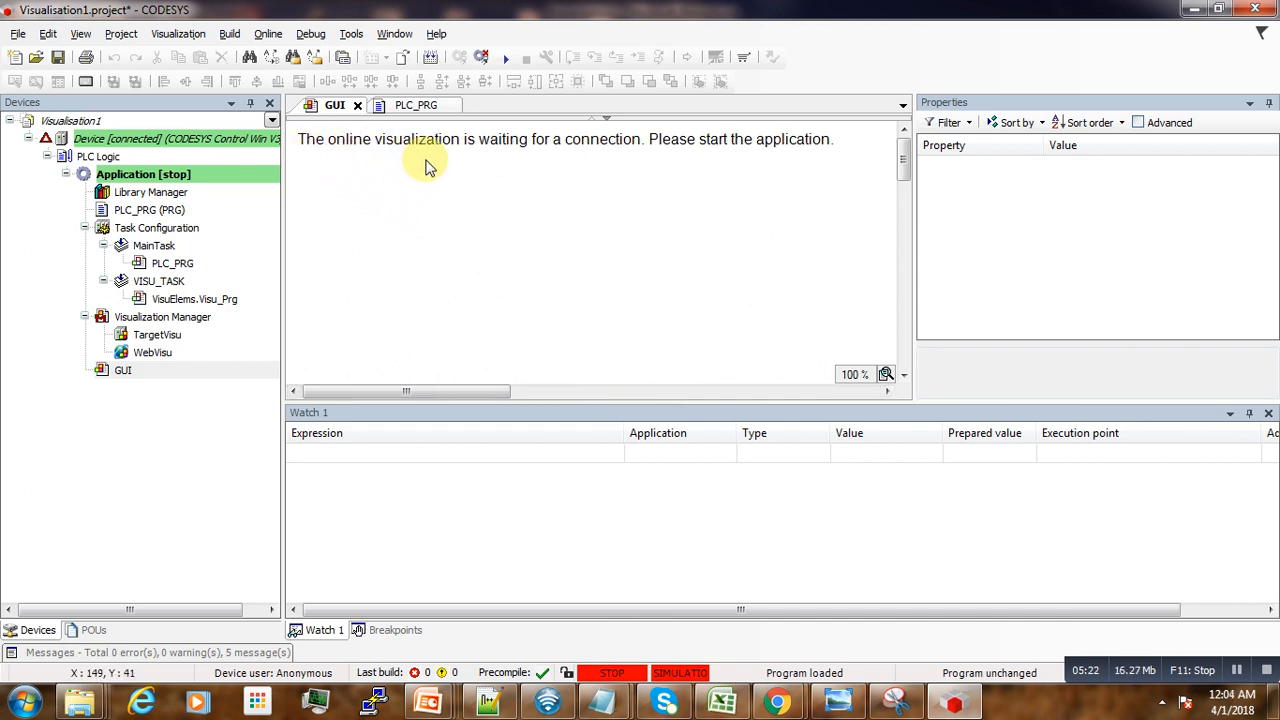
mouse_move(585, 167)
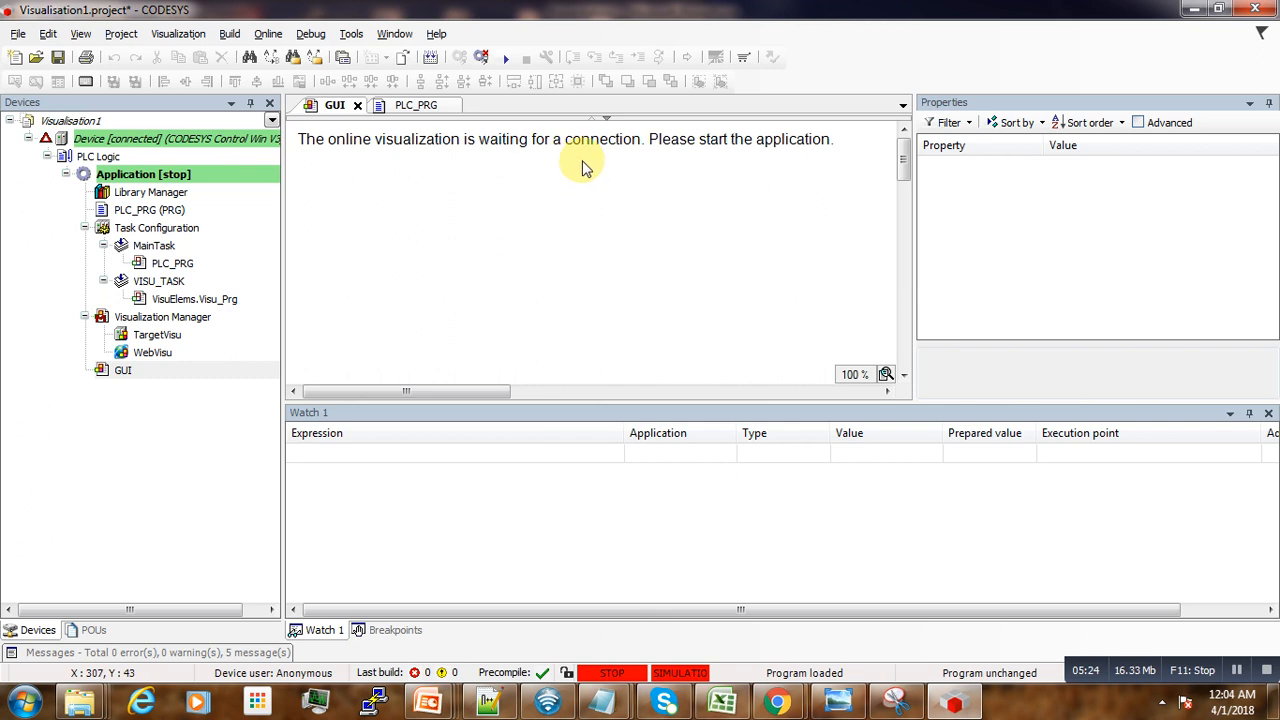
mouse_move(780, 160)
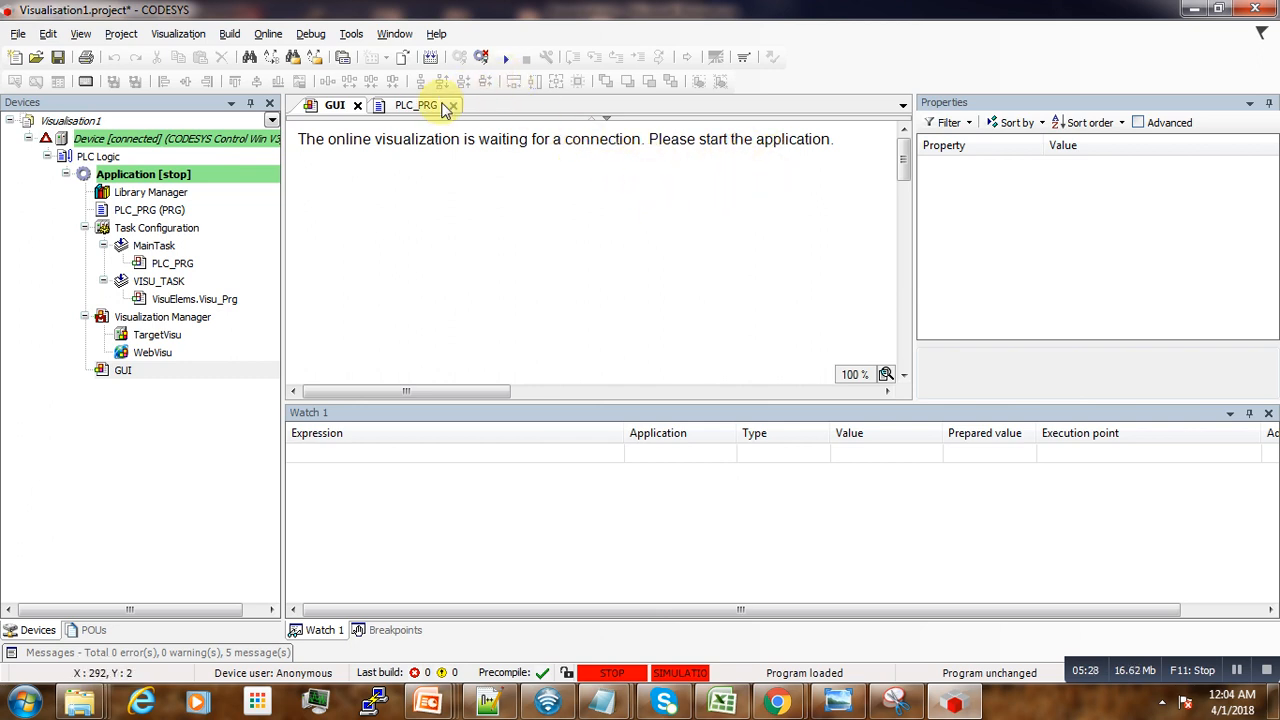
left_click(417, 105)
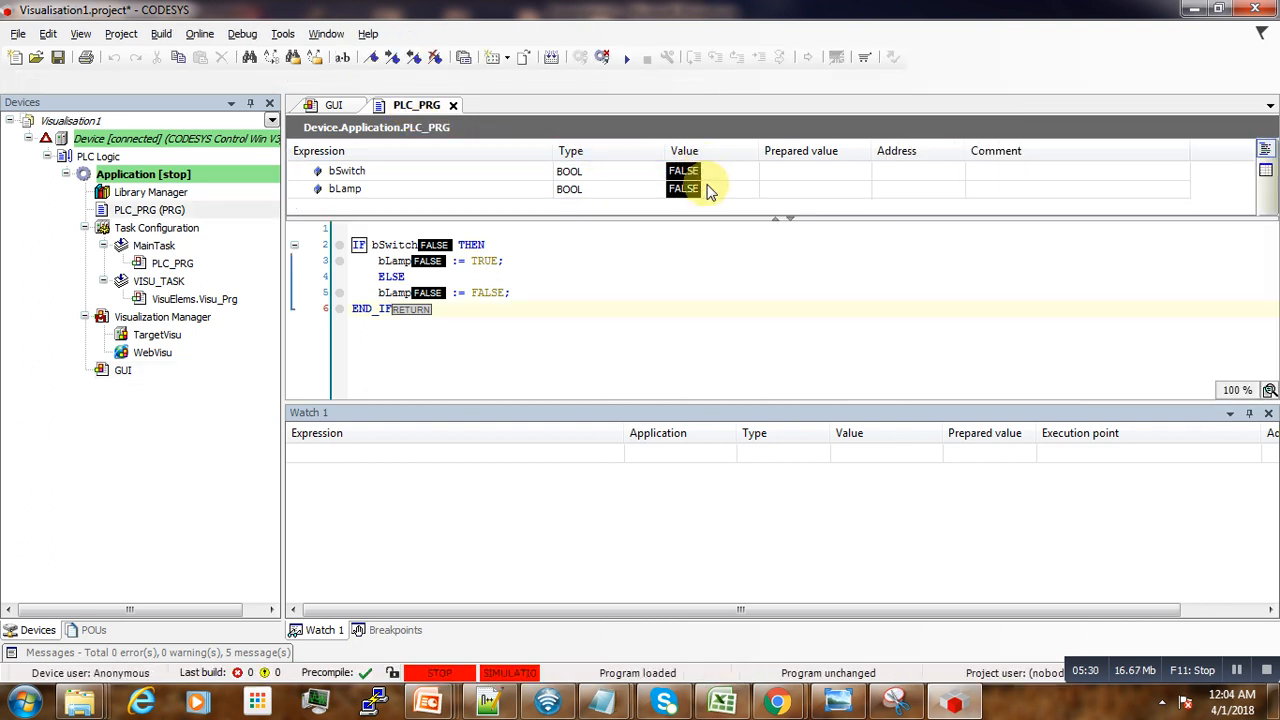
left_click(334, 104)
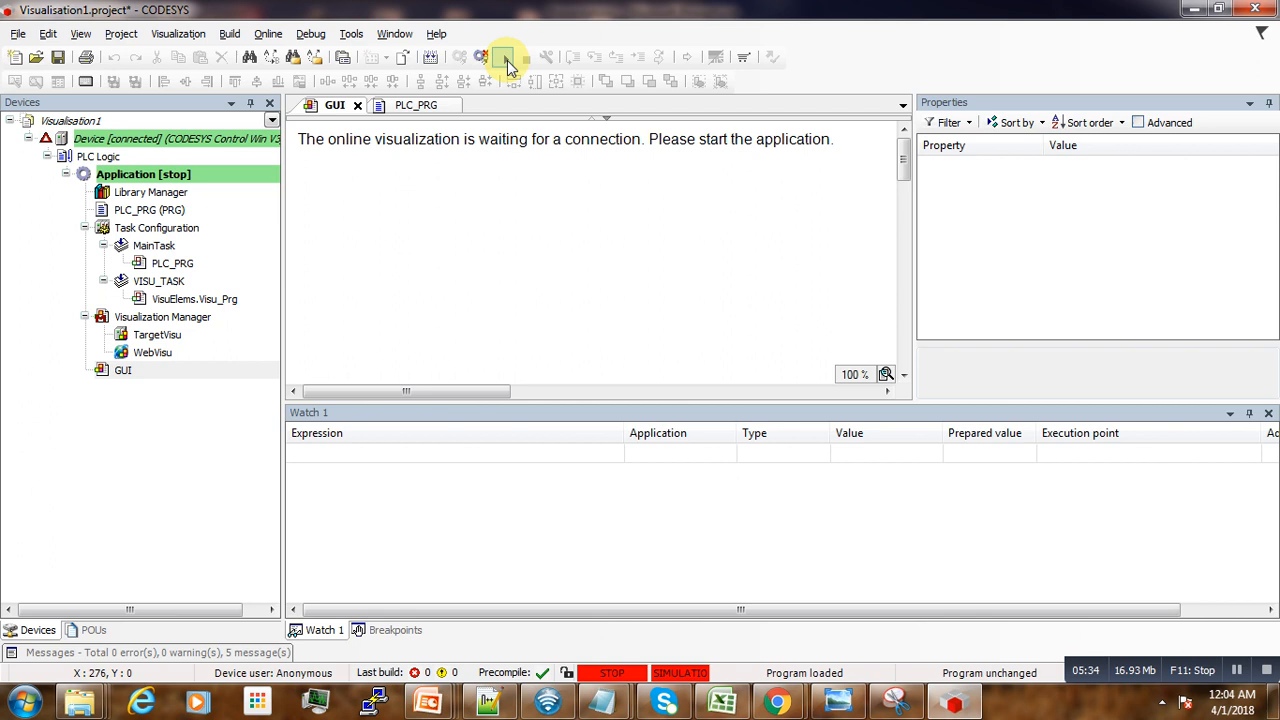
- Start the application, switch the dip switch on, and confirm bSwitch and bLamp read TRUE
left_click(510, 57)
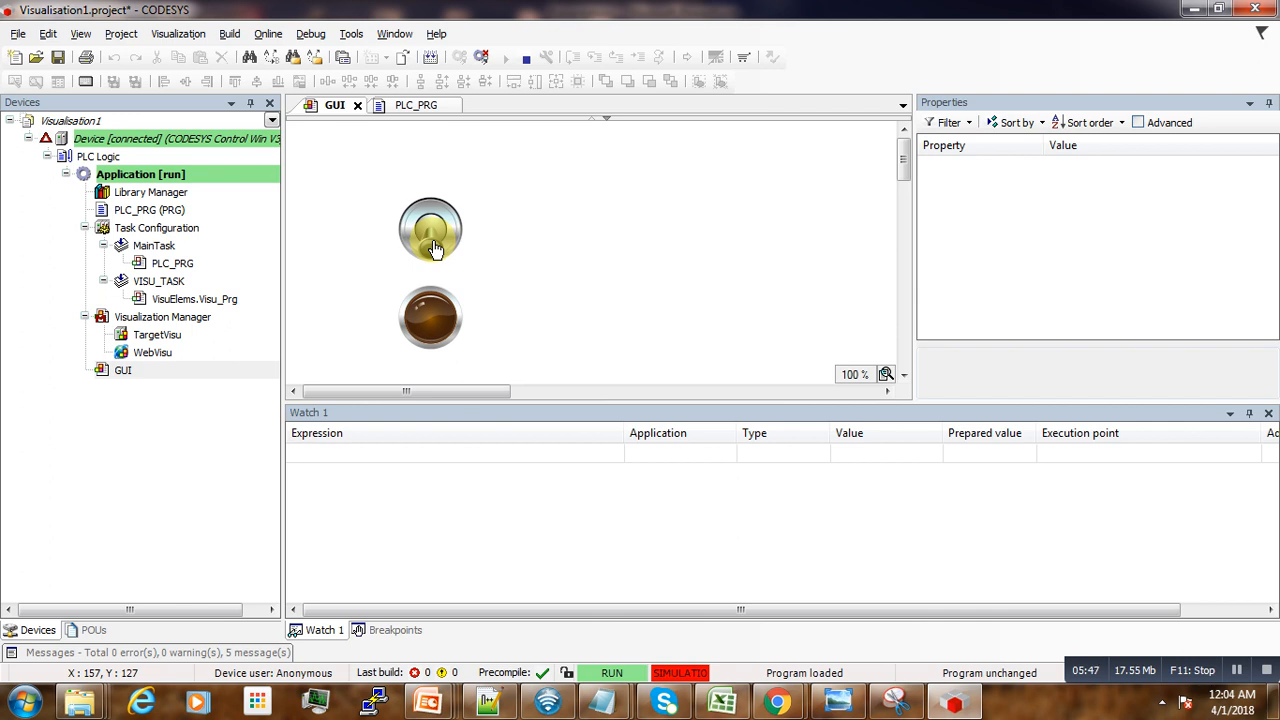
left_click(427, 318)
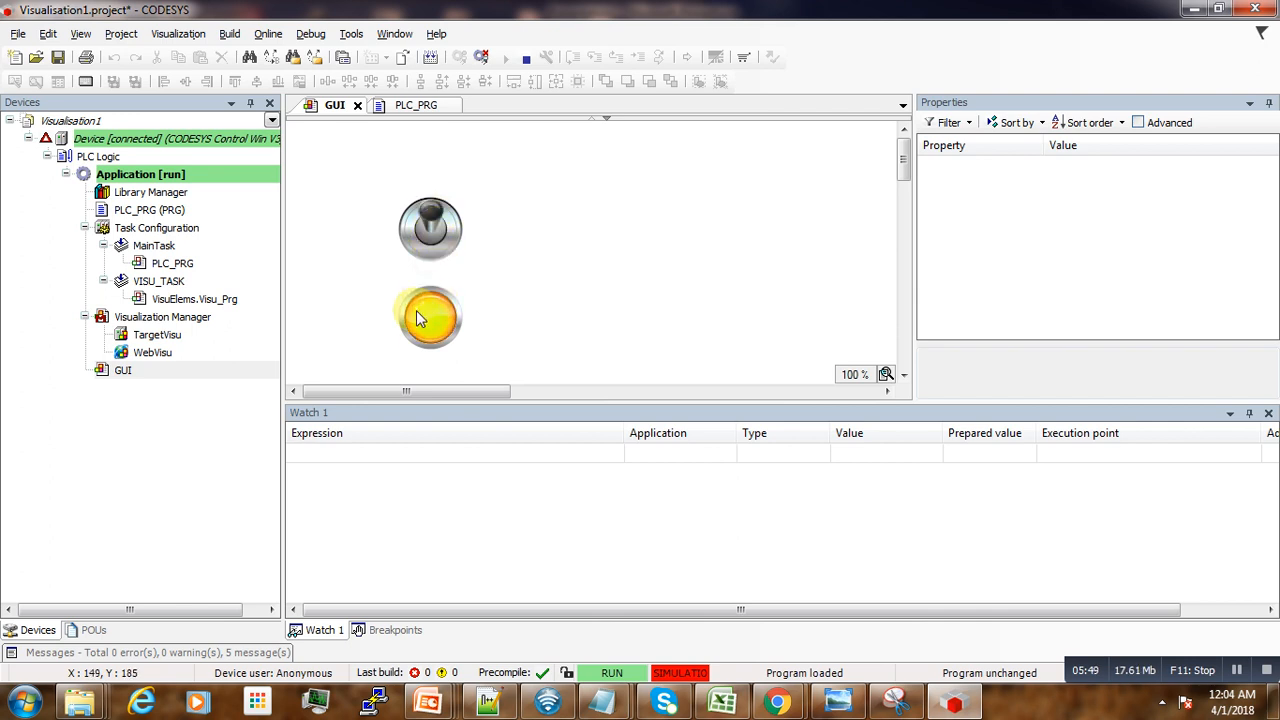
left_click(415, 105)
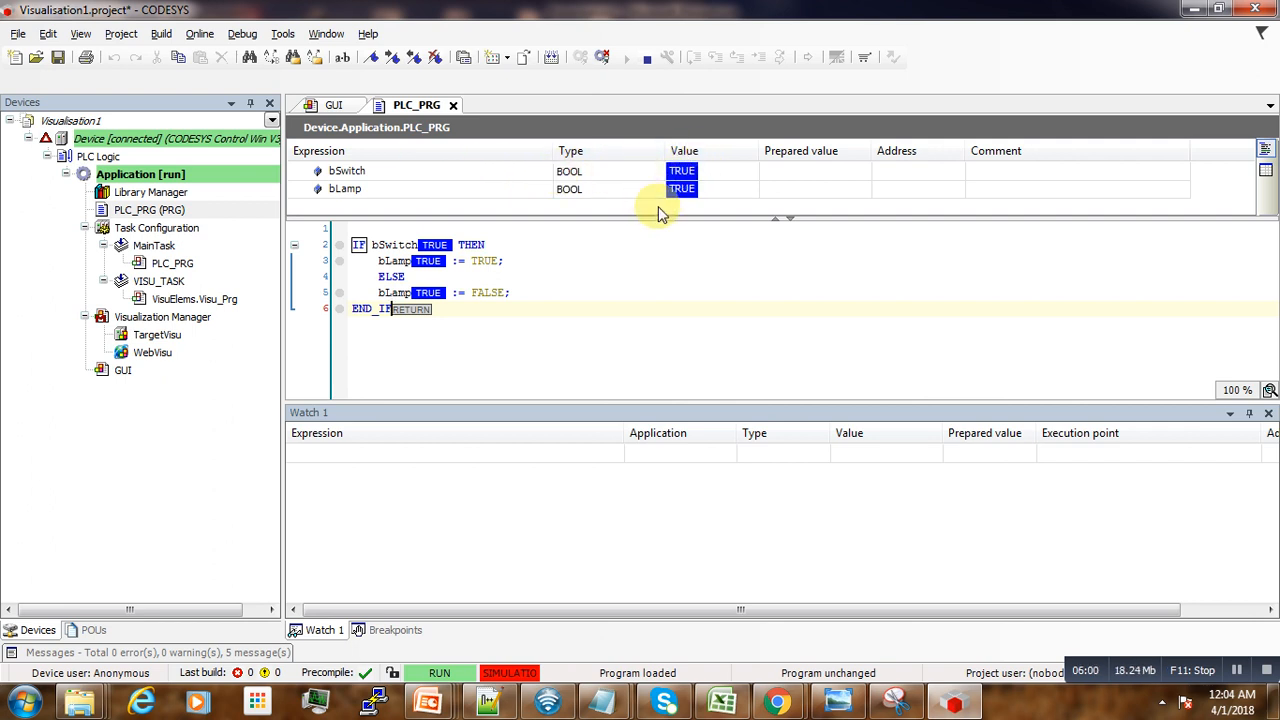
- Switch the dip switch off in the running GUI and confirm the lamp goes dark
left_click(334, 105)
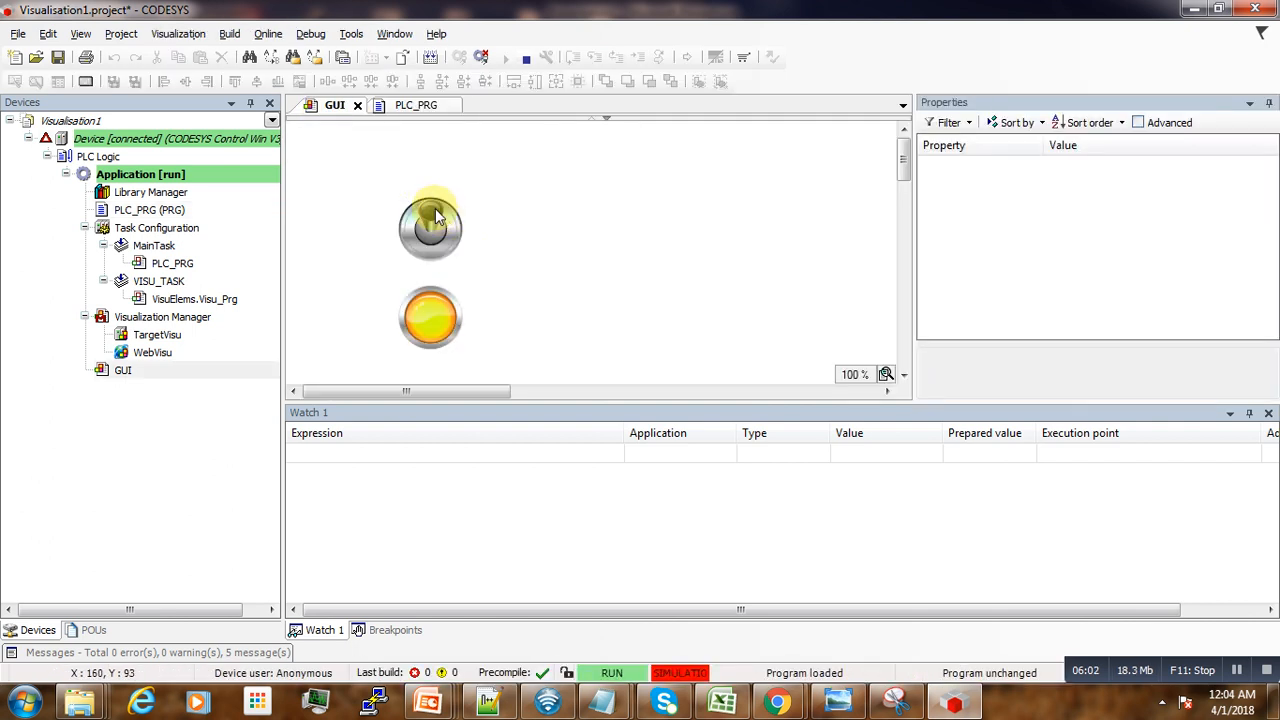
left_click(416, 105)
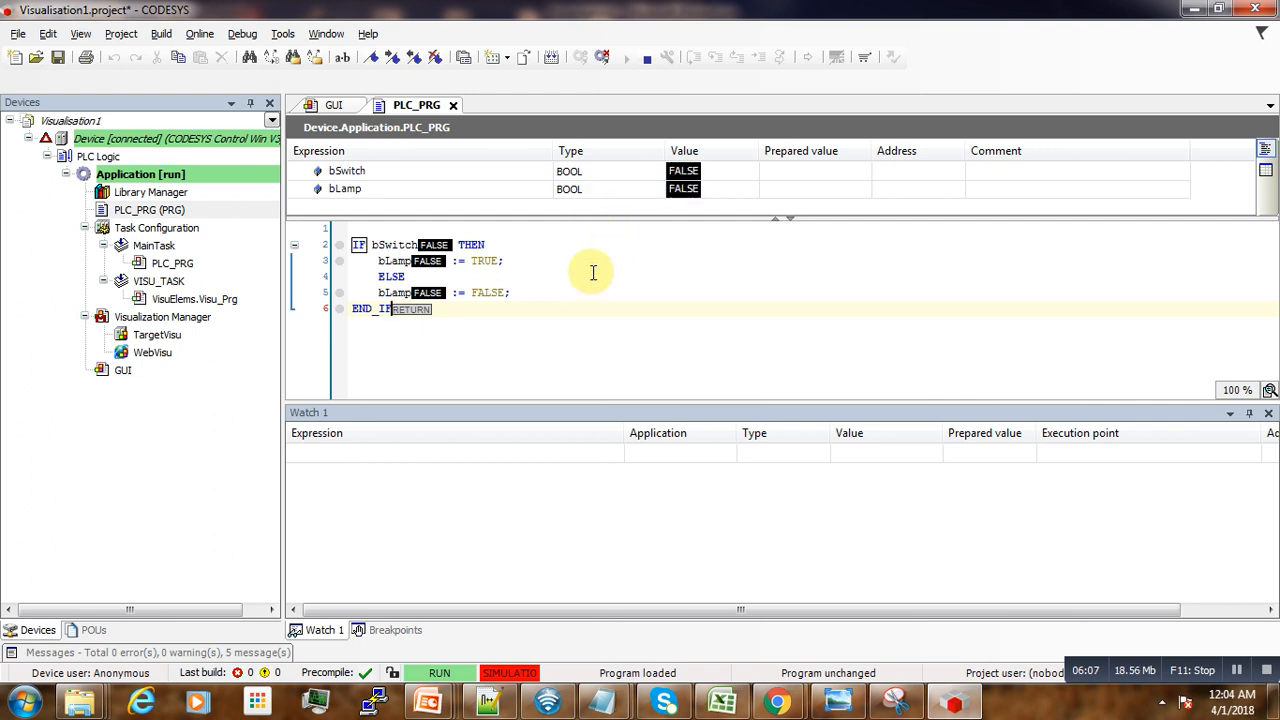
left_click(334, 104)
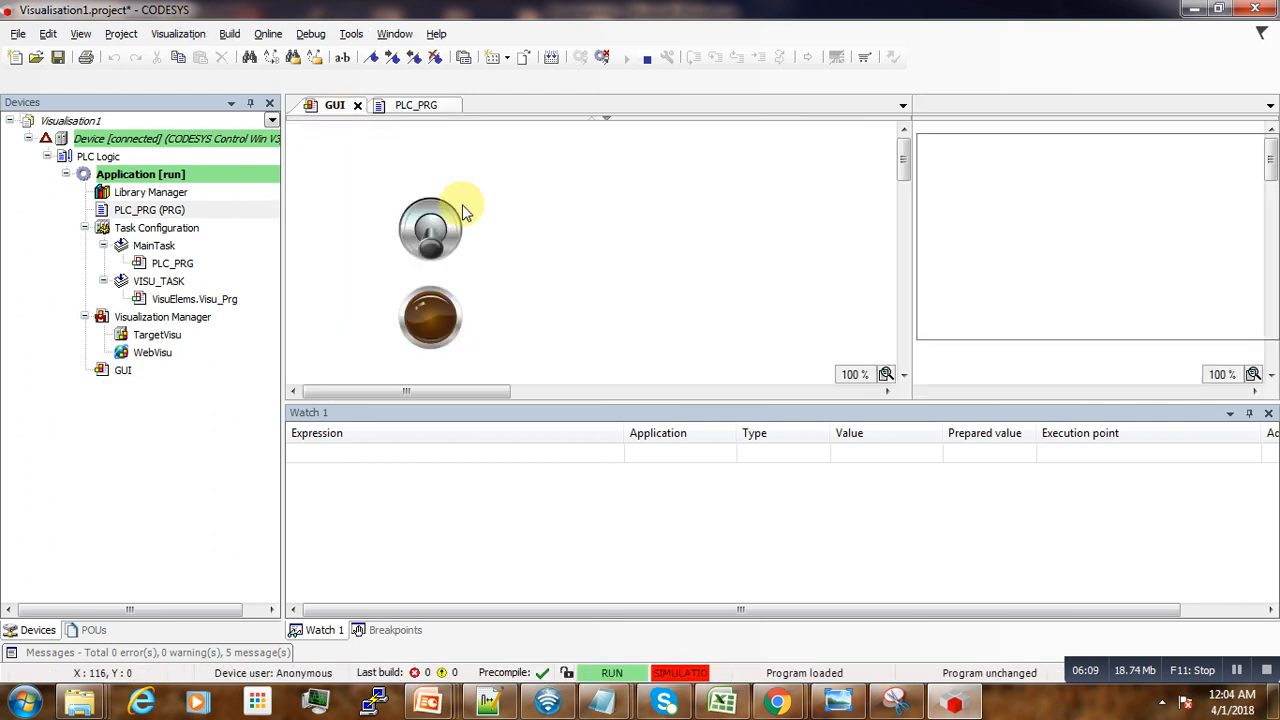
- Toggle the dip switch on and off again, the lamp following with bSwitch and bLamp ending FALSE
left_click(430, 228)
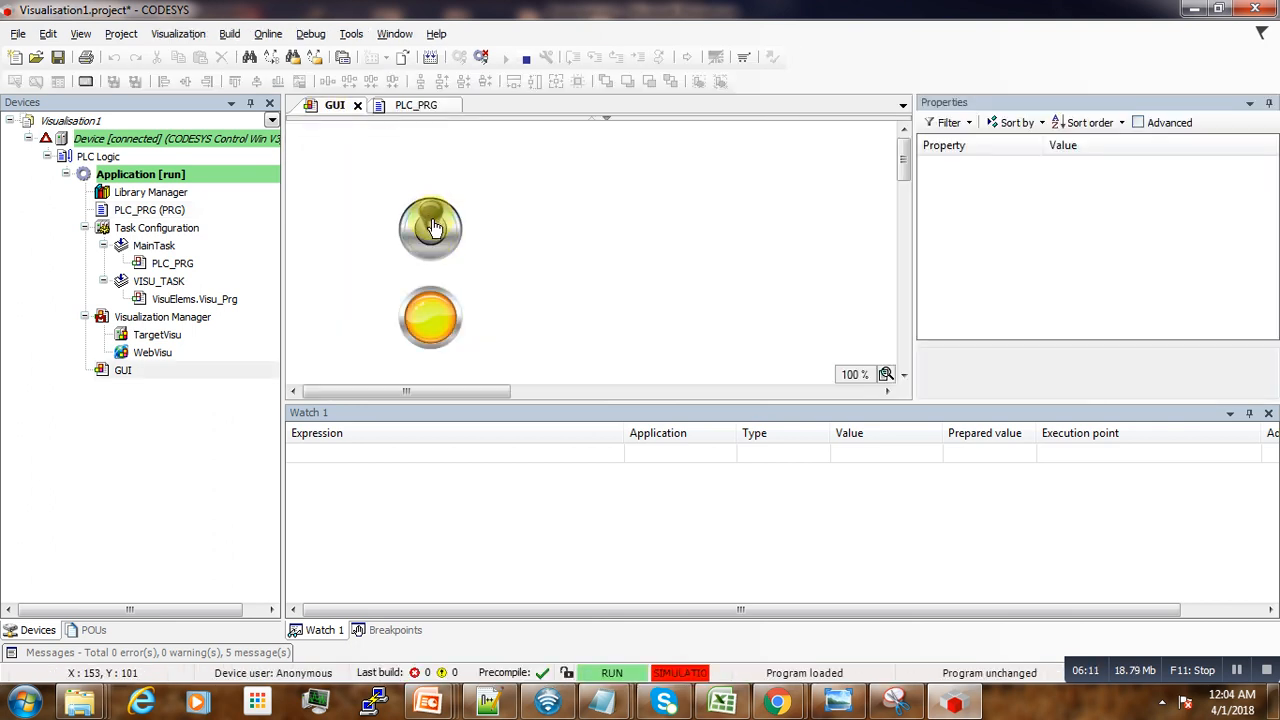
left_click(430, 228)
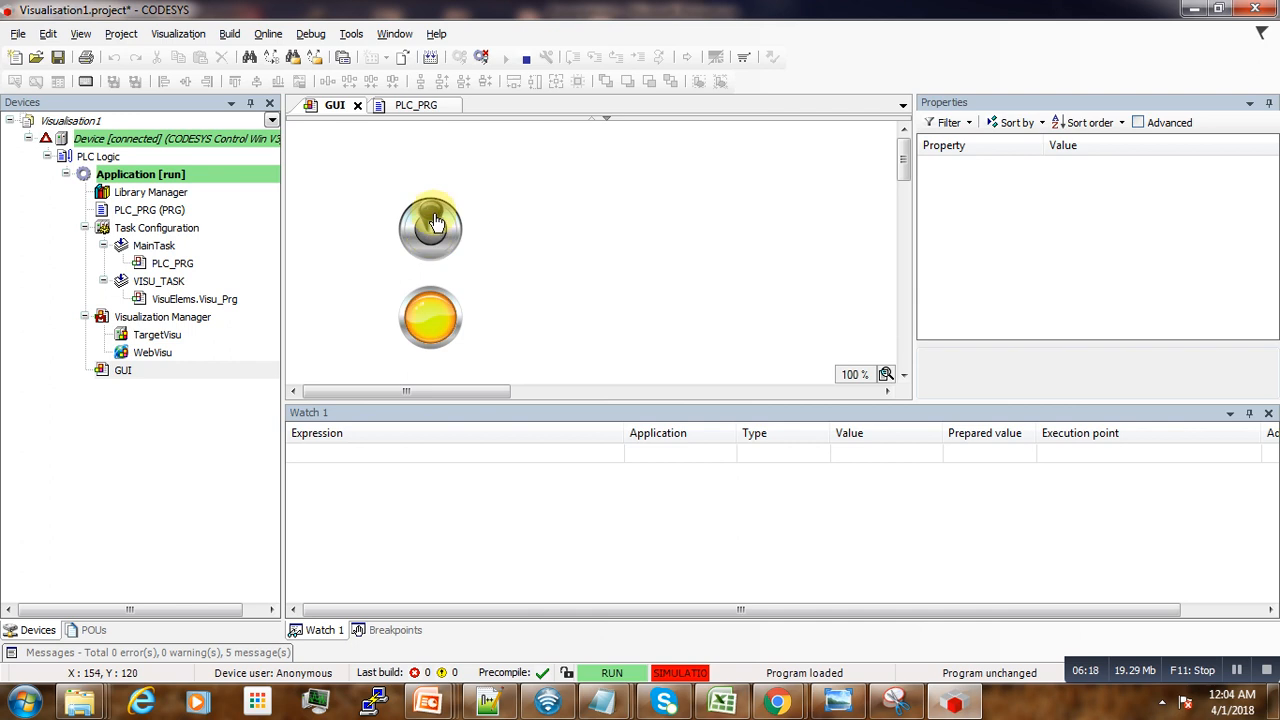
left_click(430, 228)
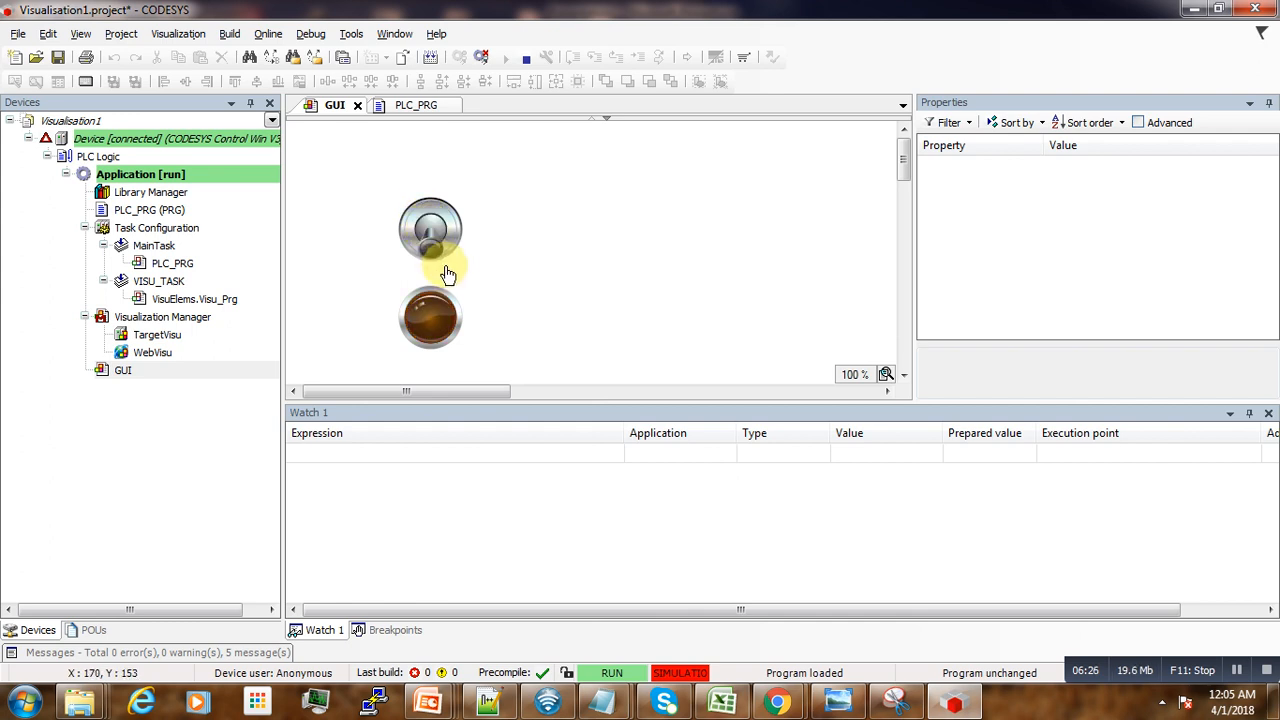
mouse_move(445, 275)
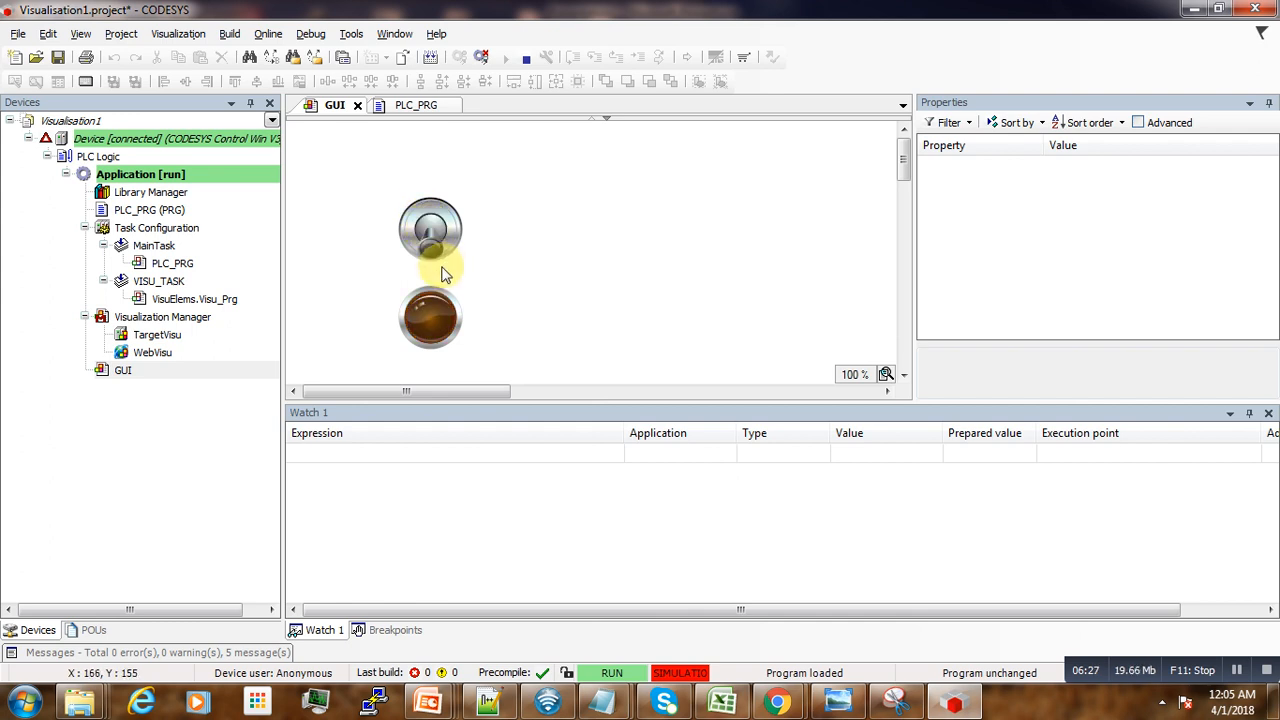